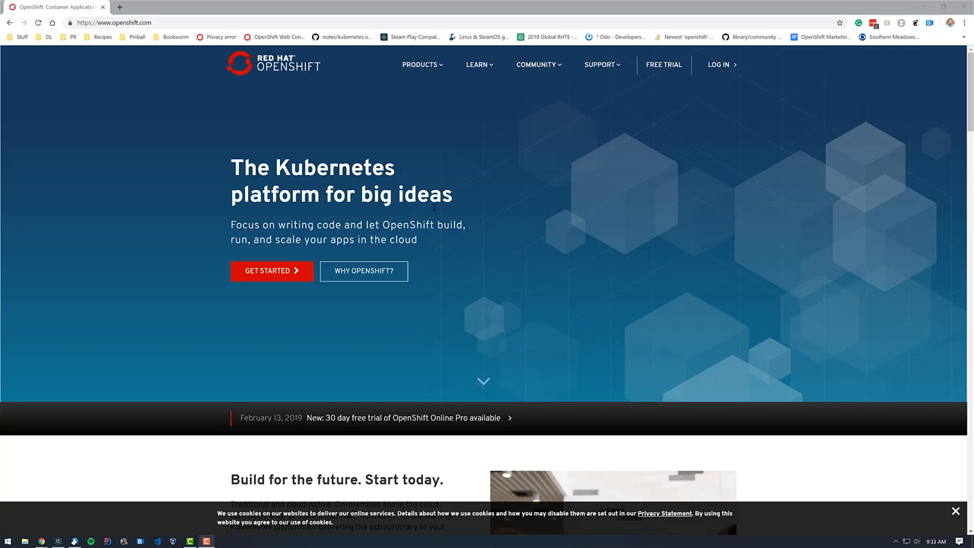
mouse_move(181, 82)
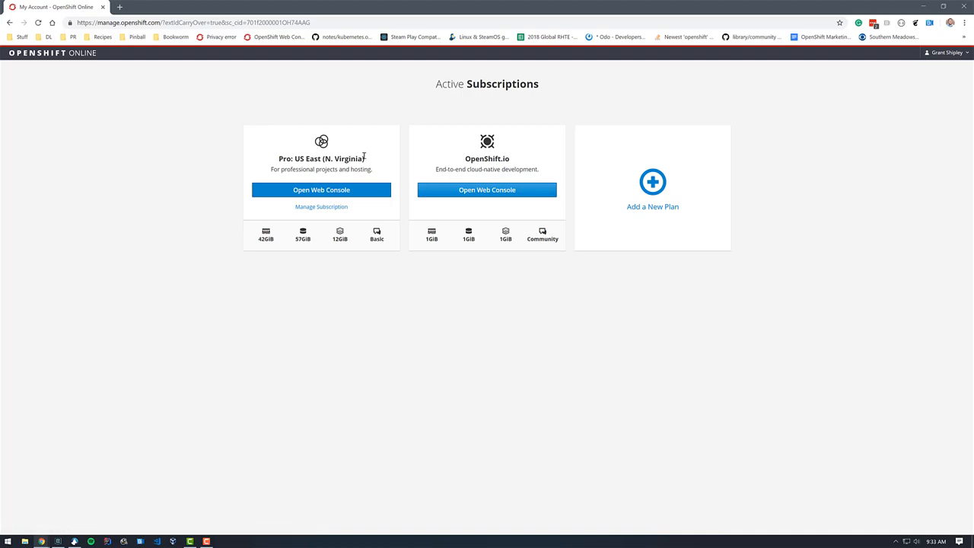
Open the web console for the Pro: US East (N. Virginia) subscription.
click(321, 190)
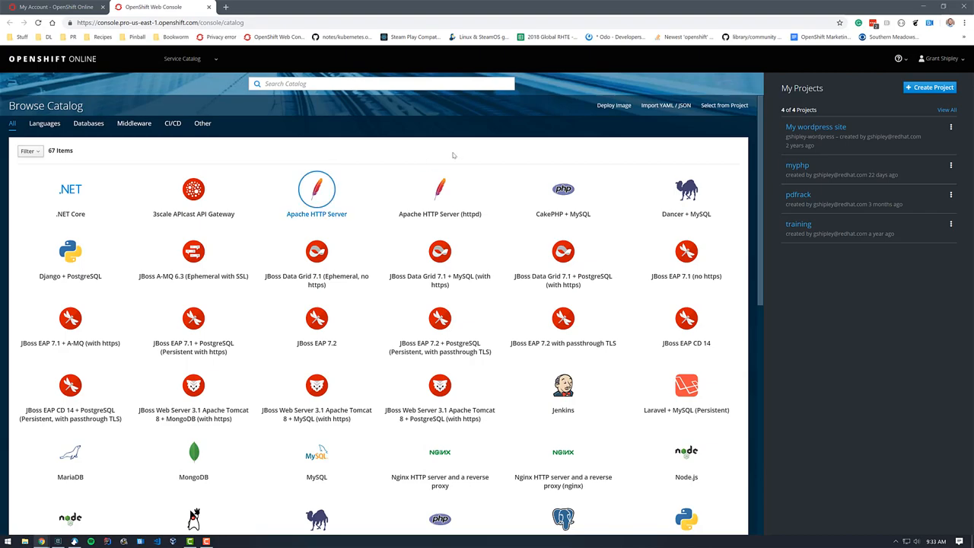
mouse_move(773, 151)
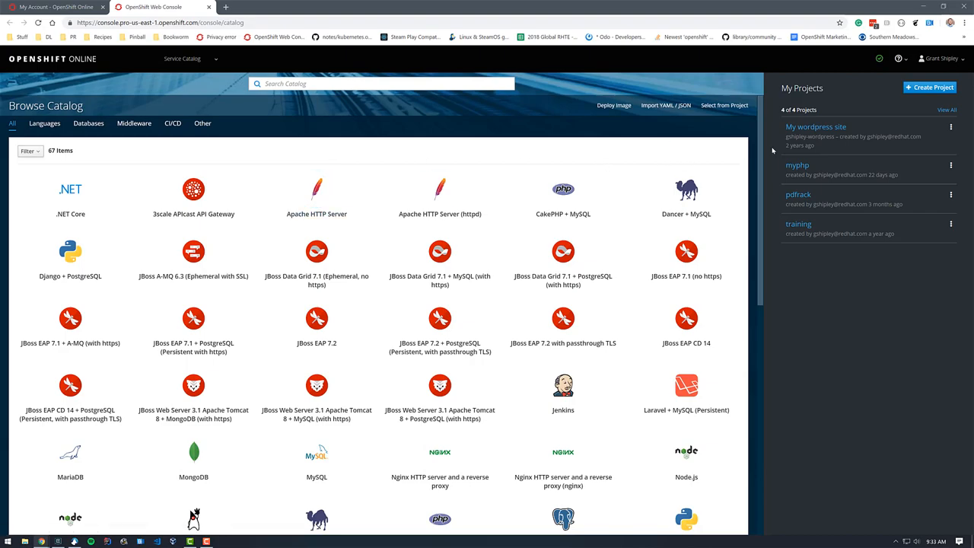
mouse_move(814, 164)
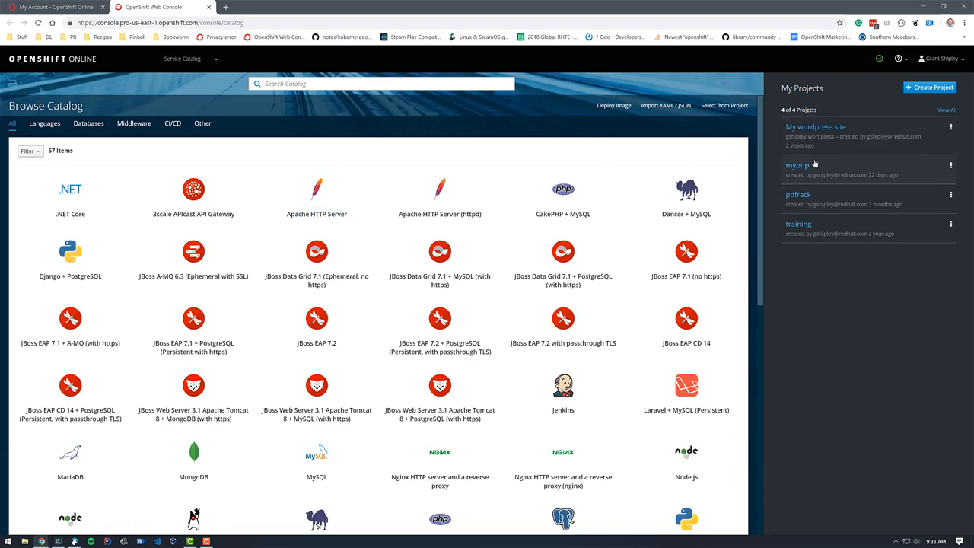
mouse_move(877, 83)
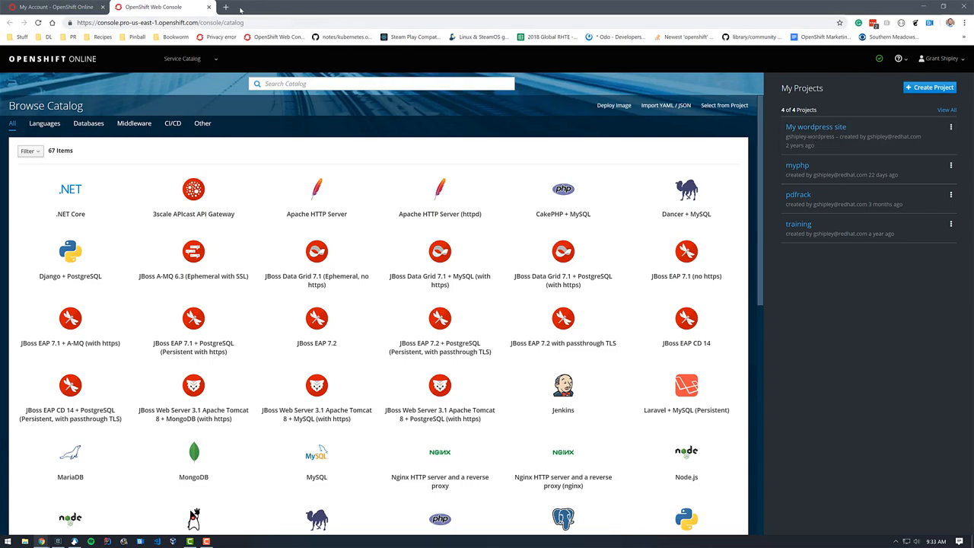
mouse_move(225, 7)
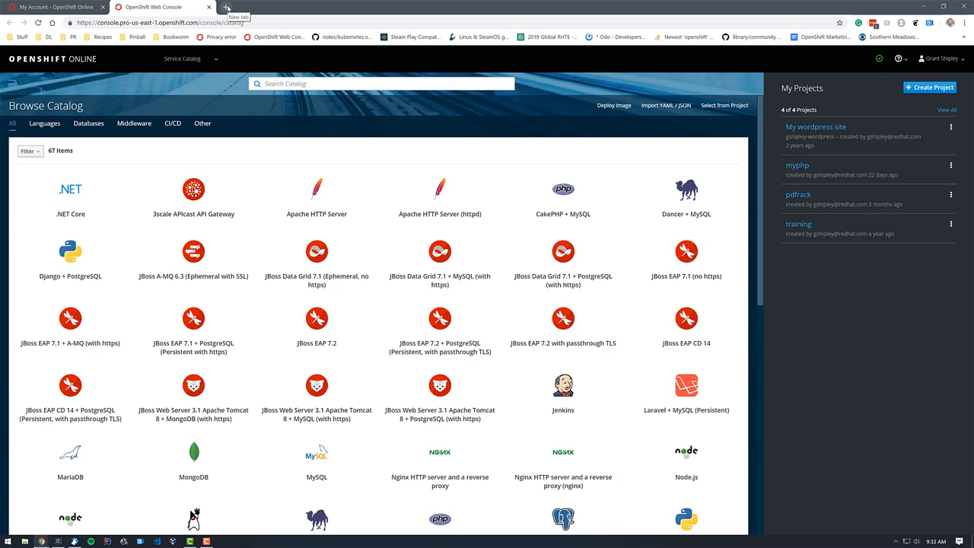
In a new tab, go to the CodeReady Workspaces for OpenShift product page via View All Products.
click(226, 7)
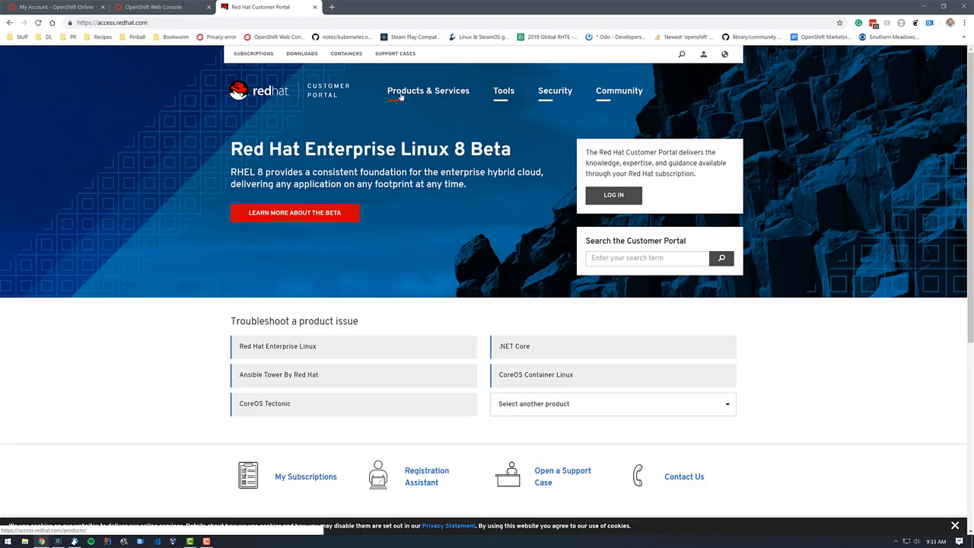
click(428, 90)
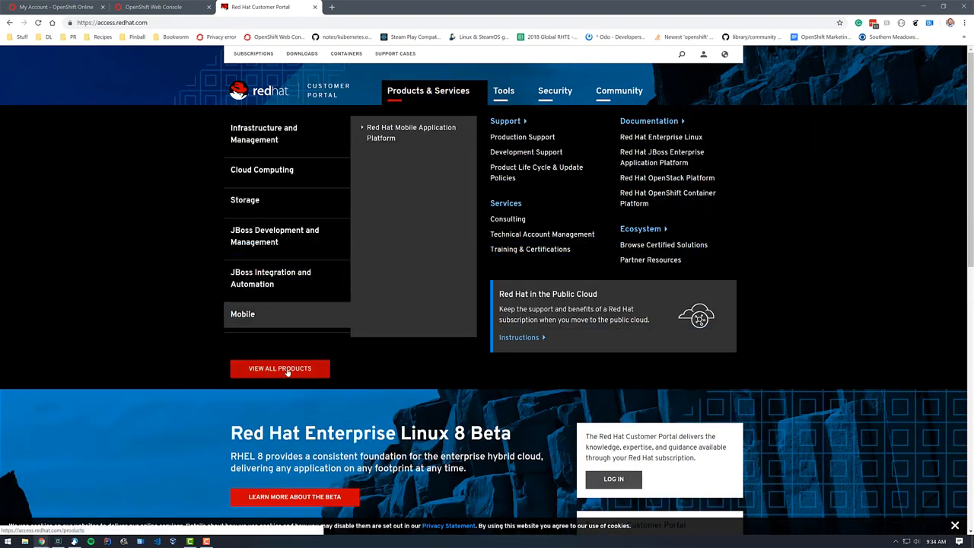
click(280, 368)
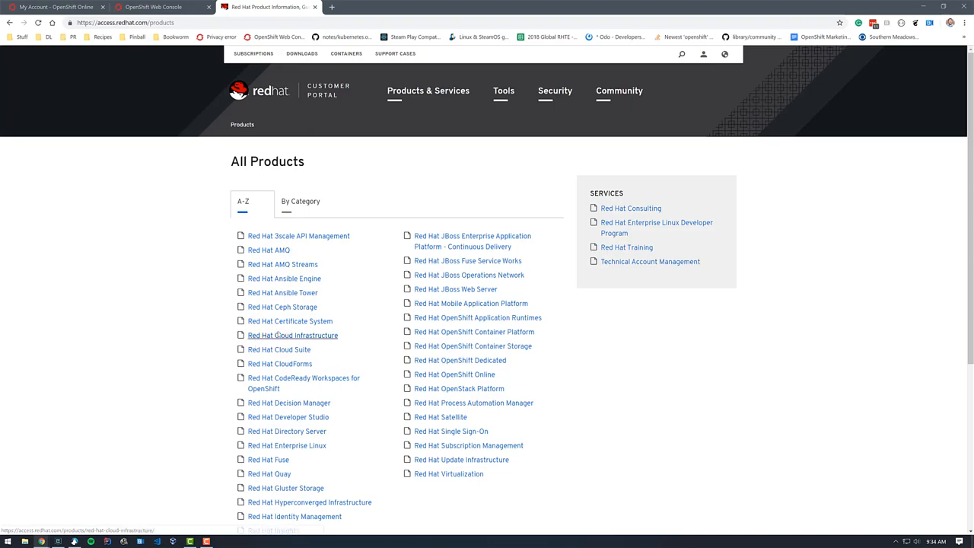
mouse_move(299, 383)
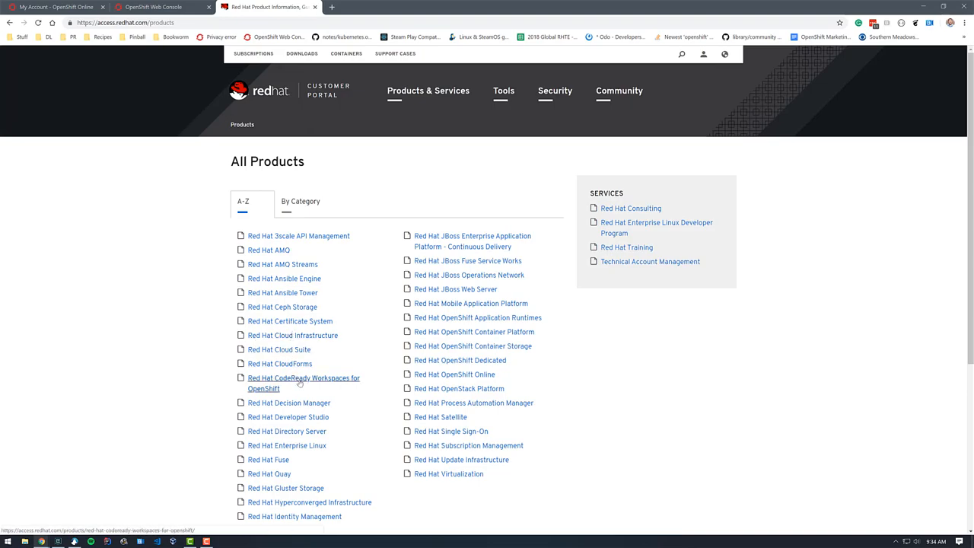
click(303, 382)
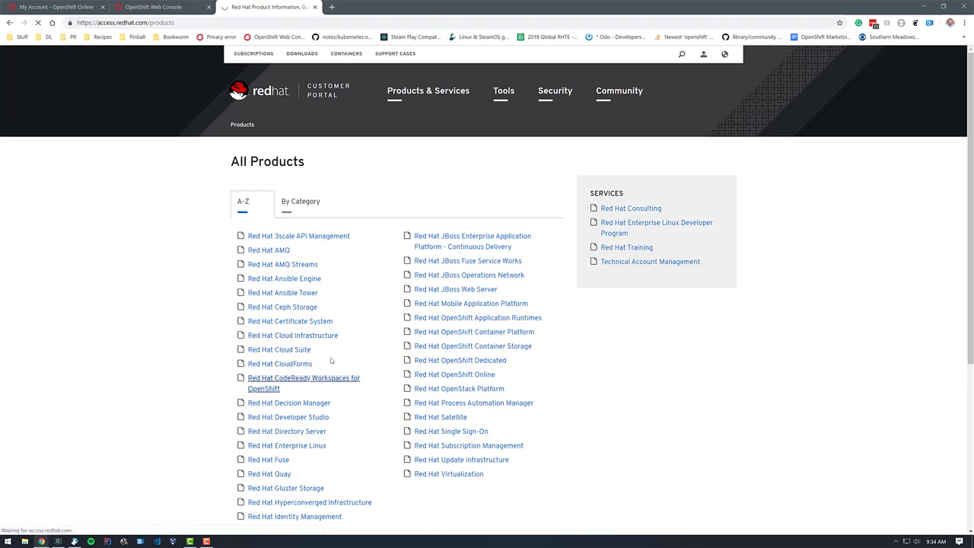
click(303, 382)
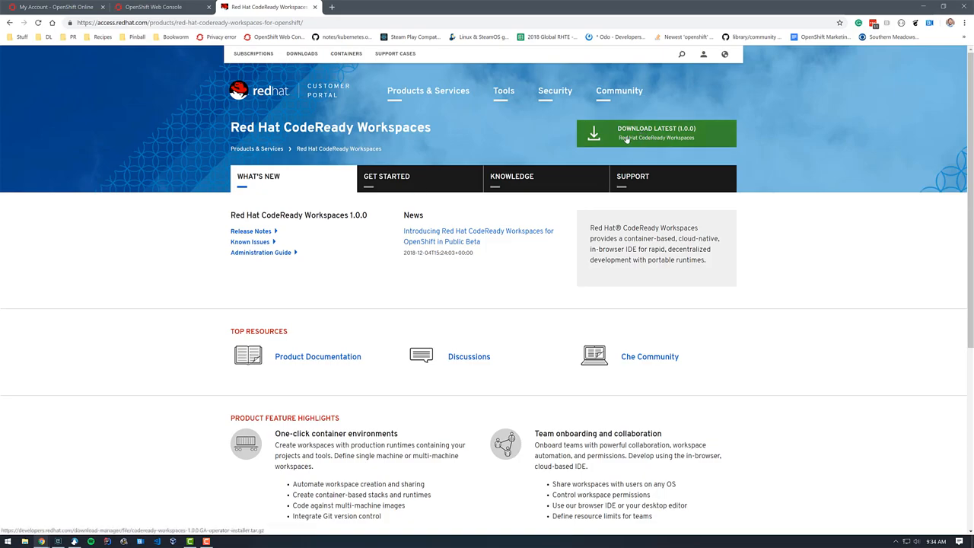
Start the latest CodeReady Workspaces download and copy its direct download link.
click(656, 133)
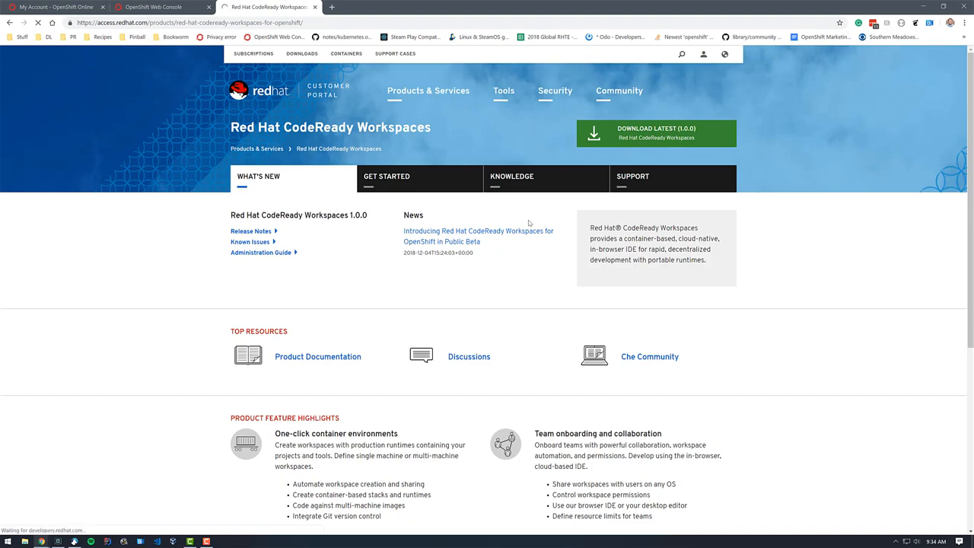
click(654, 133)
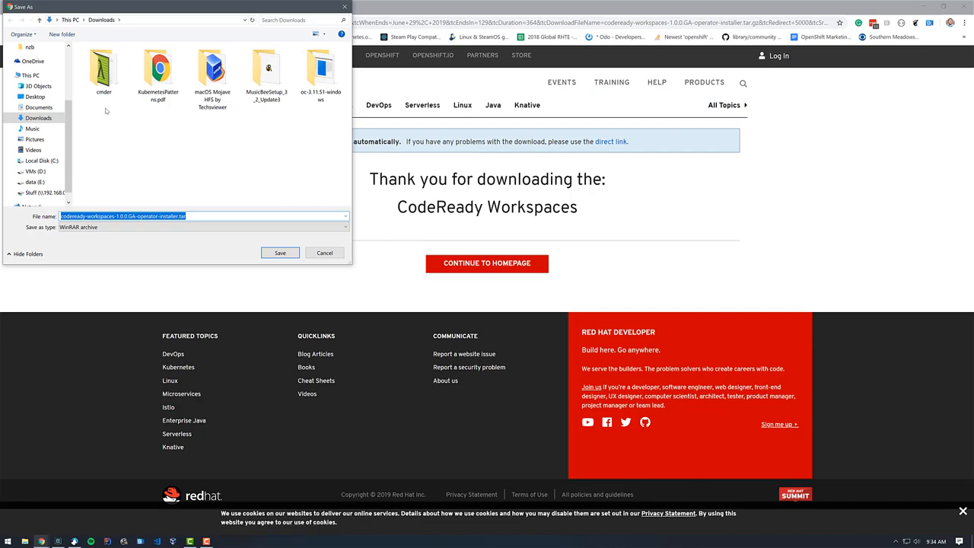
mouse_move(188, 122)
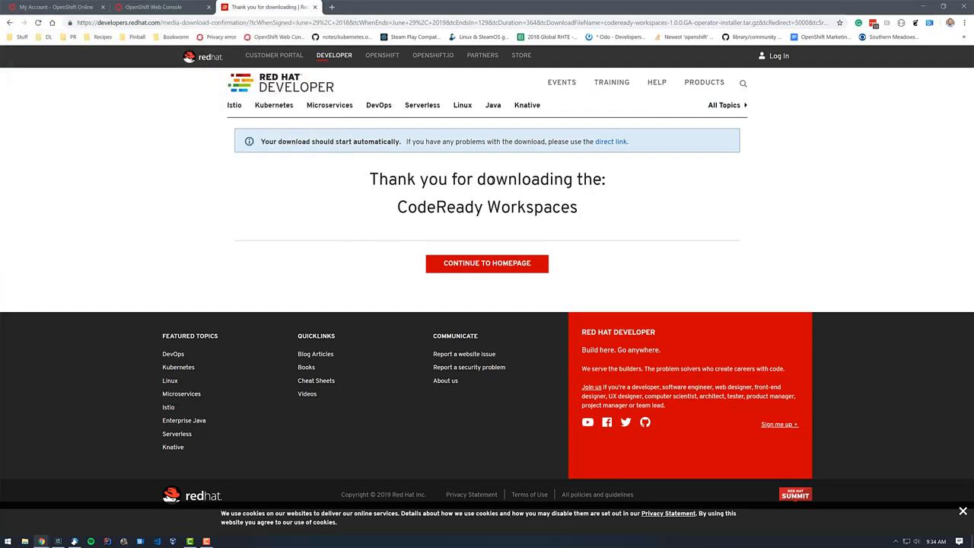
right_click(610, 141)
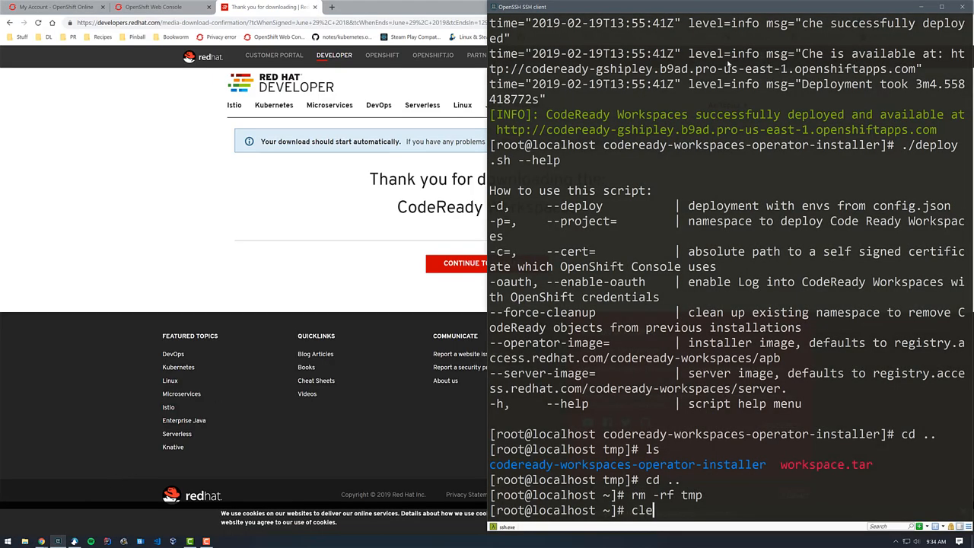
Create a tmp directory and curl the installer down as workspace.tar.
key(Return)
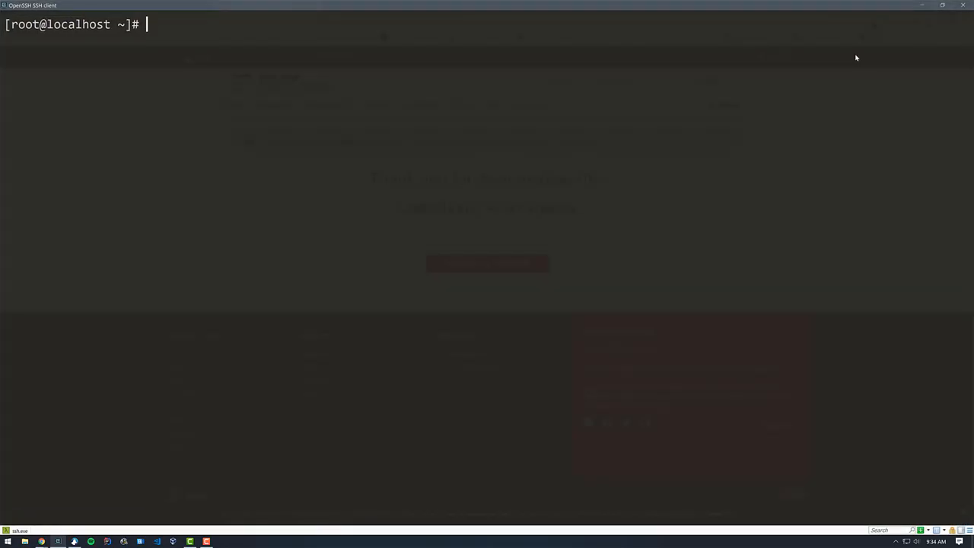
text(mkdir tmp)
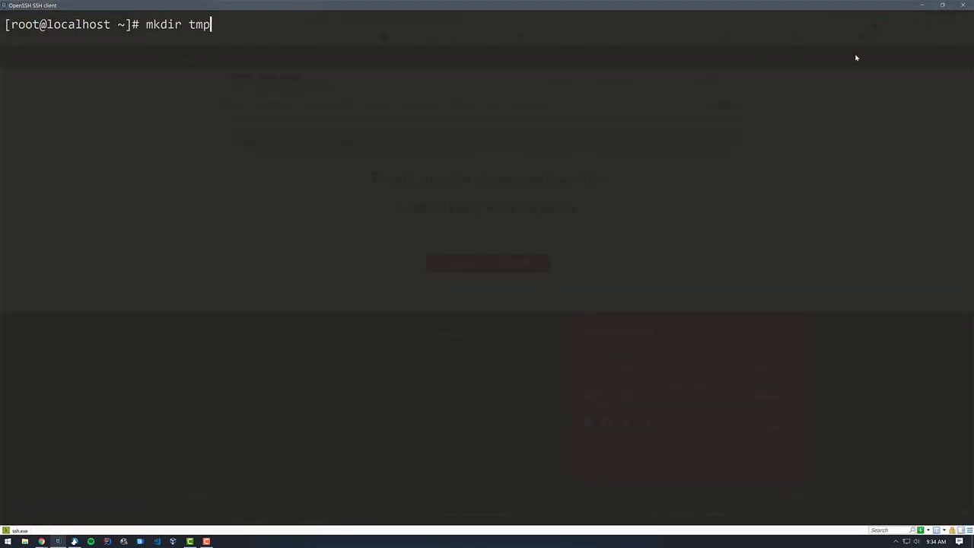
key(Return)
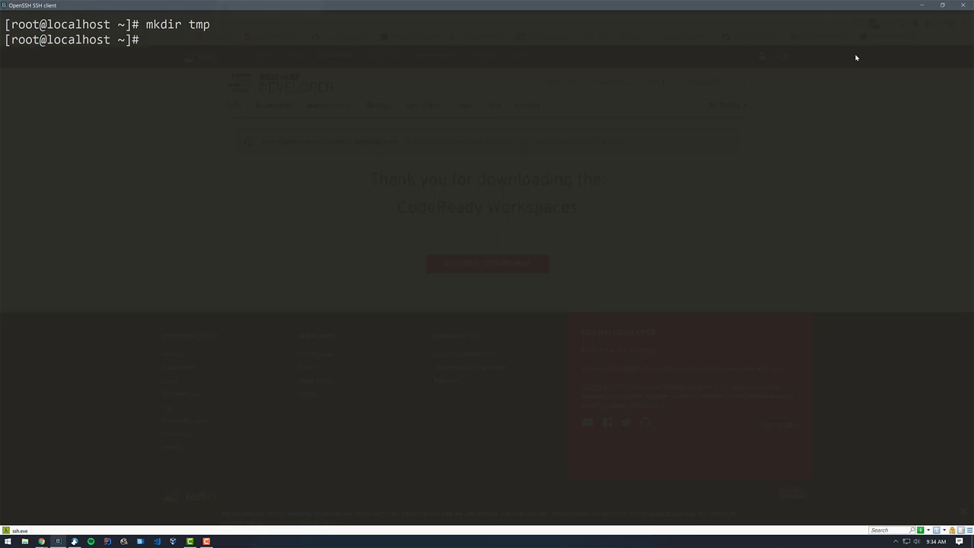
text(curl)
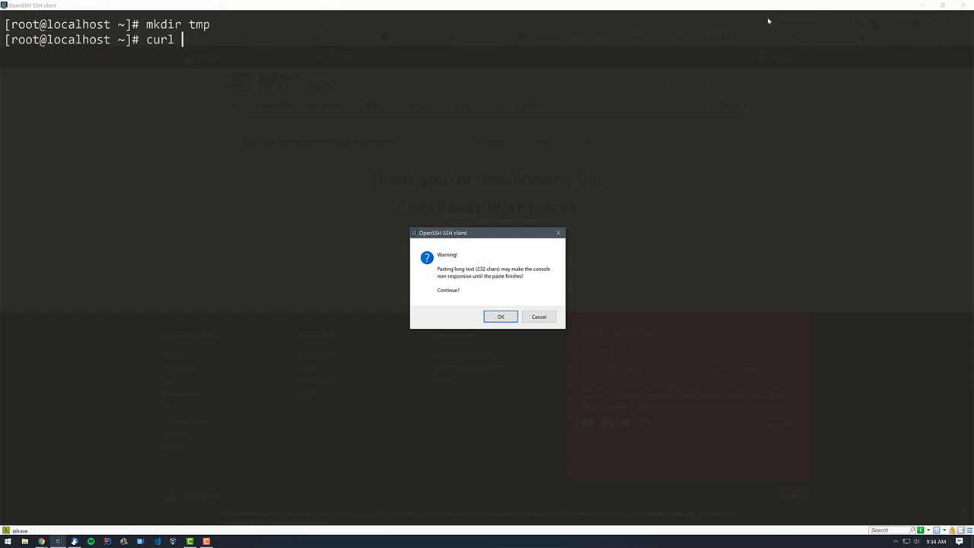
click(500, 316)
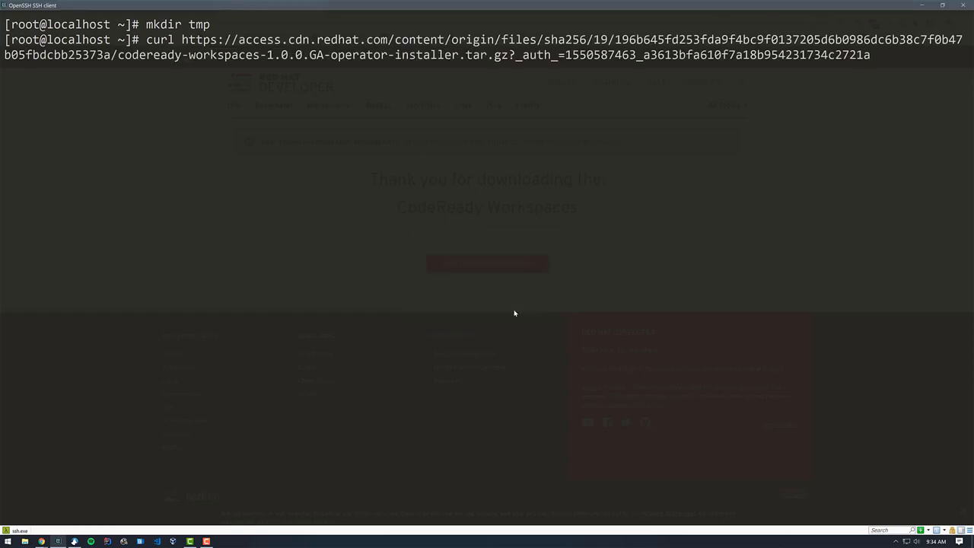
text(-o)
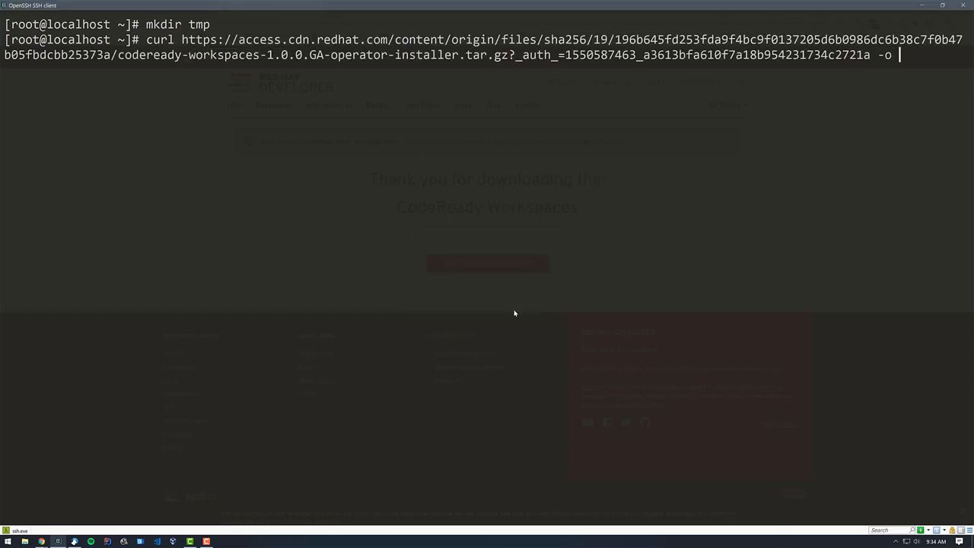
text(workspace)
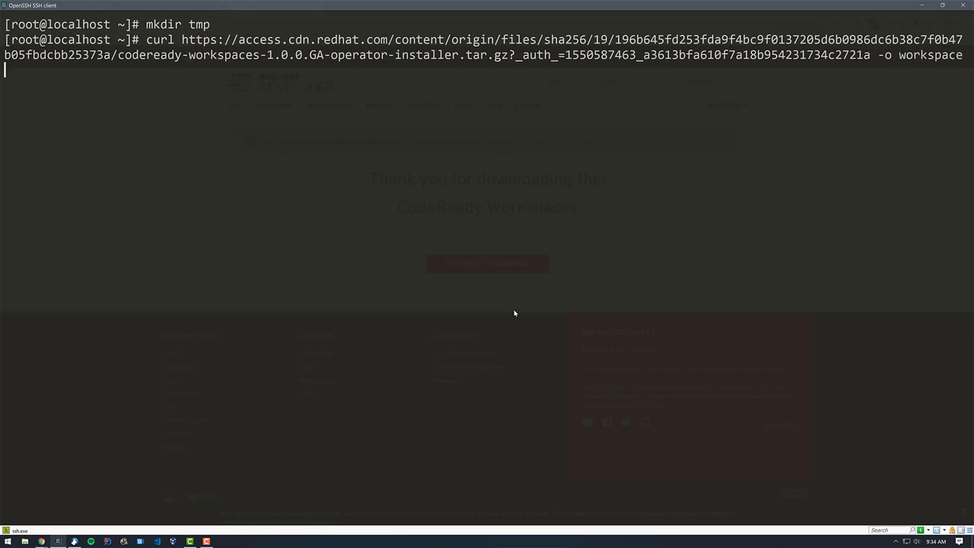
key(Return)
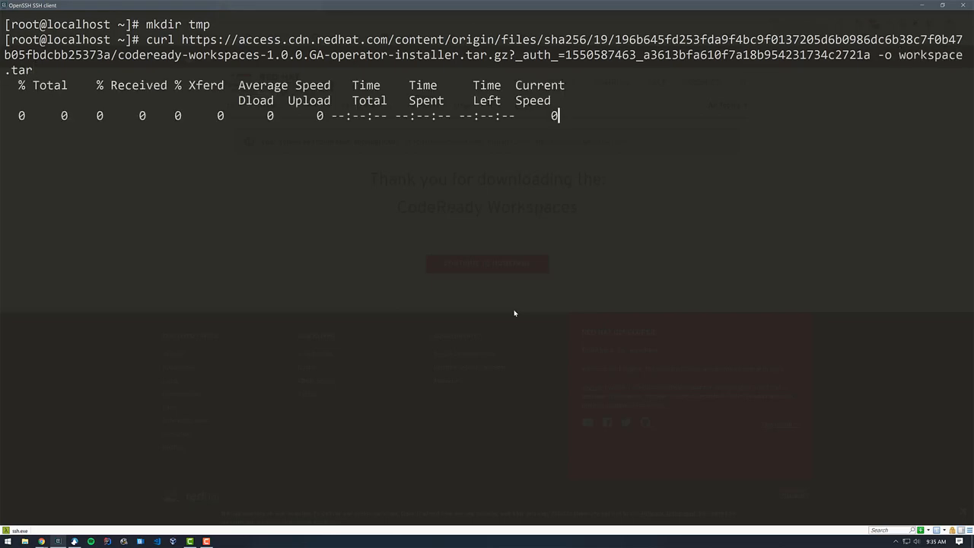
Move workspace.tar into tmp and extract it with tar xvf.
text(localhost ~]# l)
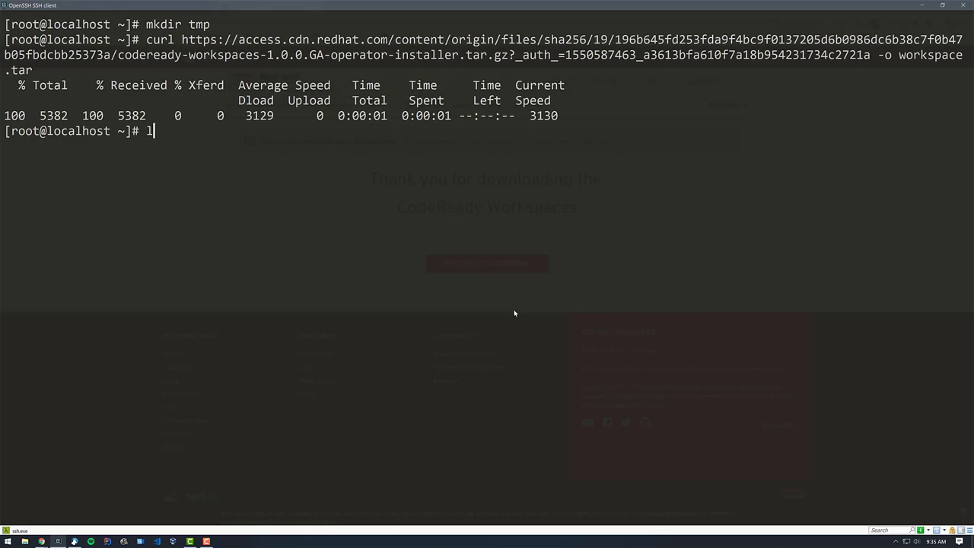
key(Return)
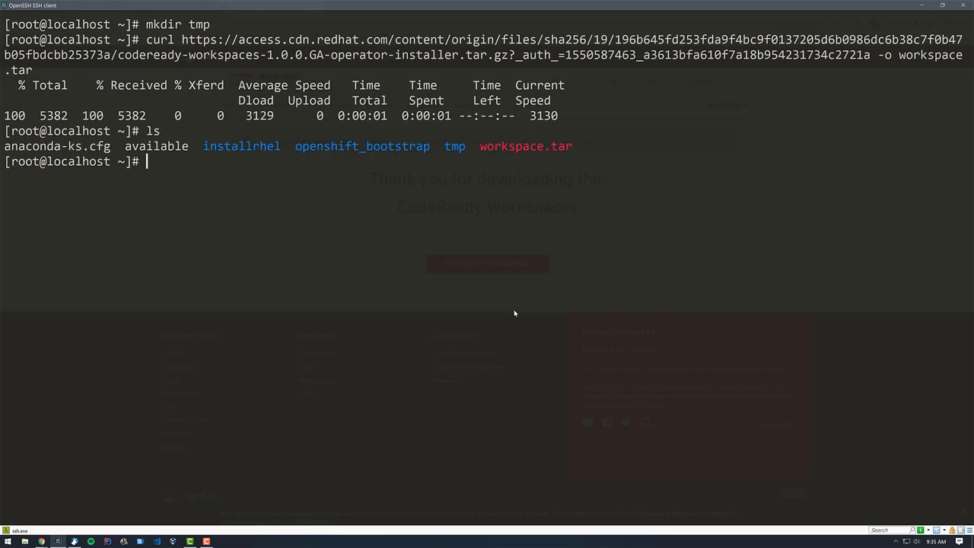
text(mv workspace.tar tmp)
text(cd tmp)
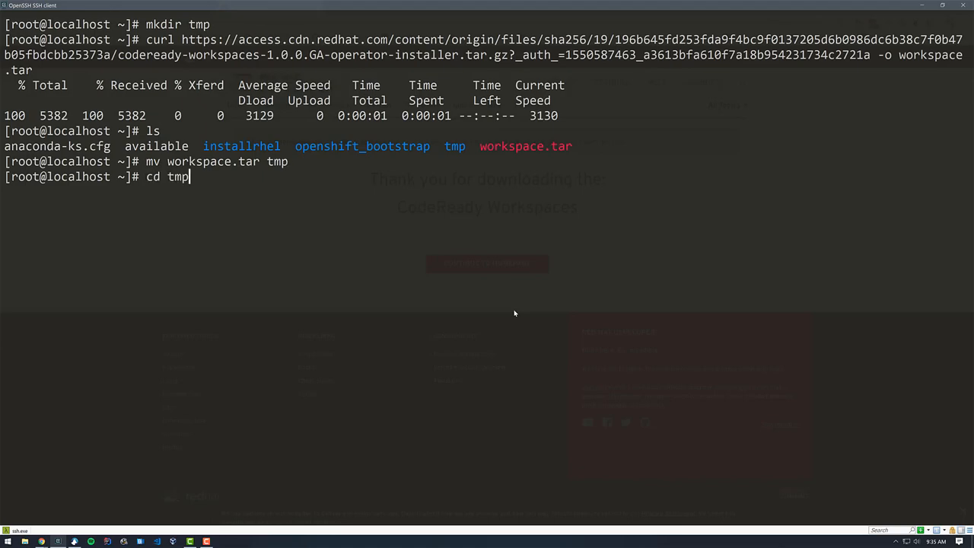
text(tar x)
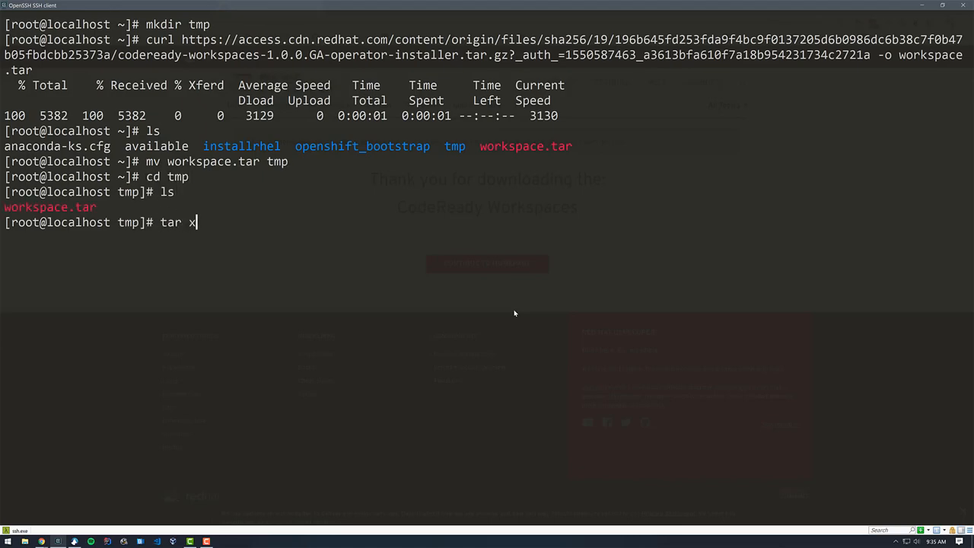
text(vf workspace.tar)
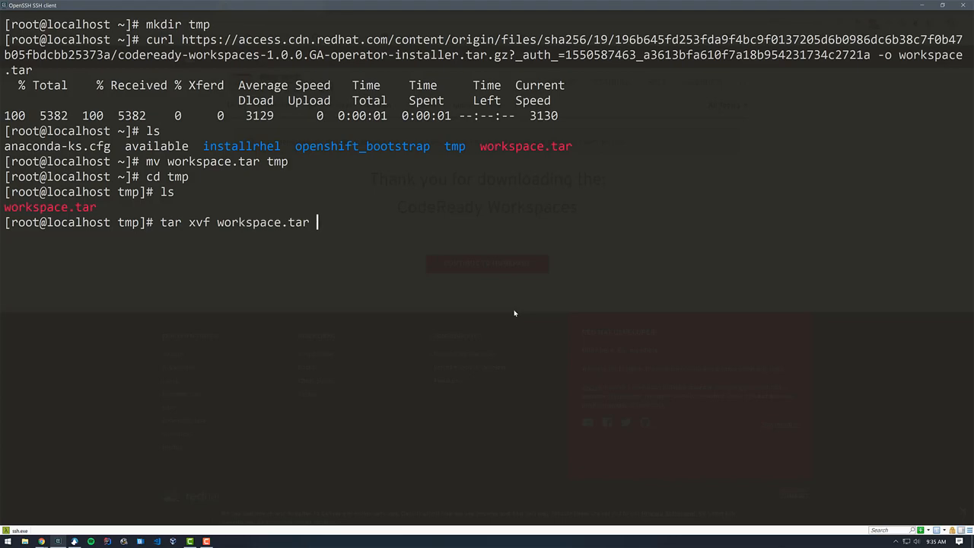
key(Return)
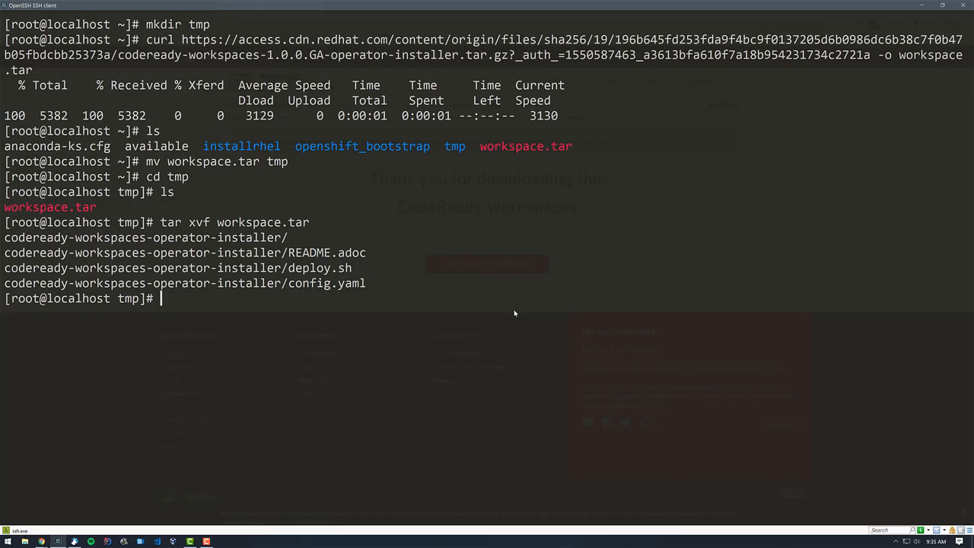
text(.)
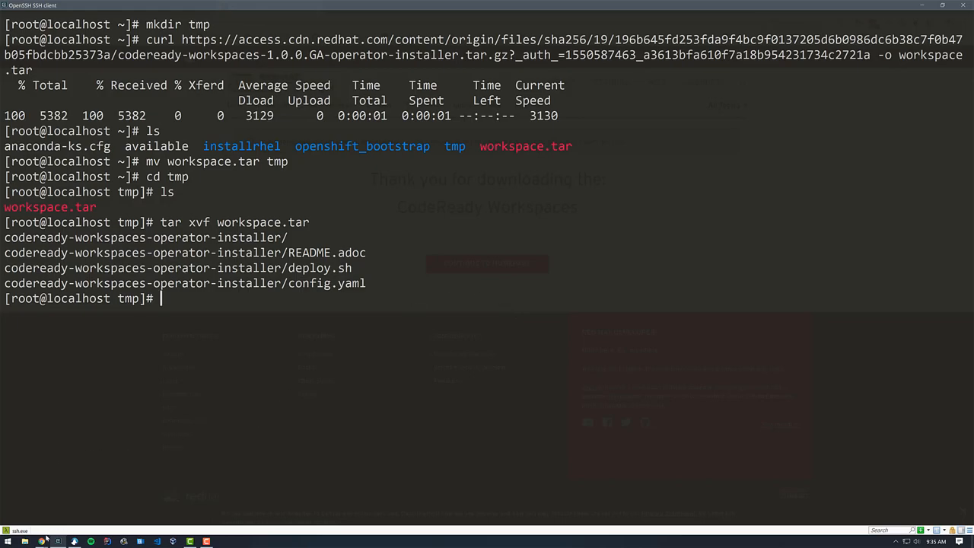
Copy the oc login command from the web console's account menu into the terminal.
click(58, 541)
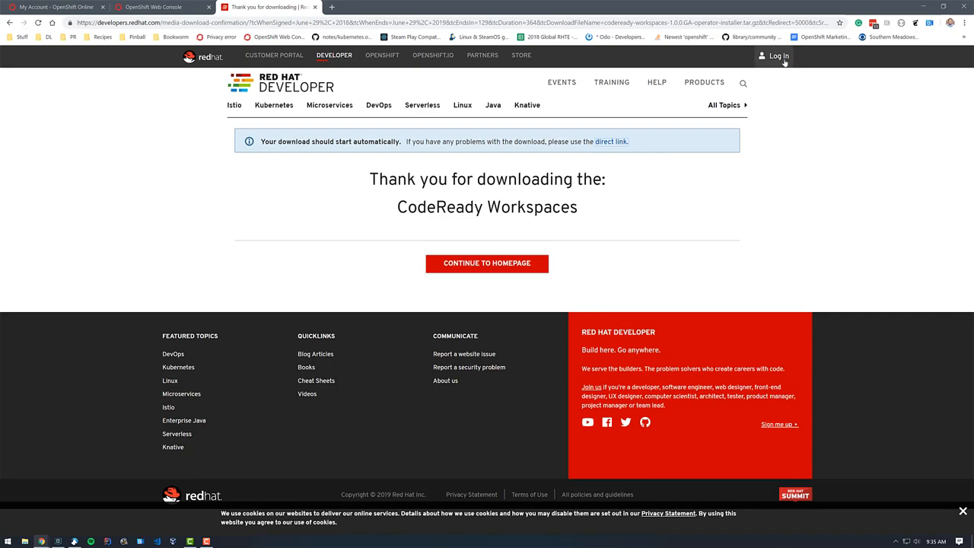
click(152, 7)
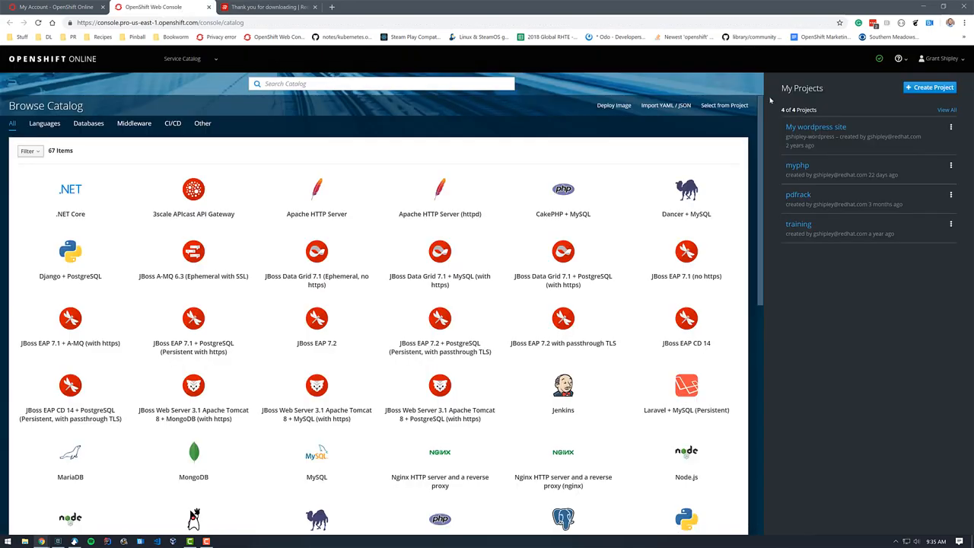
click(940, 58)
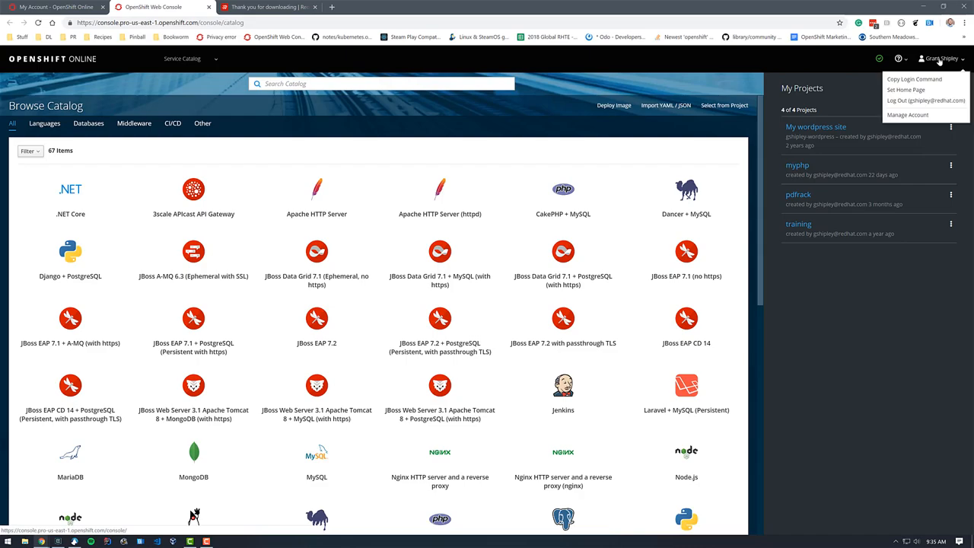
click(914, 79)
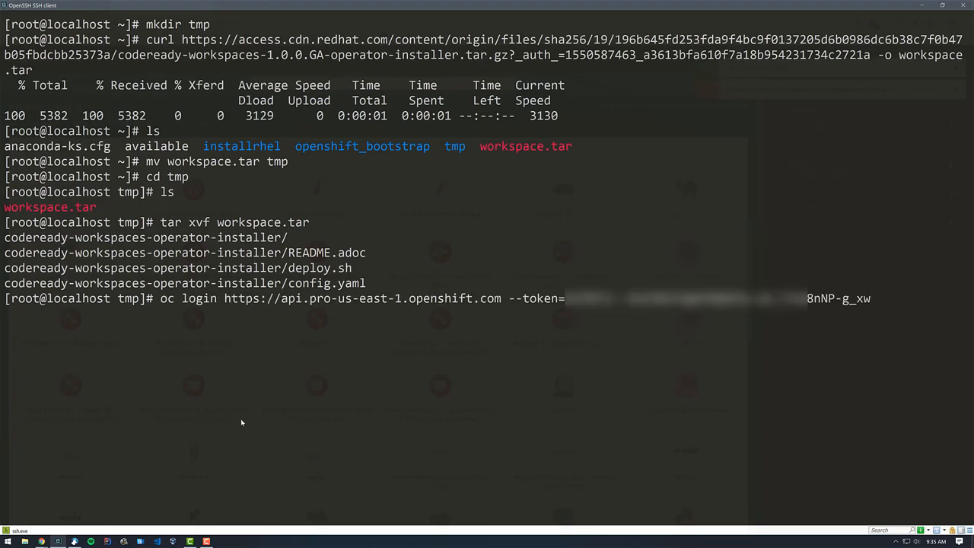
Run the oc login command, then show the ./deploy.sh --help usage options.
key(Return)
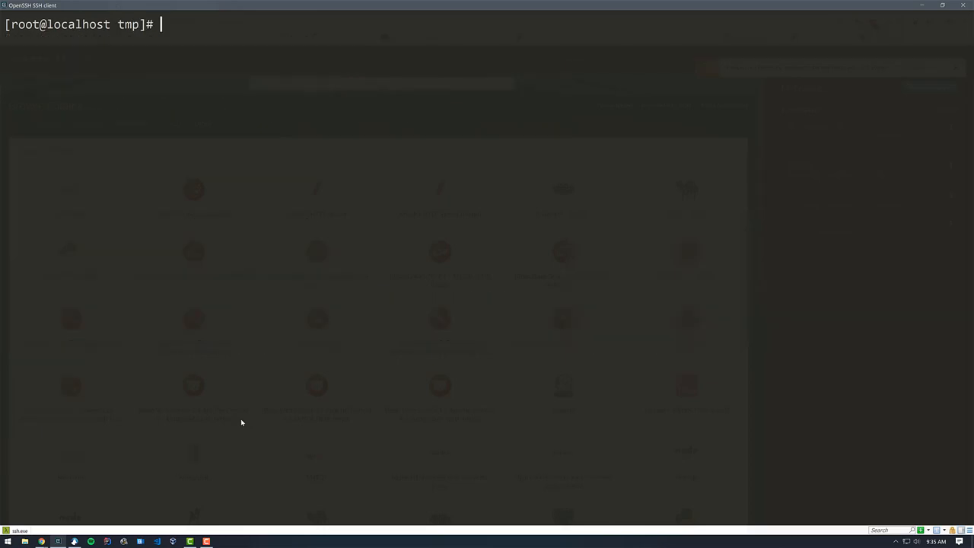
text(./de)
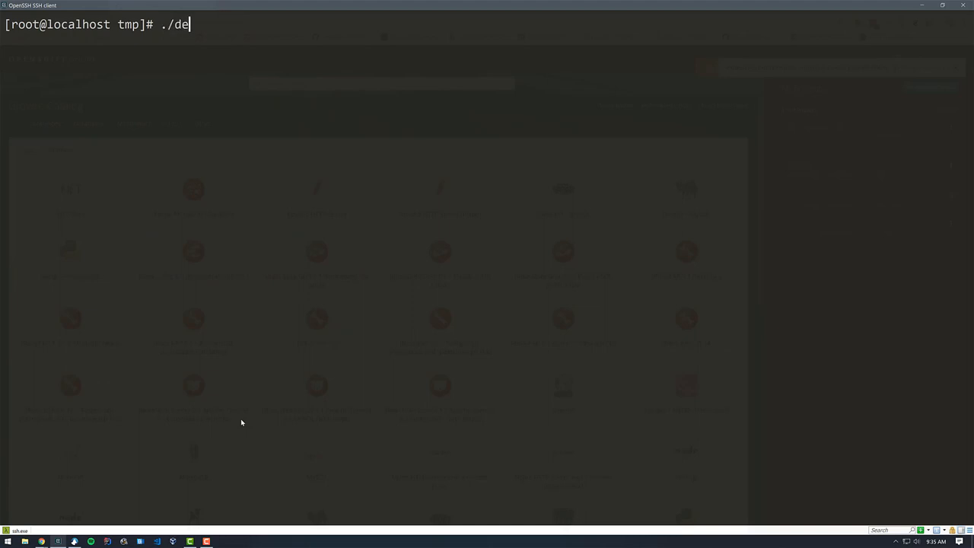
text(pl)
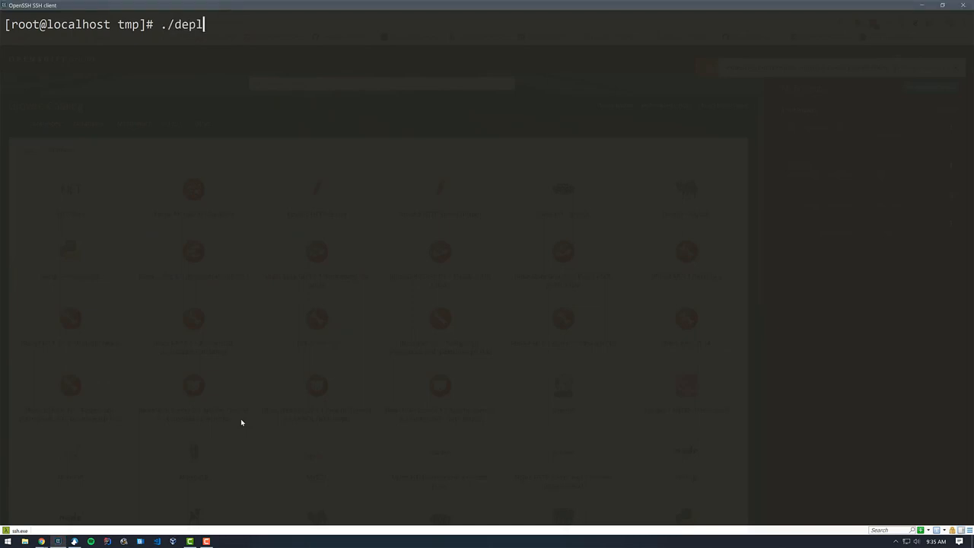
text(oy.sh --he)
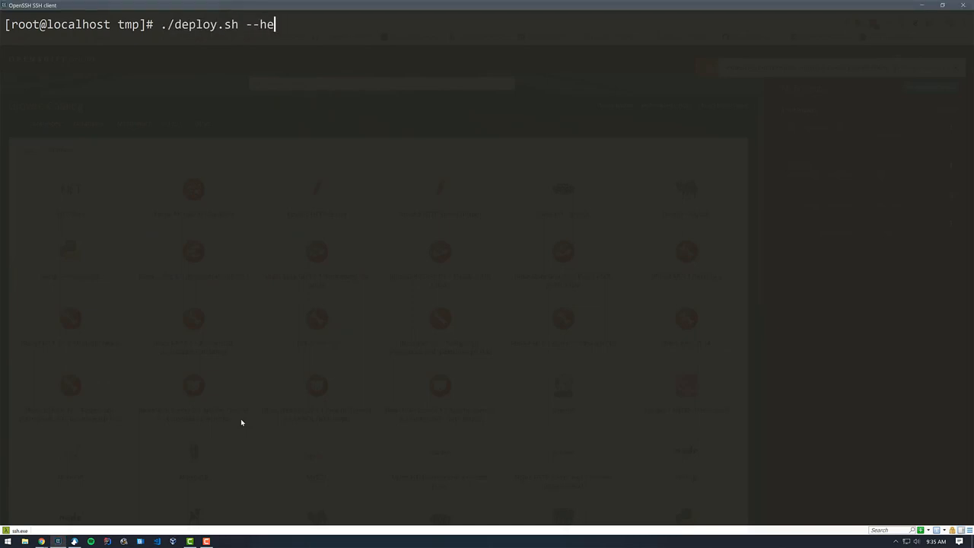
key(Return)
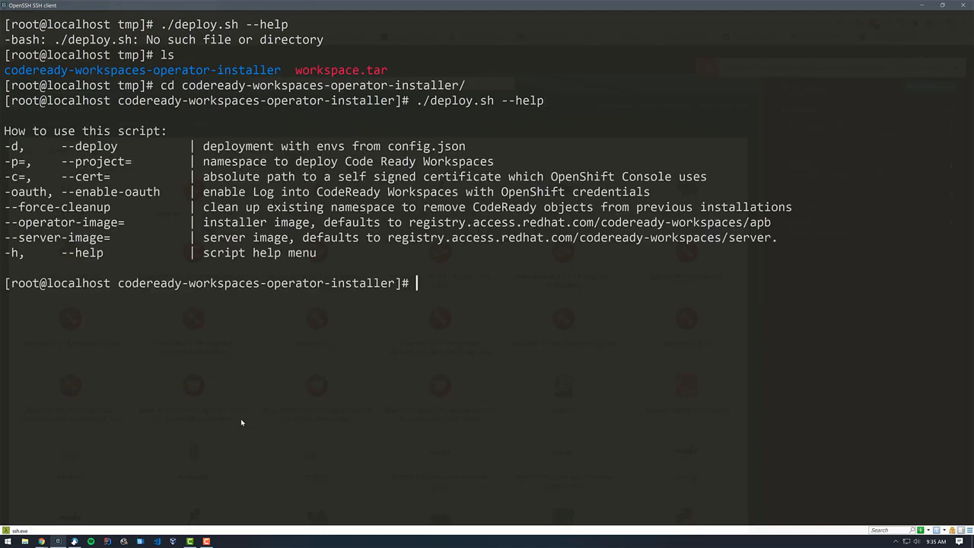
mouse_move(113, 228)
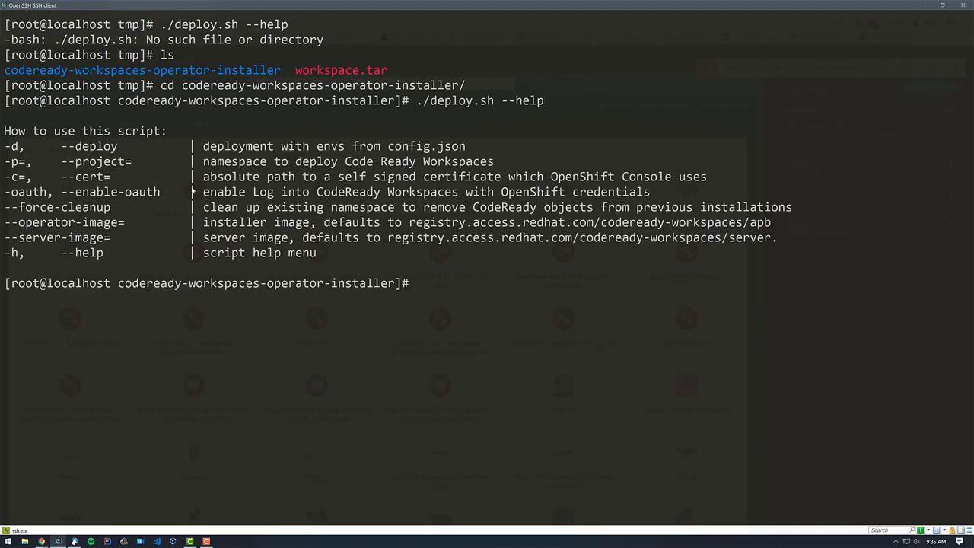
mouse_move(166, 185)
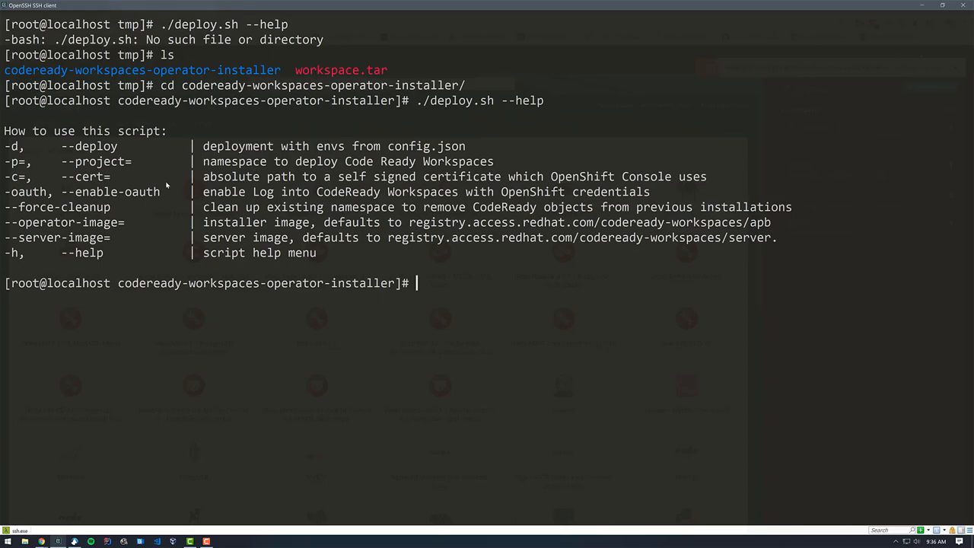
Rerun deploy.sh --deploy with -p=gshipley and follow the output to the success message.
text(./deploy.sh --help)
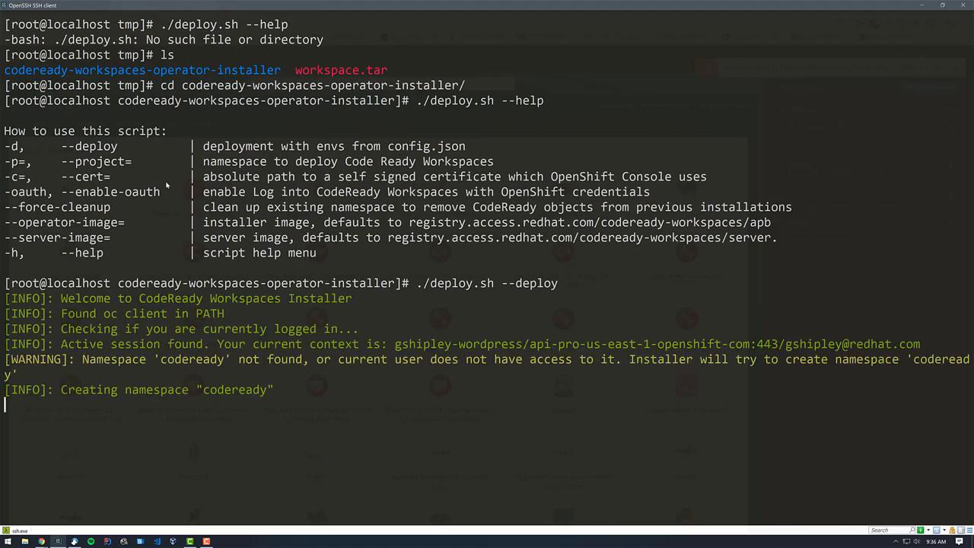
mouse_move(166, 318)
text(./deploy.sh --deploy -)
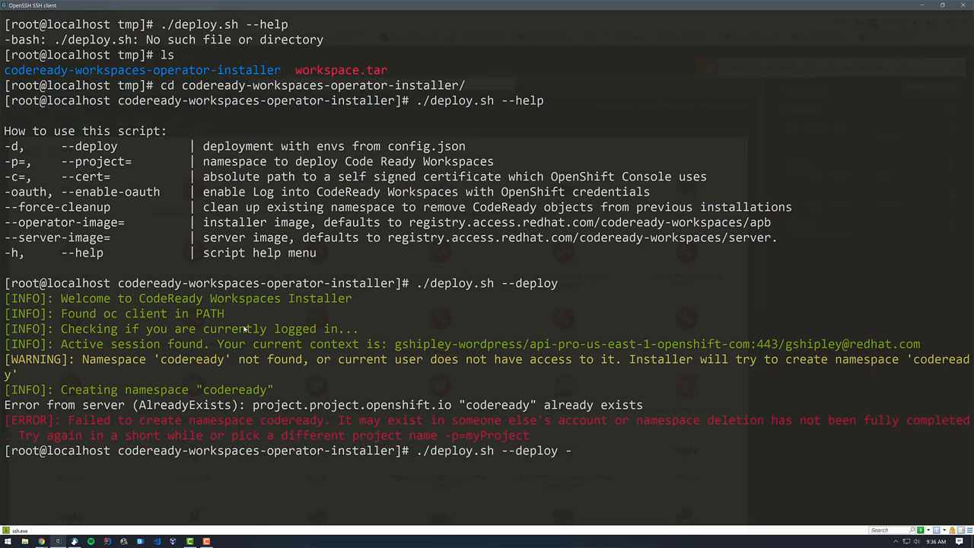
text(p=)
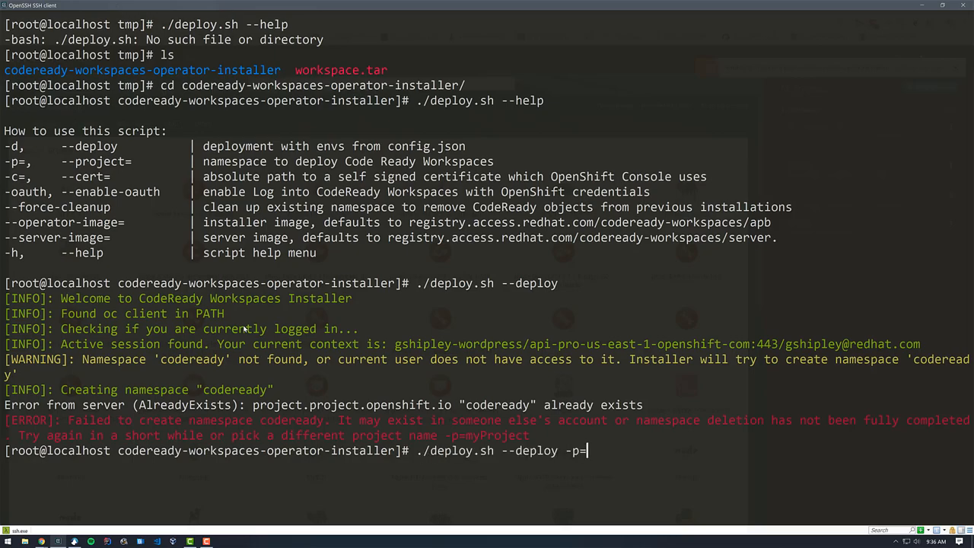
text(g)
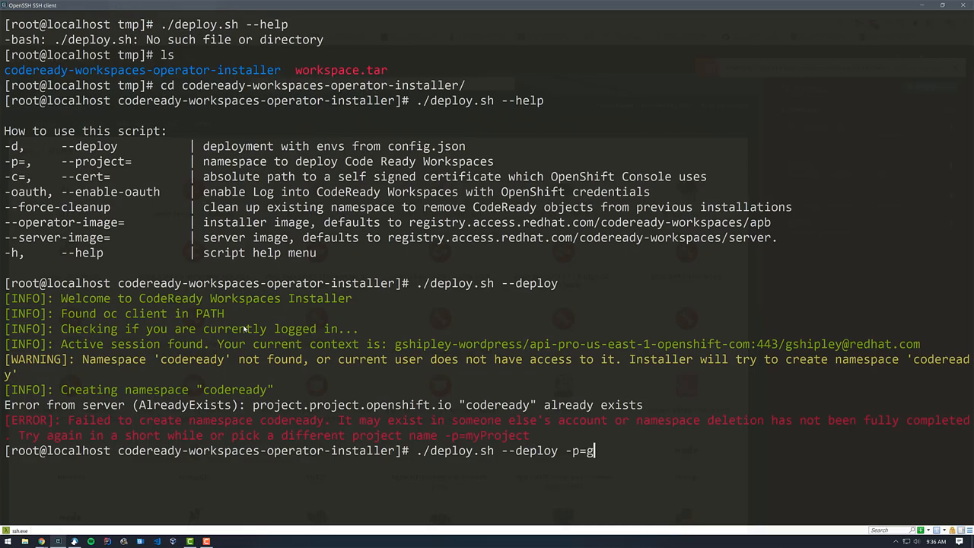
key(Return)
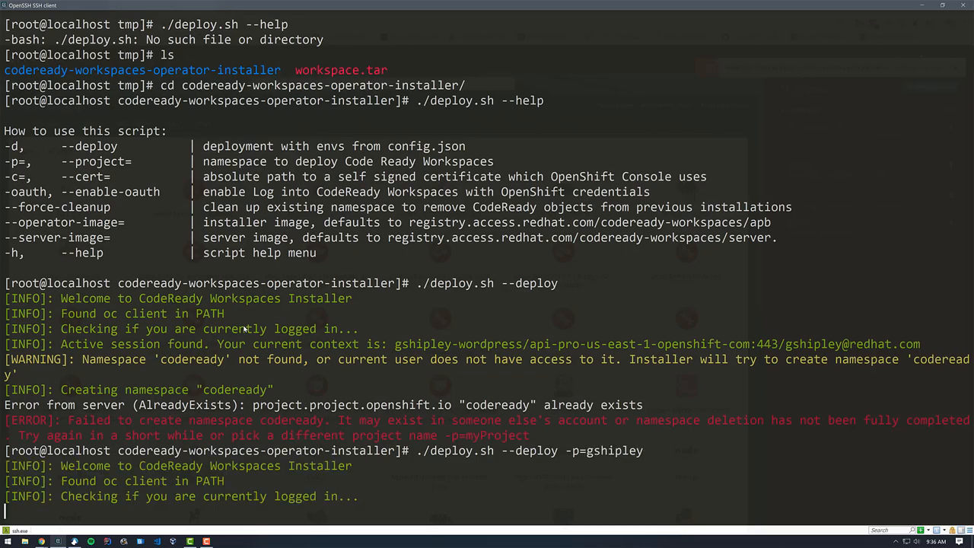
scroll(down, 3)
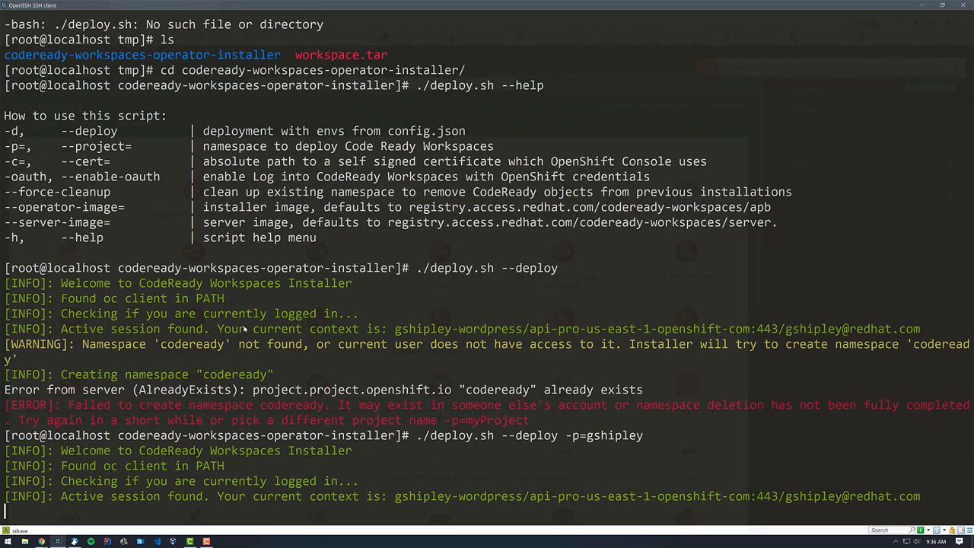
scroll(down, 3)
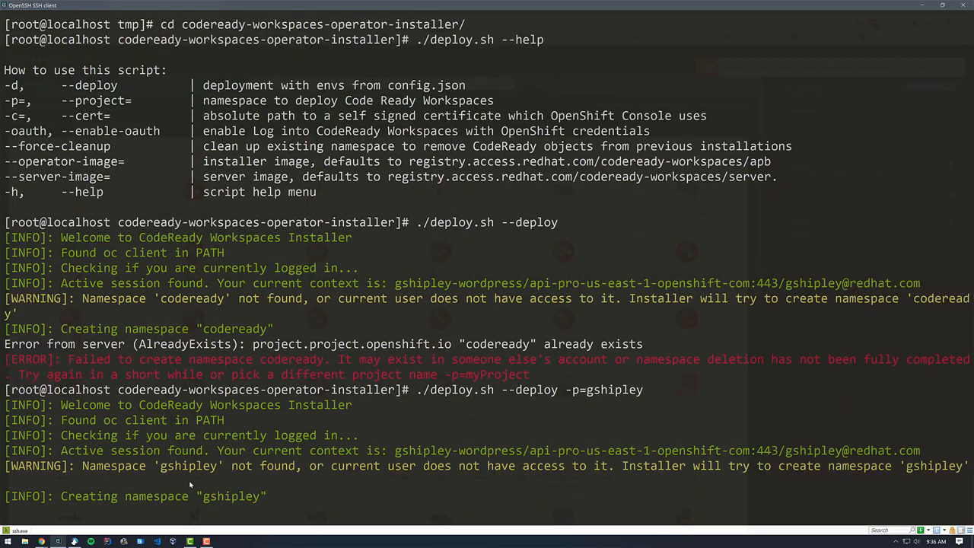
scroll(down, 3)
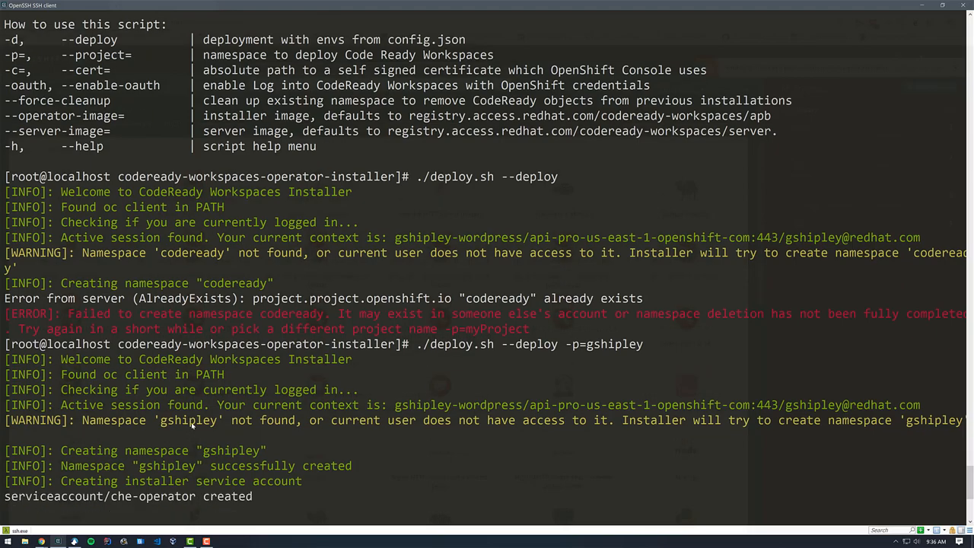
scroll(down, 3)
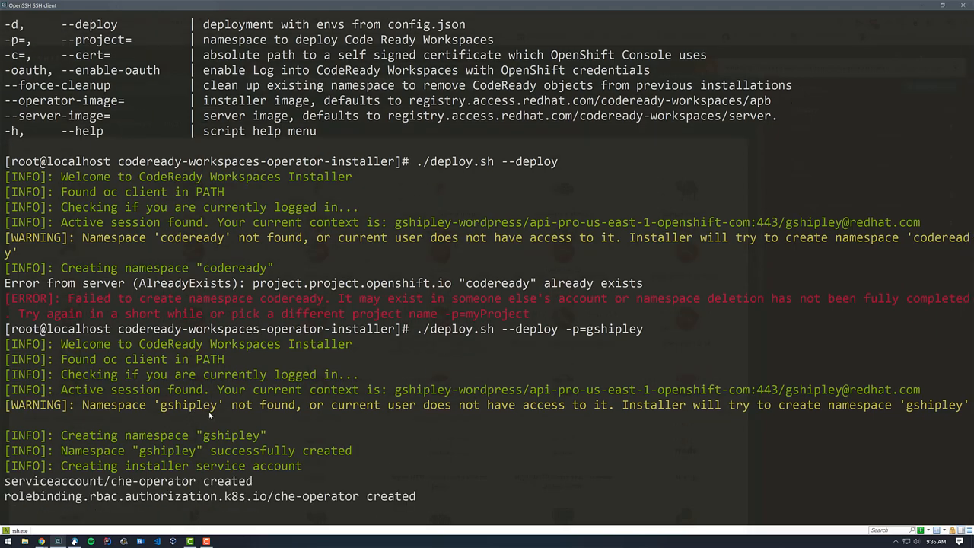
scroll(down, 3)
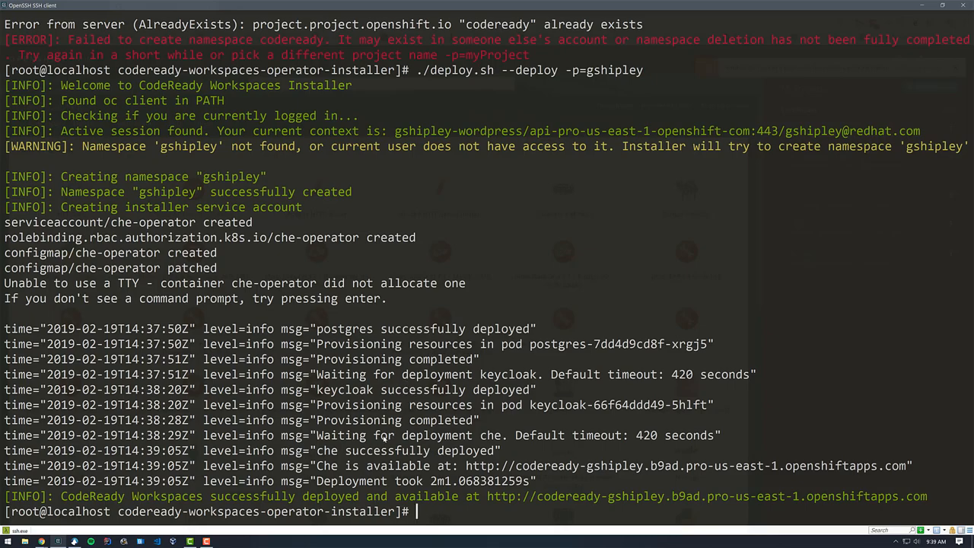
mouse_move(67, 521)
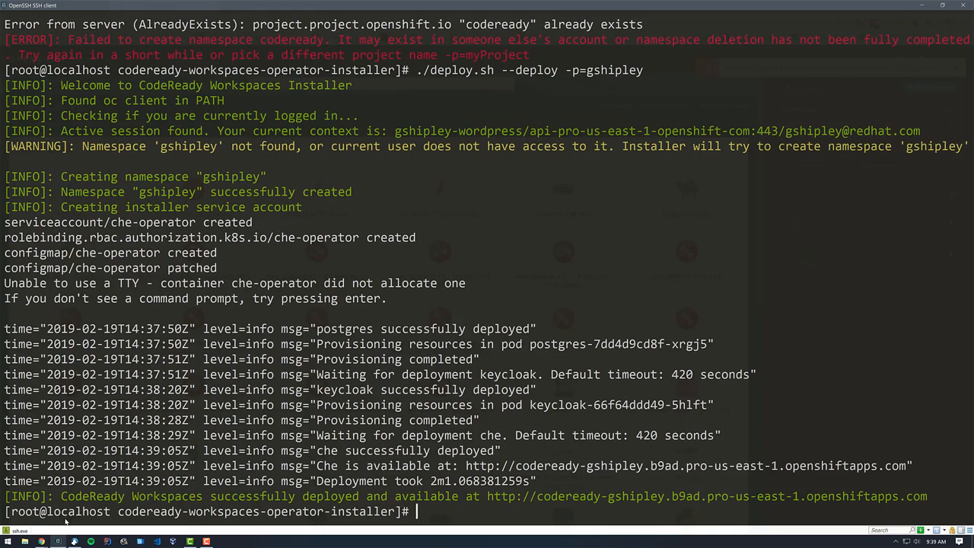
Open the gshipley project overview and follow the che application's codeready route.
click(152, 7)
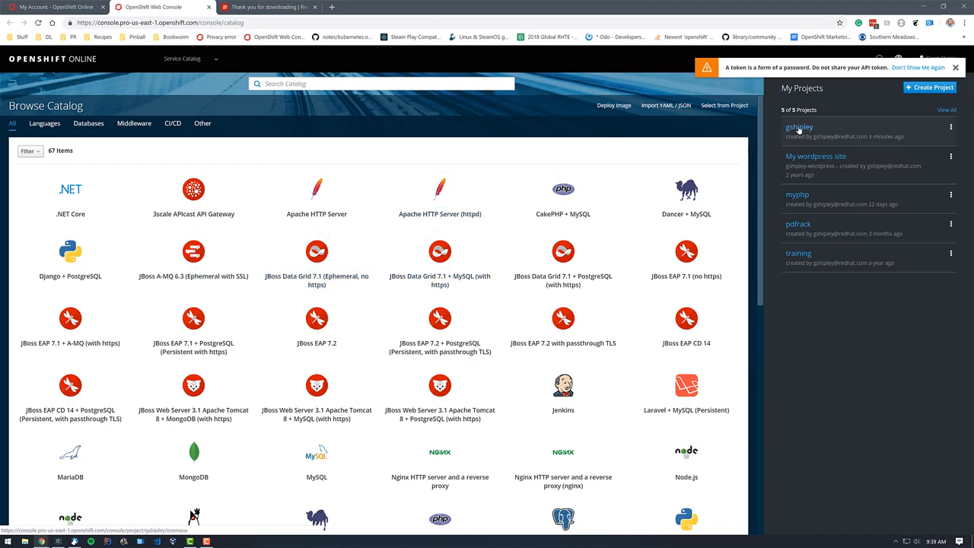
click(798, 127)
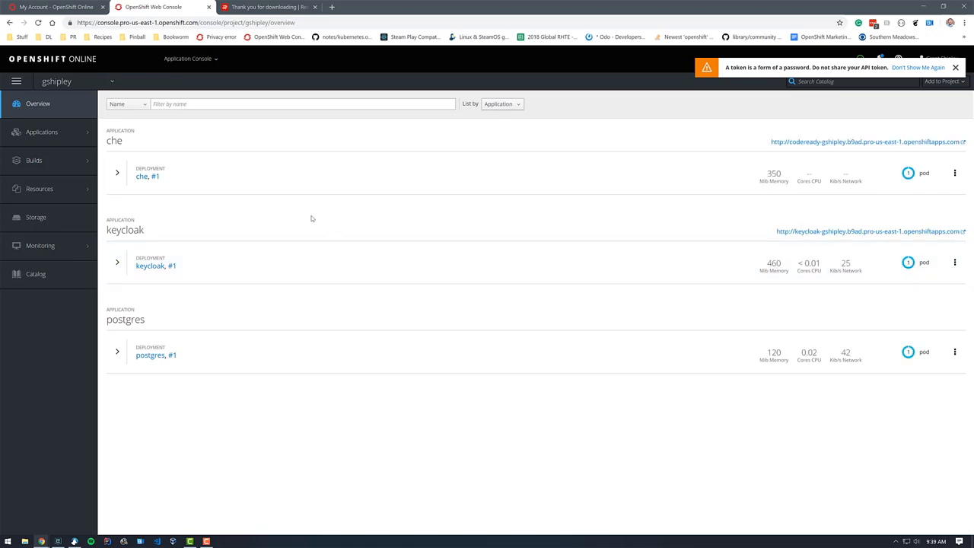
mouse_move(829, 142)
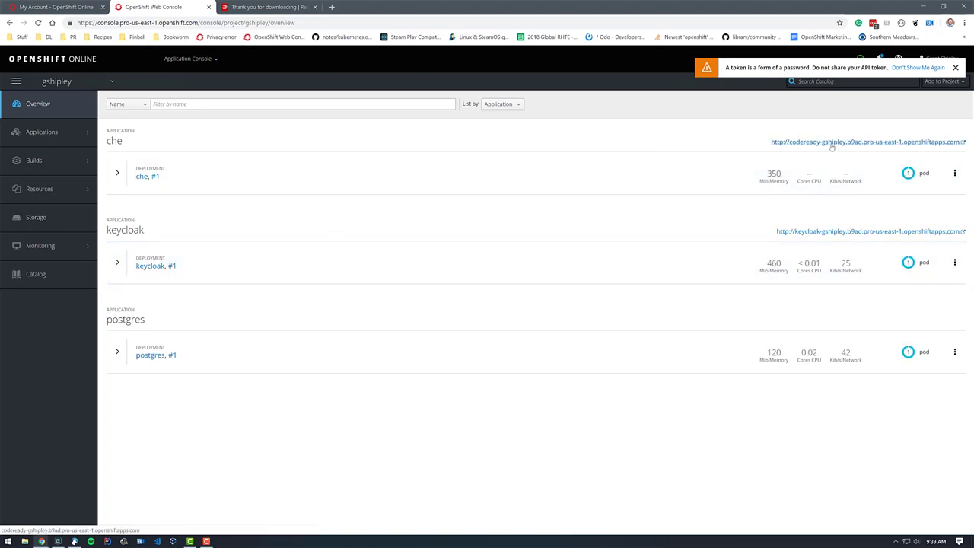
click(866, 142)
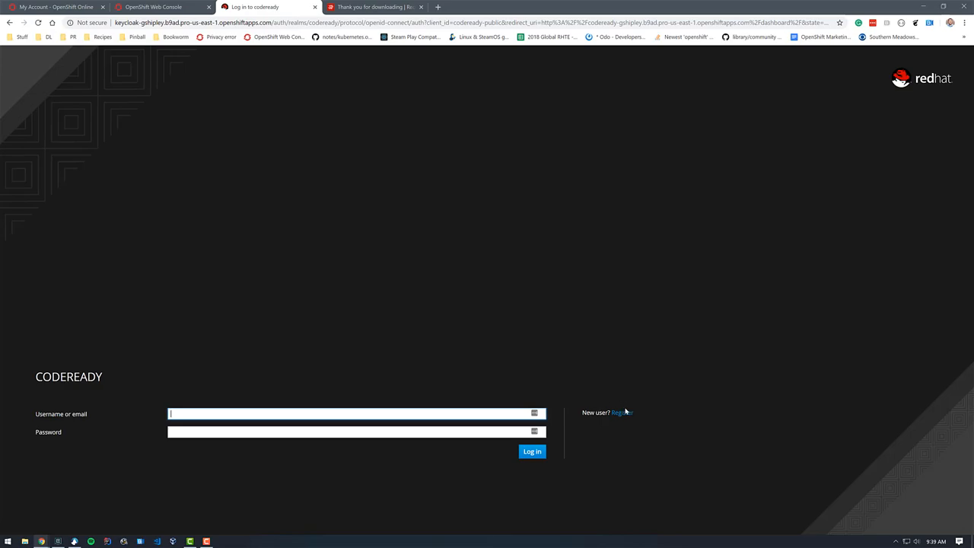
Fill in and submit the Keycloak registration form for a new CodeReady account.
click(620, 412)
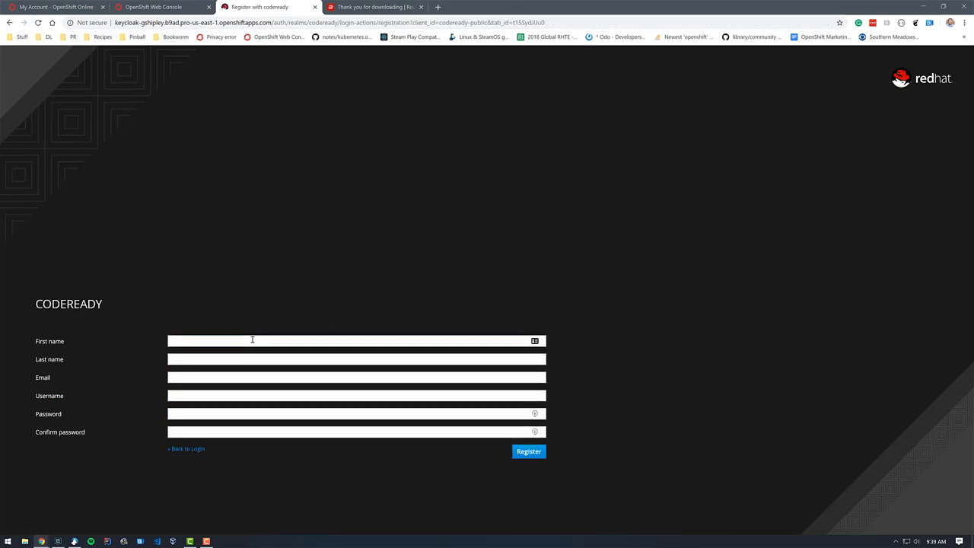
click(356, 340)
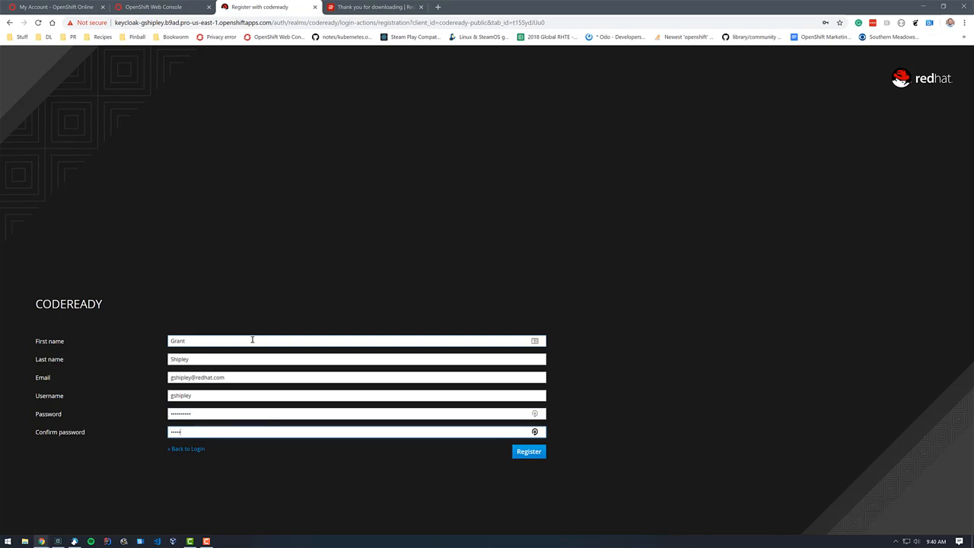
click(528, 451)
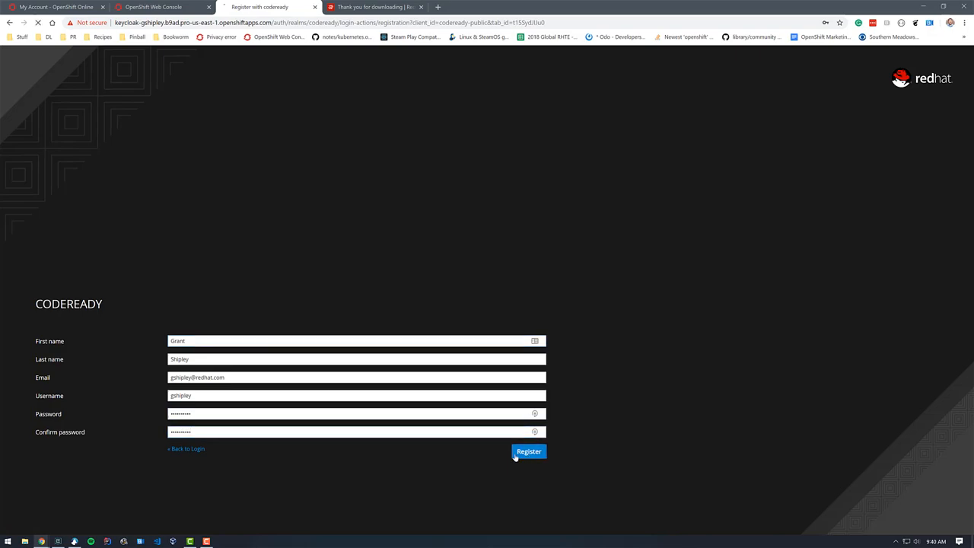
click(528, 451)
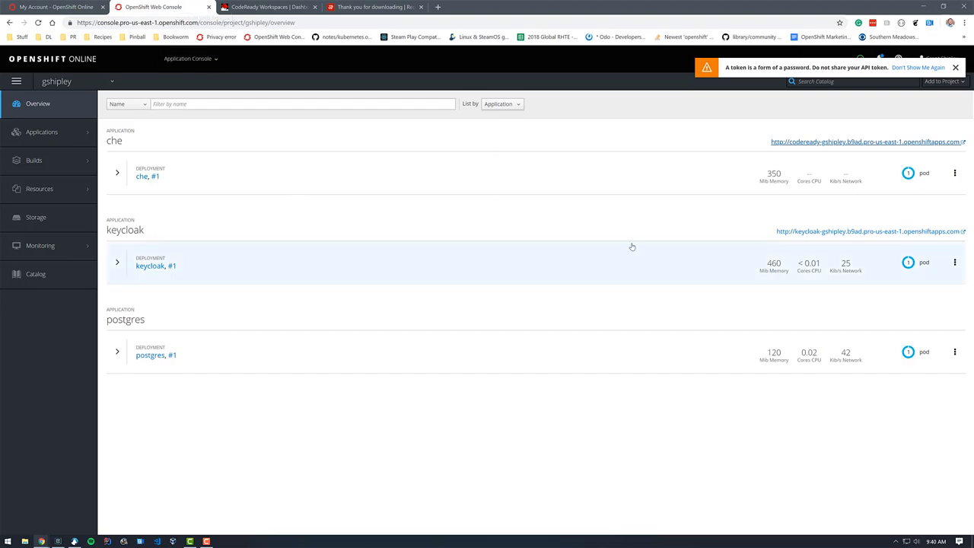
Sign in to the Single Sign-On admin console as admin via the keycloak route.
click(870, 231)
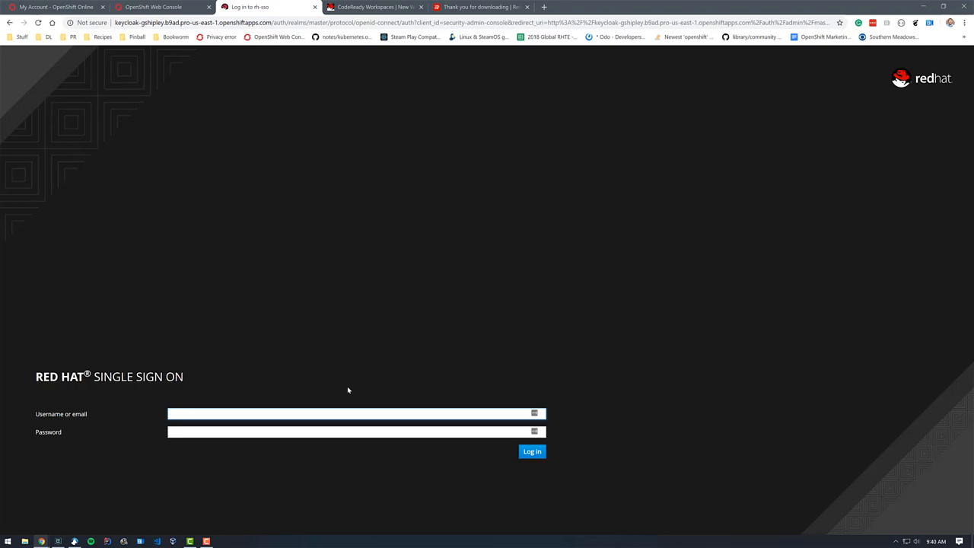
text(adm)
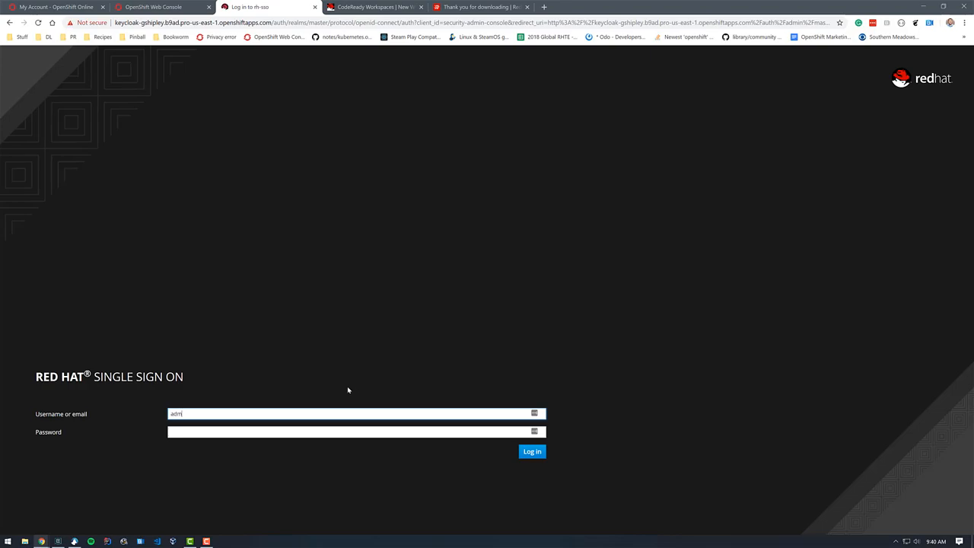
click(531, 451)
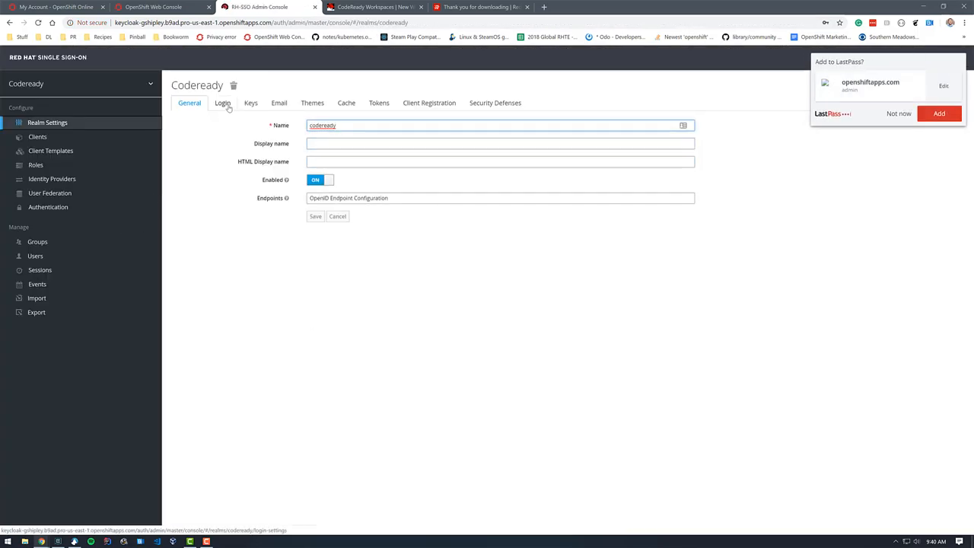
Set a new password in the admin user's Credentials, then return to the Users list.
click(35, 256)
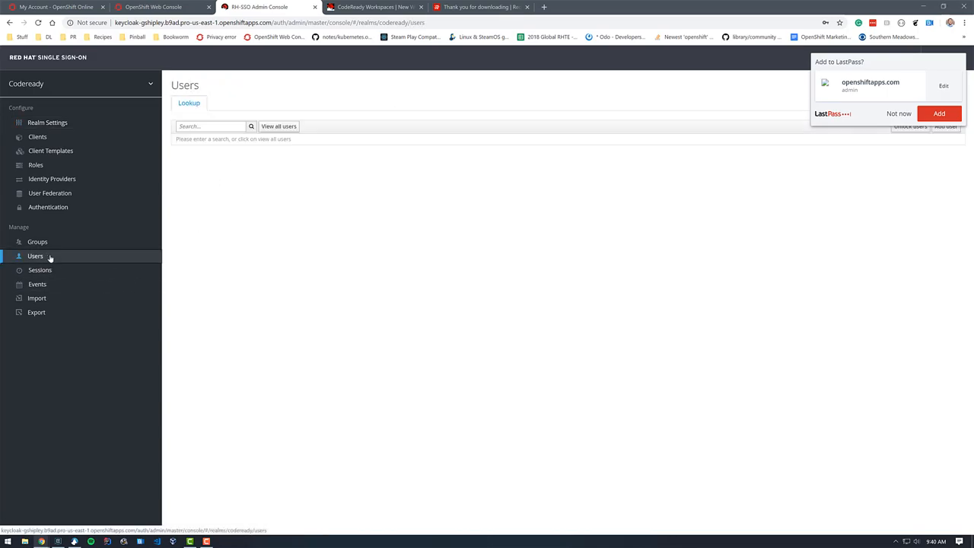
click(278, 126)
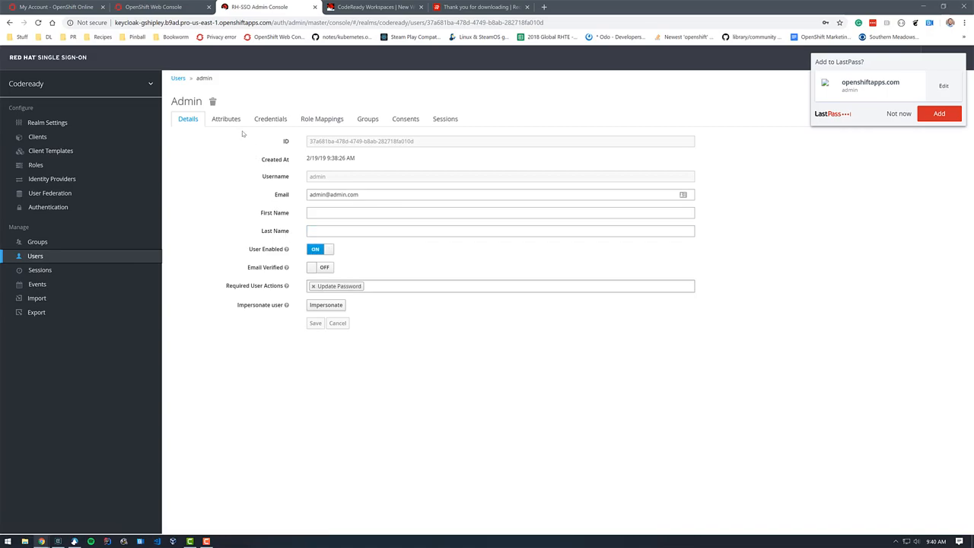
click(270, 118)
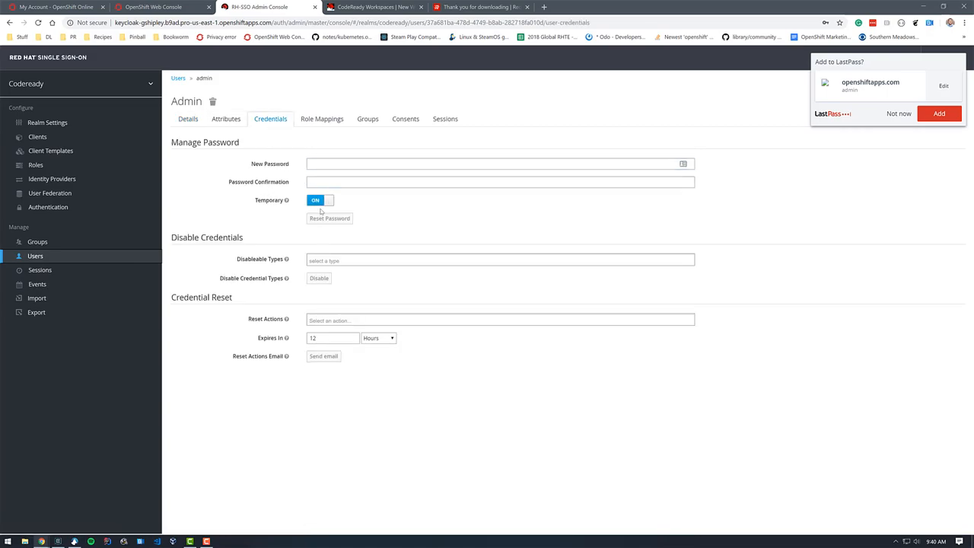
click(319, 200)
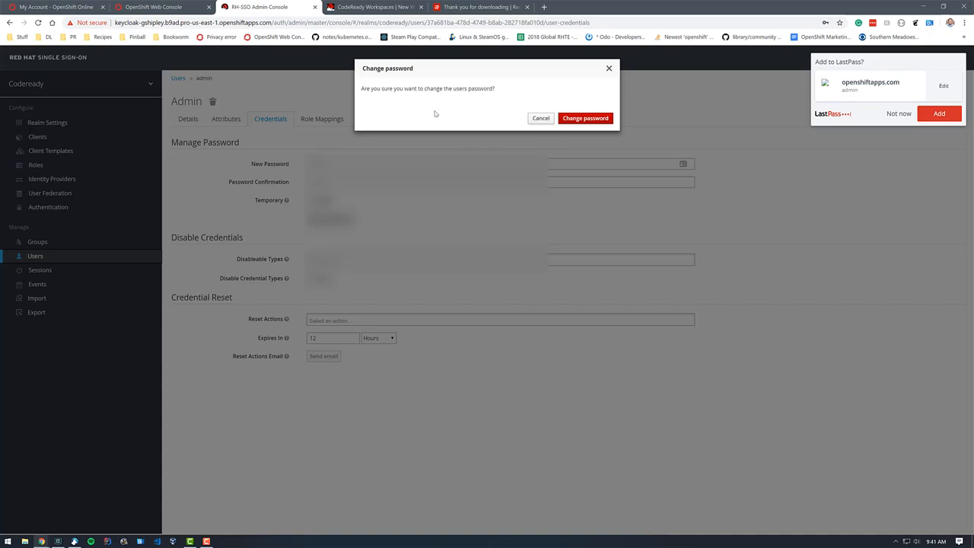
click(585, 118)
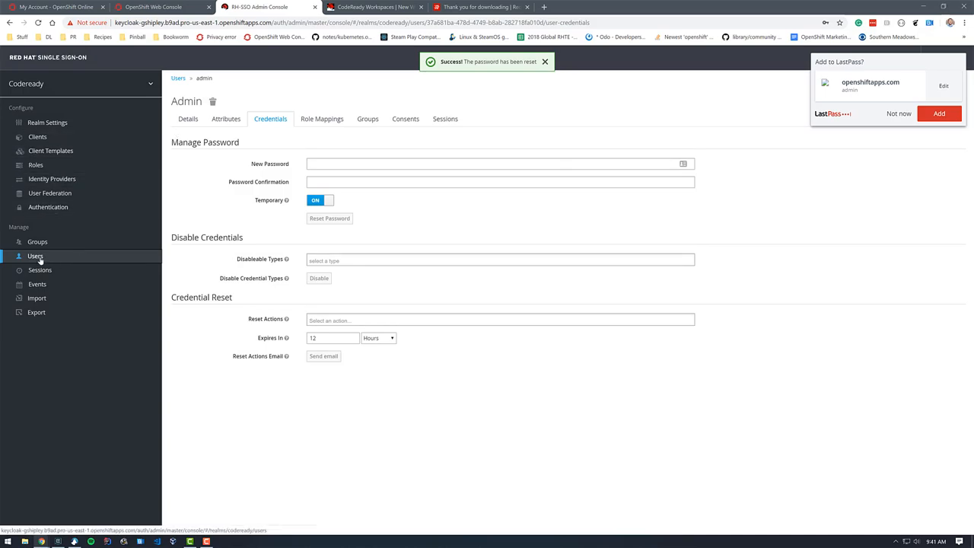
click(35, 255)
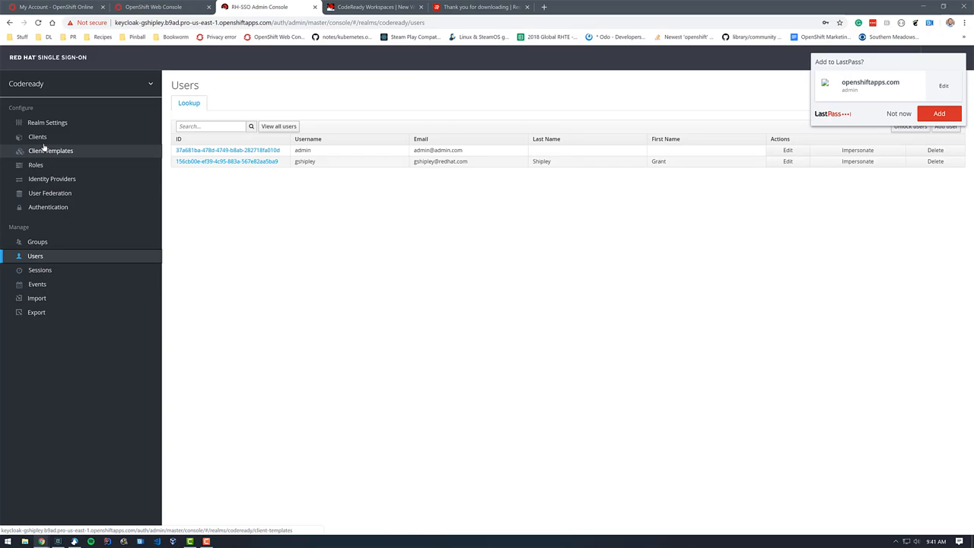
Switch User registration OFF on the codeready realm's Login tab and save.
click(48, 123)
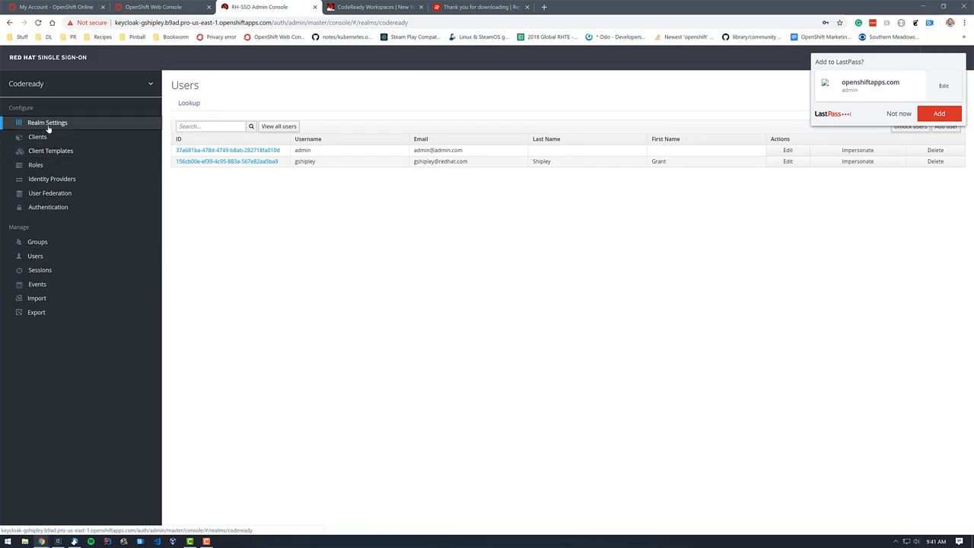
click(47, 122)
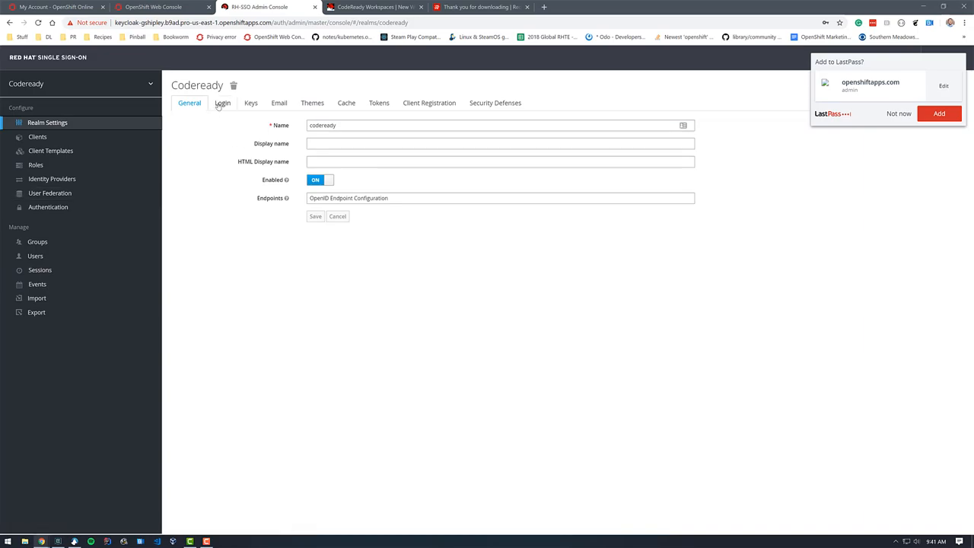
click(222, 103)
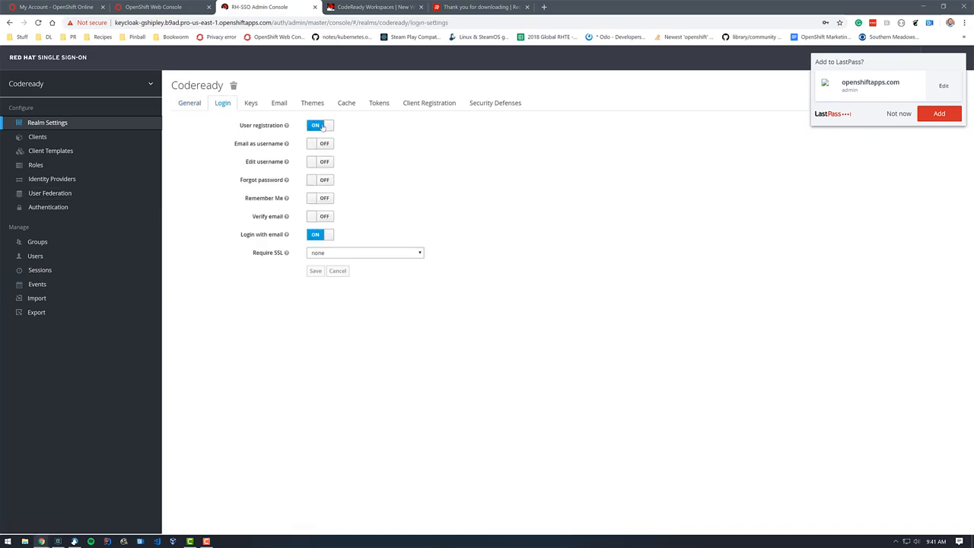
click(319, 125)
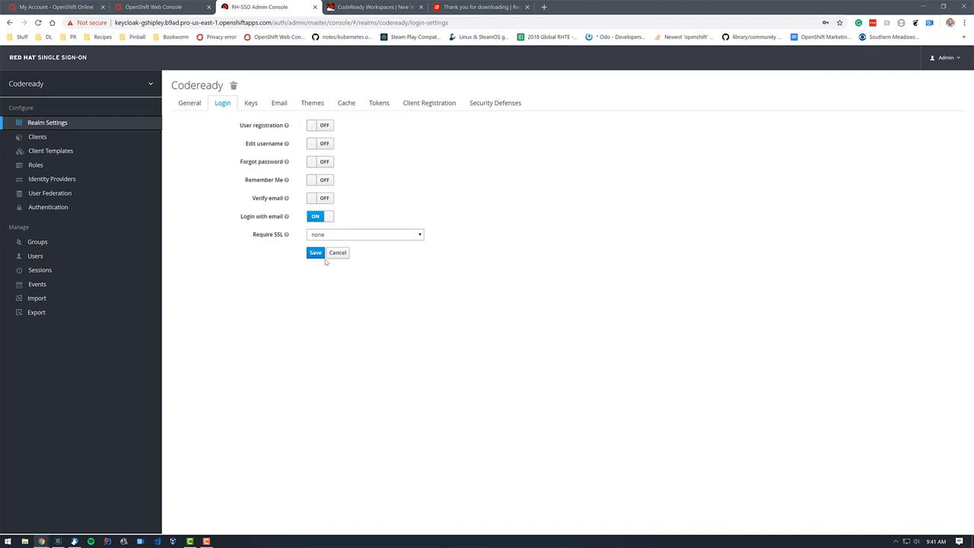
click(315, 251)
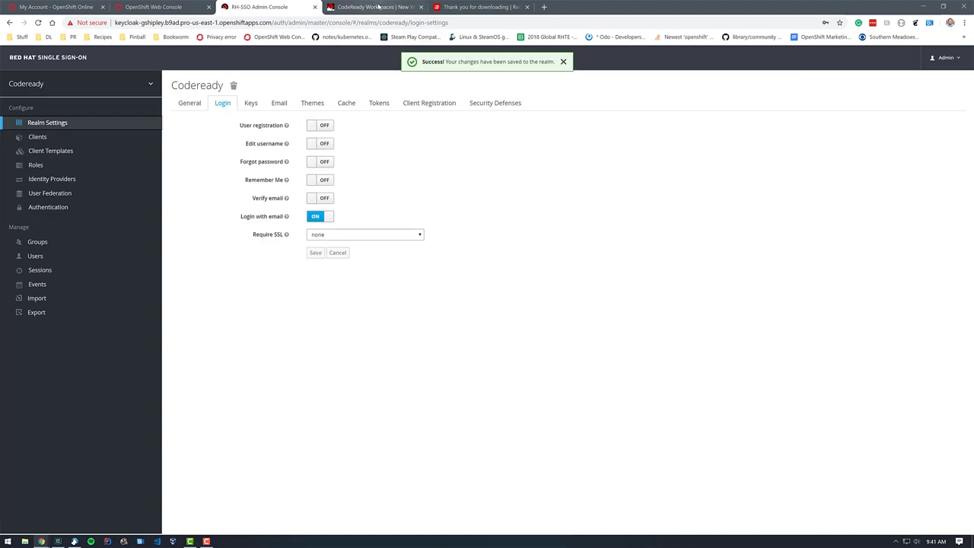
Choose the Spring Boot stack with a Git project import, then look up github.com/openshift-evangelists.
click(372, 6)
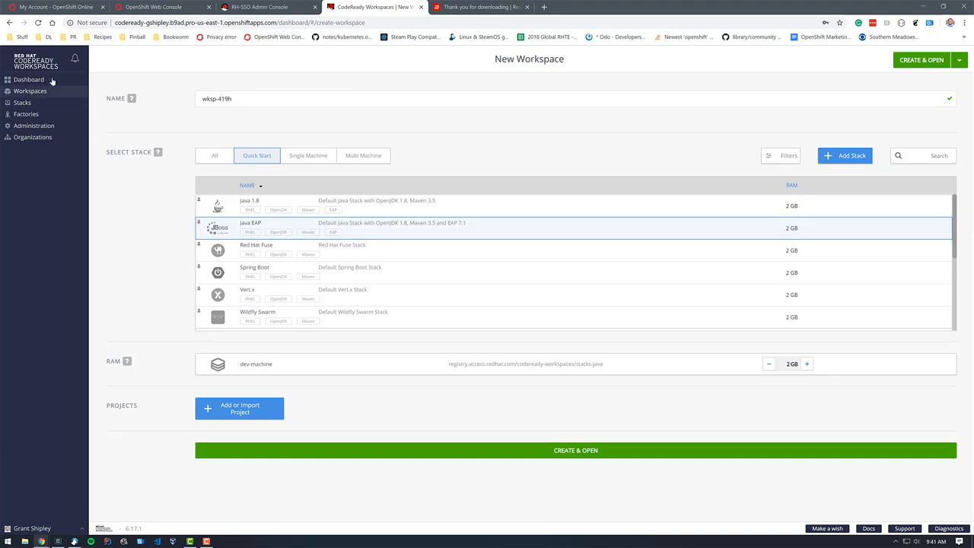
mouse_move(343, 83)
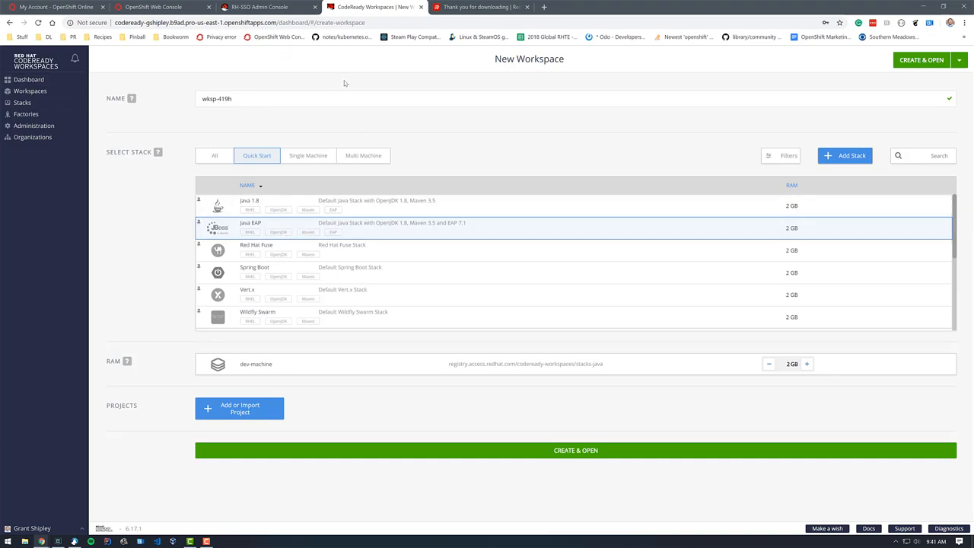
mouse_move(169, 135)
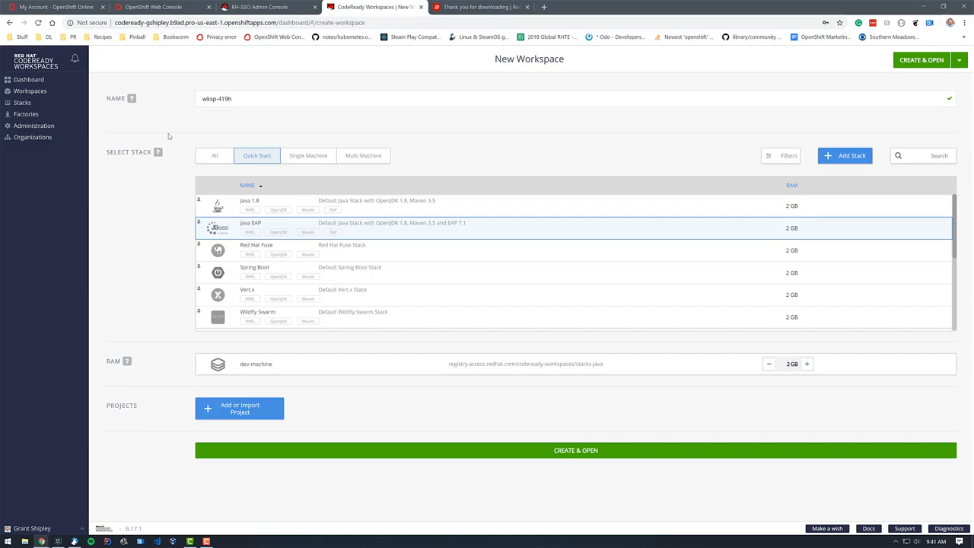
mouse_move(390, 274)
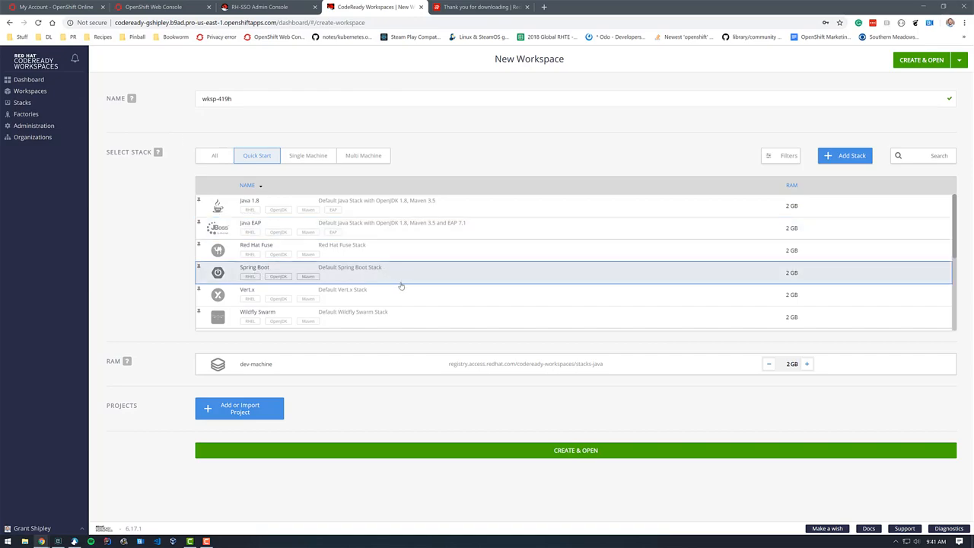
mouse_move(344, 347)
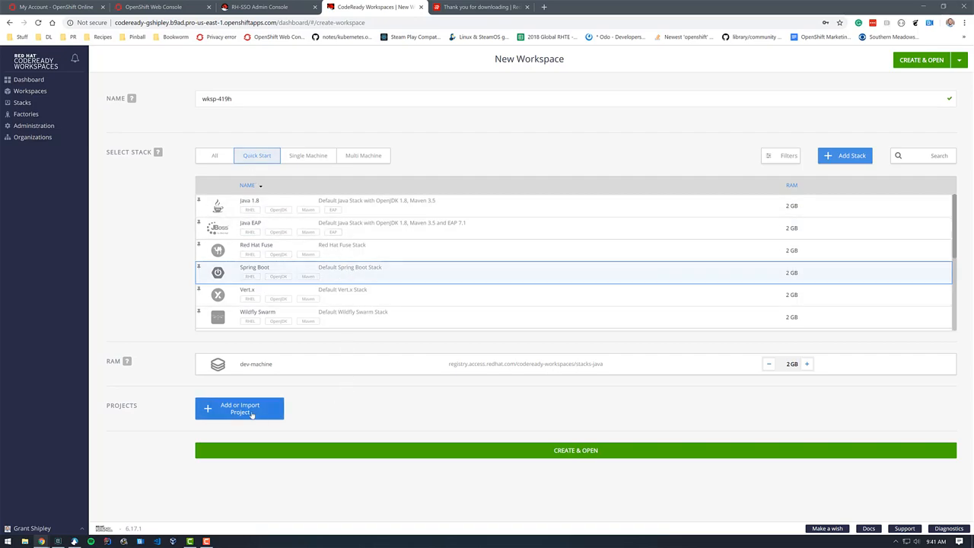
click(240, 409)
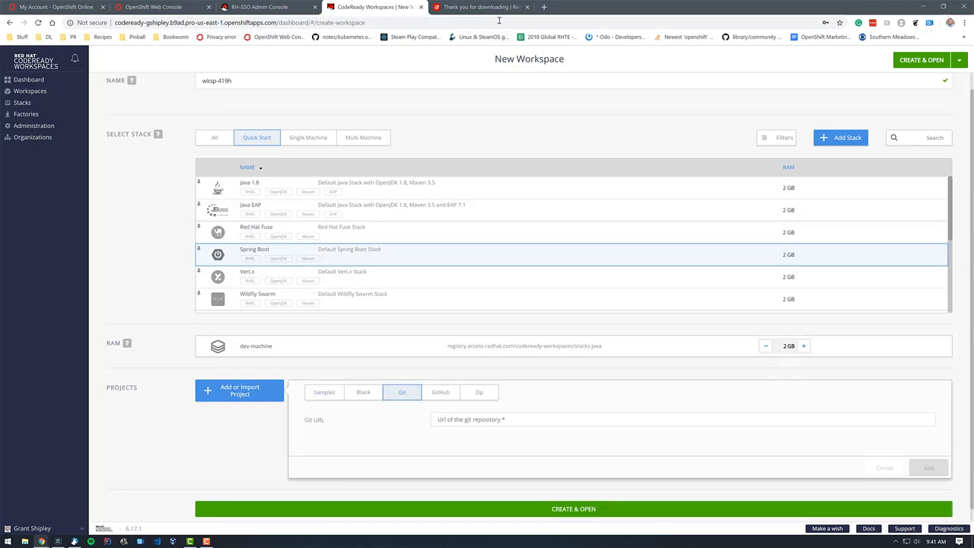
click(480, 7)
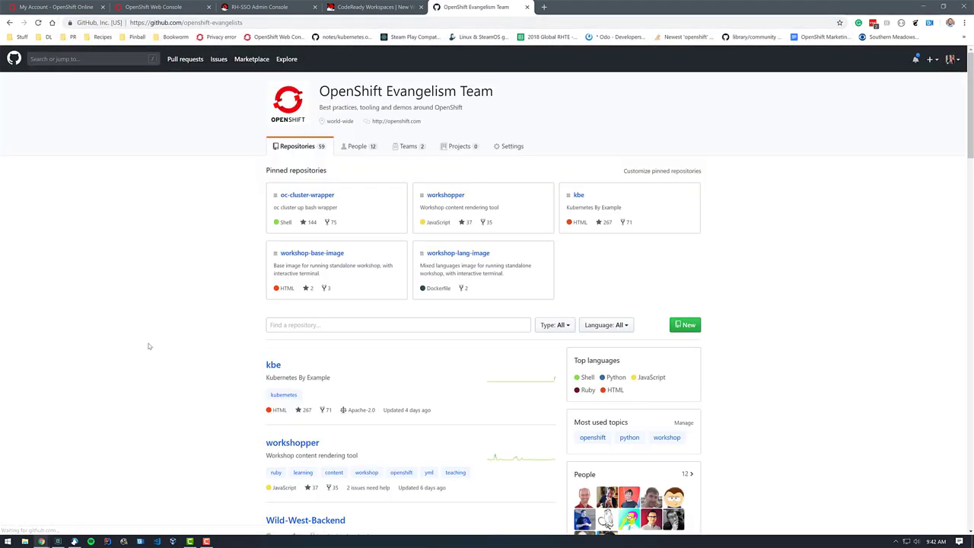
Copy the Wild-West-Backend HTTPS clone URL from GitHub into the workspace's Git URL field.
scroll(down, 3)
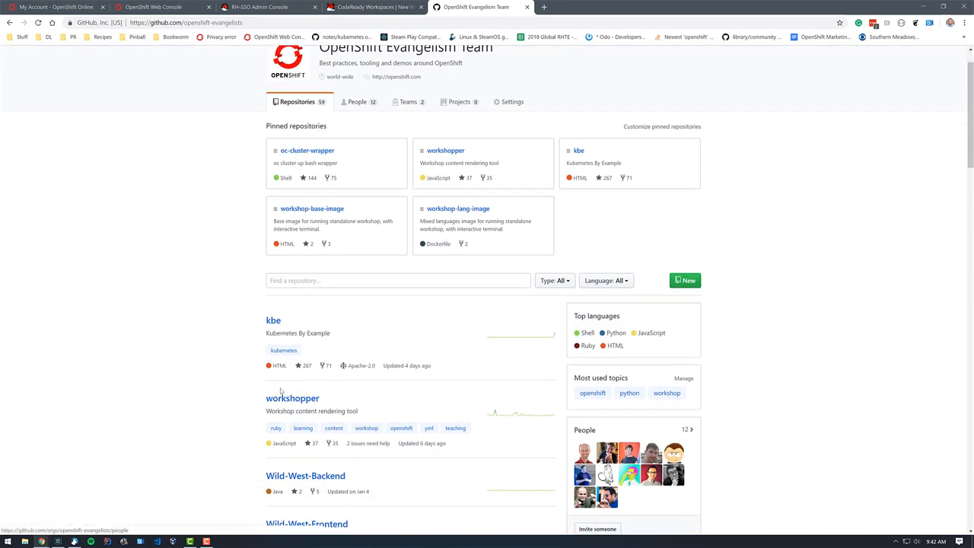
click(305, 475)
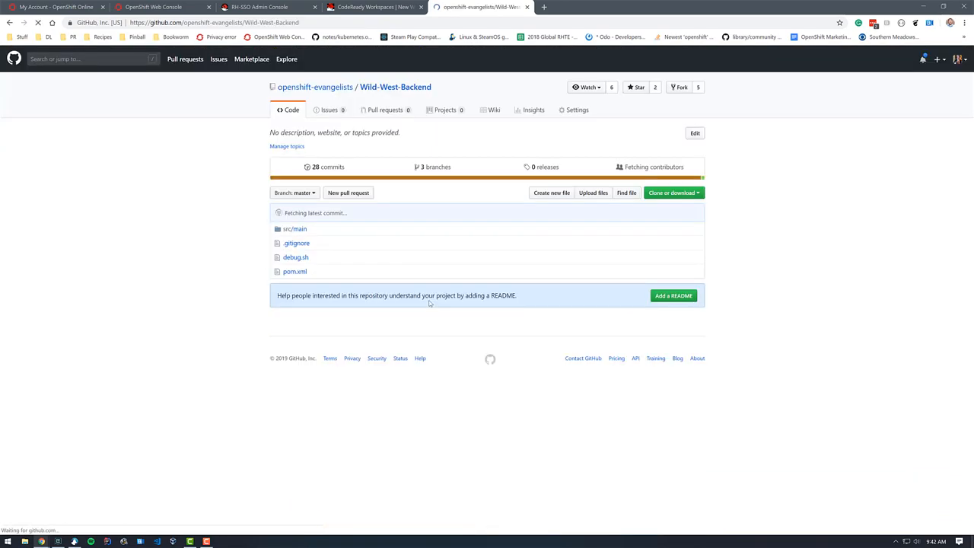
click(672, 192)
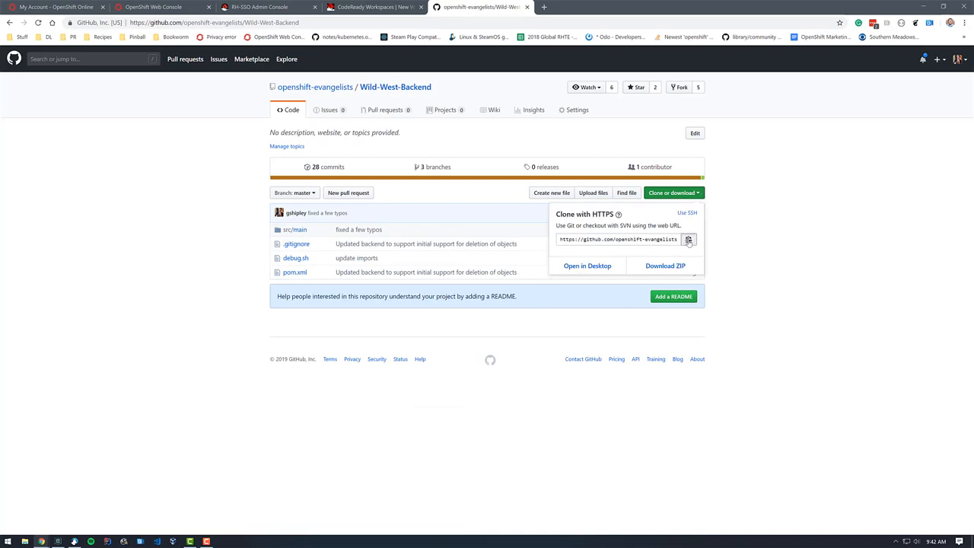
click(372, 7)
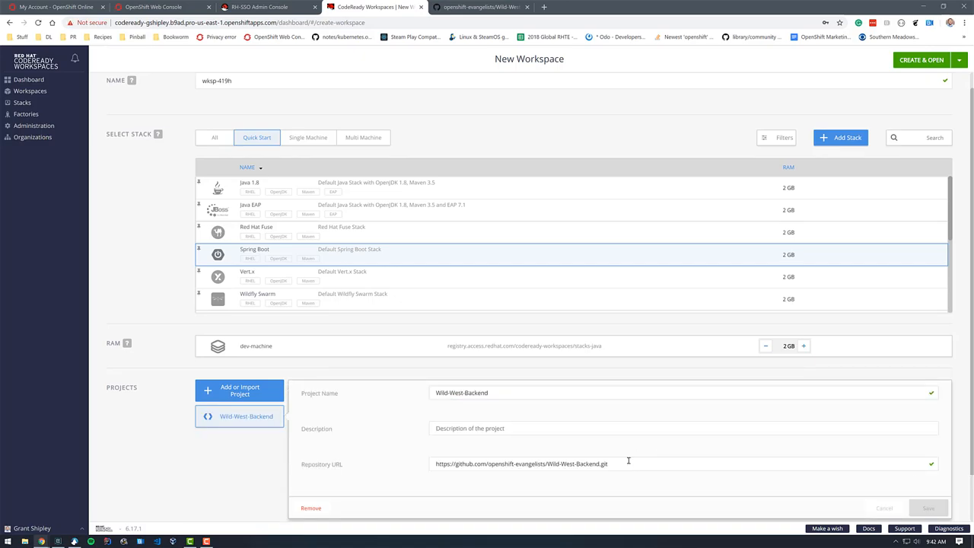
Launch creation of the wksp-419h workspace from the bottom of the New Workspace form.
scroll(down, 3)
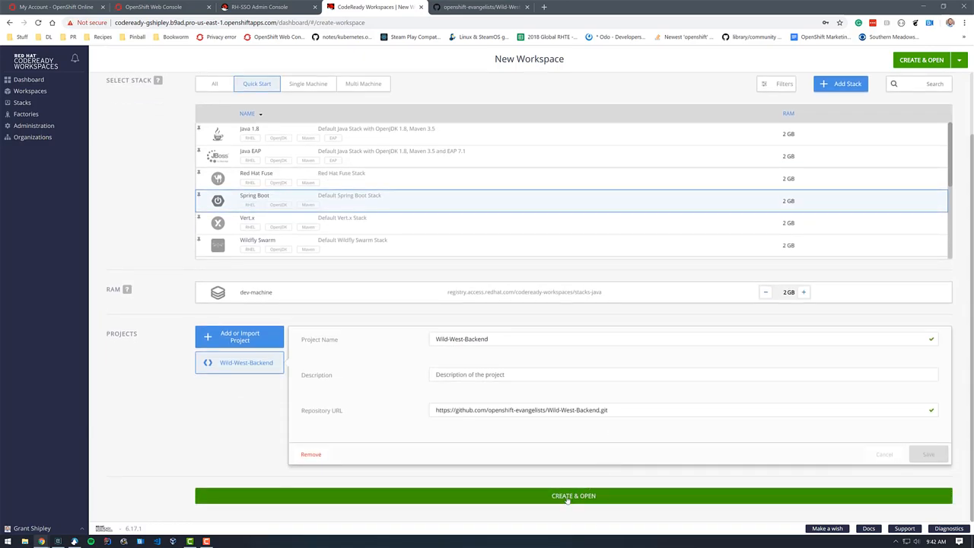
click(156, 6)
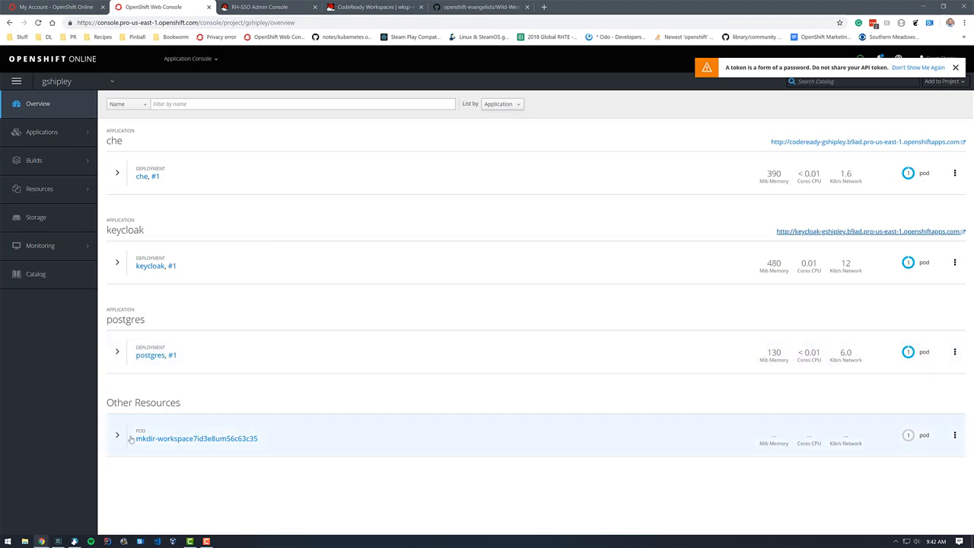
Expand the mkdir-workspace pod under Other Resources to show its container.
click(117, 435)
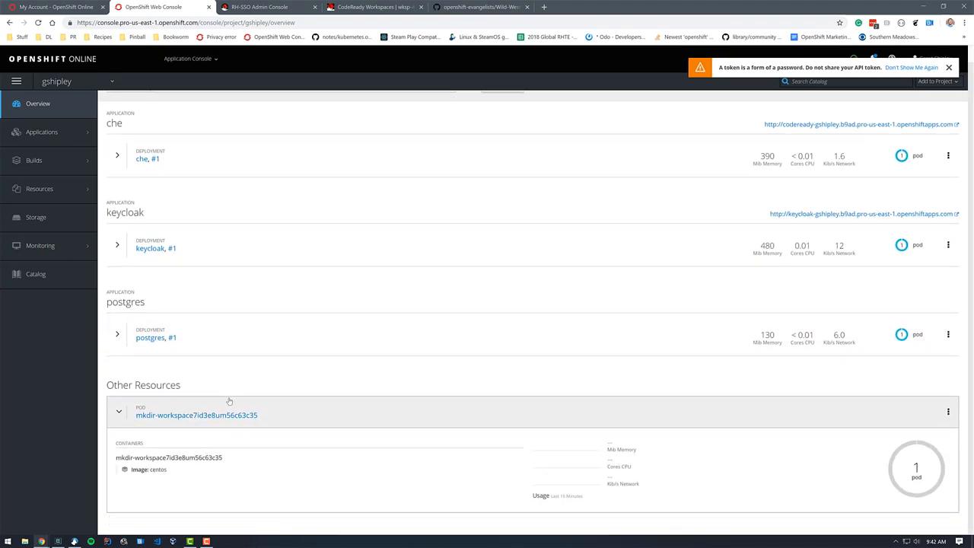
click(373, 7)
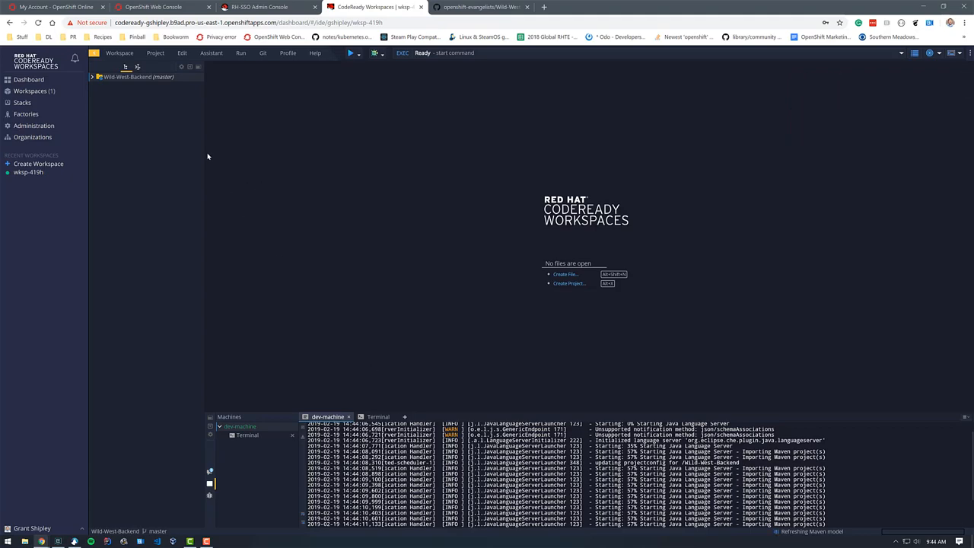
mouse_move(183, 122)
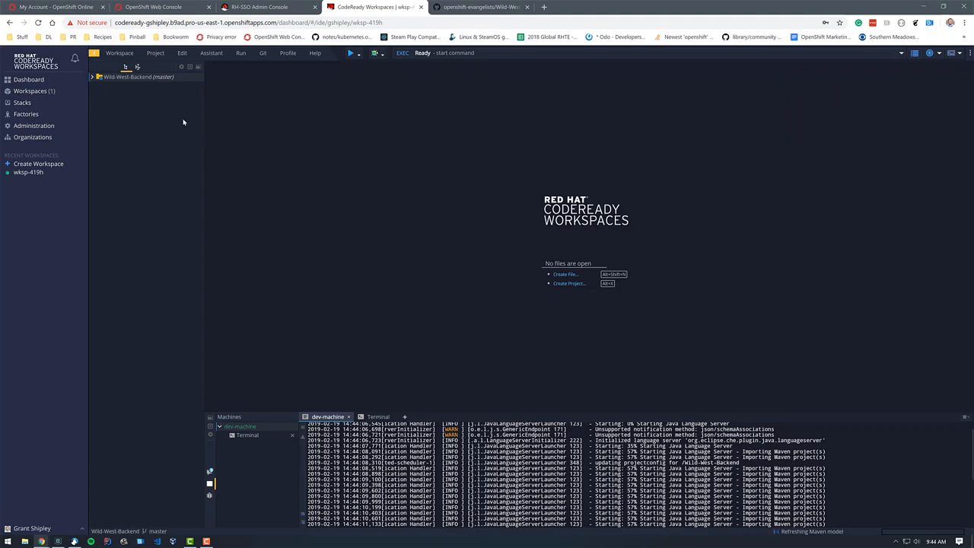
mouse_move(160, 113)
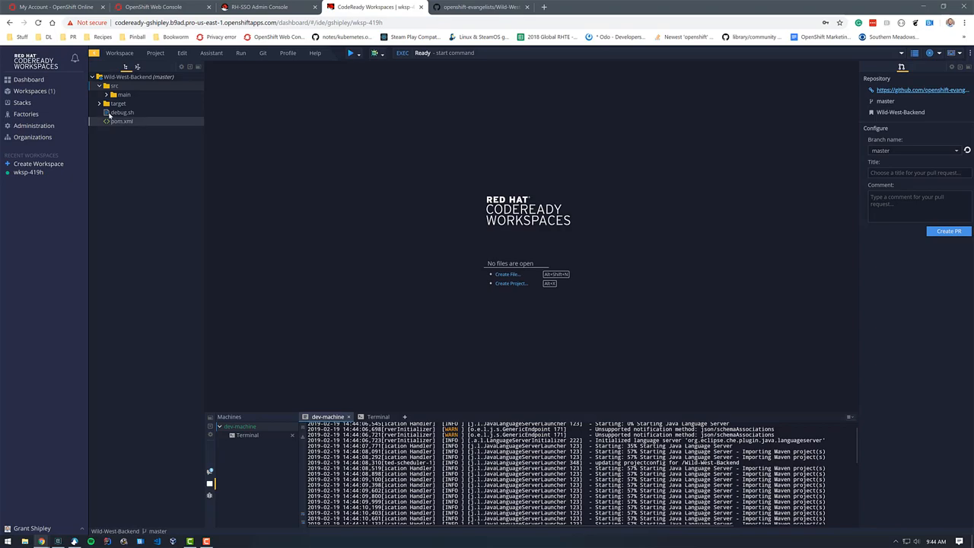
Expand the main source folder and the com and openshift packages toward WildWestApplication.java.
click(124, 94)
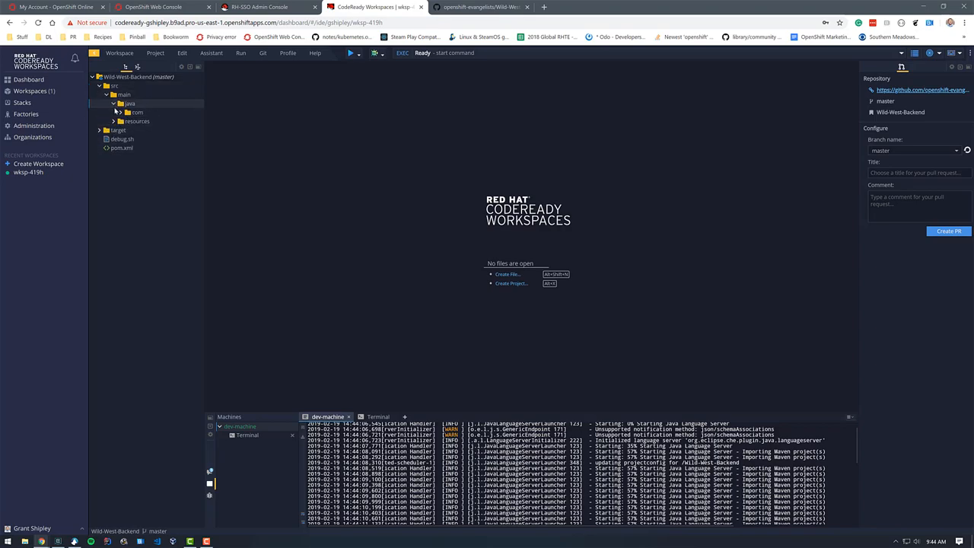
click(136, 111)
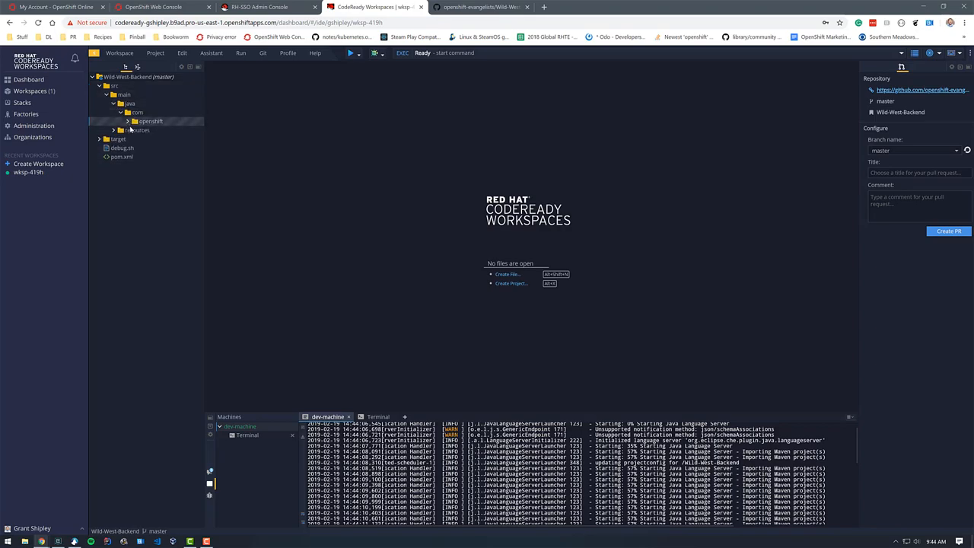
click(150, 121)
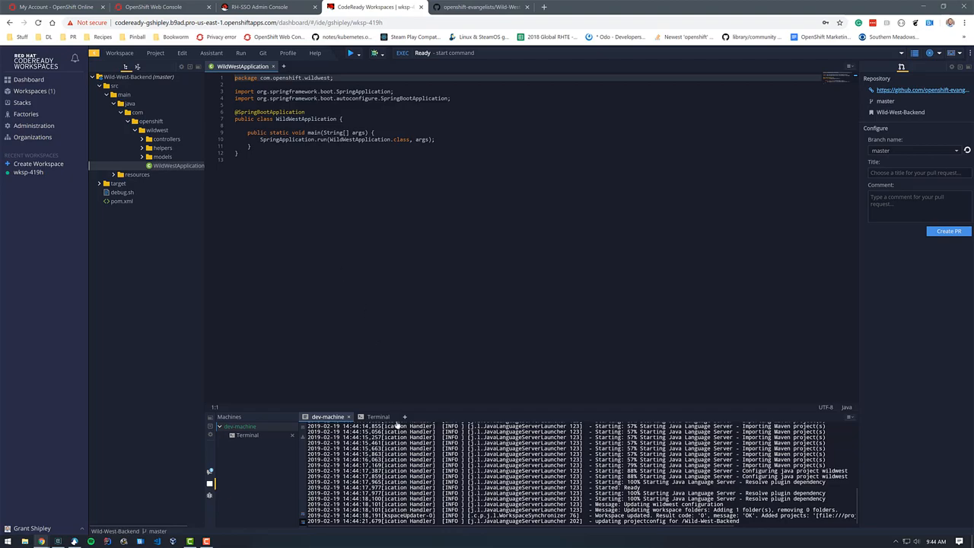
In the terminal, run mvn clean package inside Wild-West-Backend/.
click(378, 416)
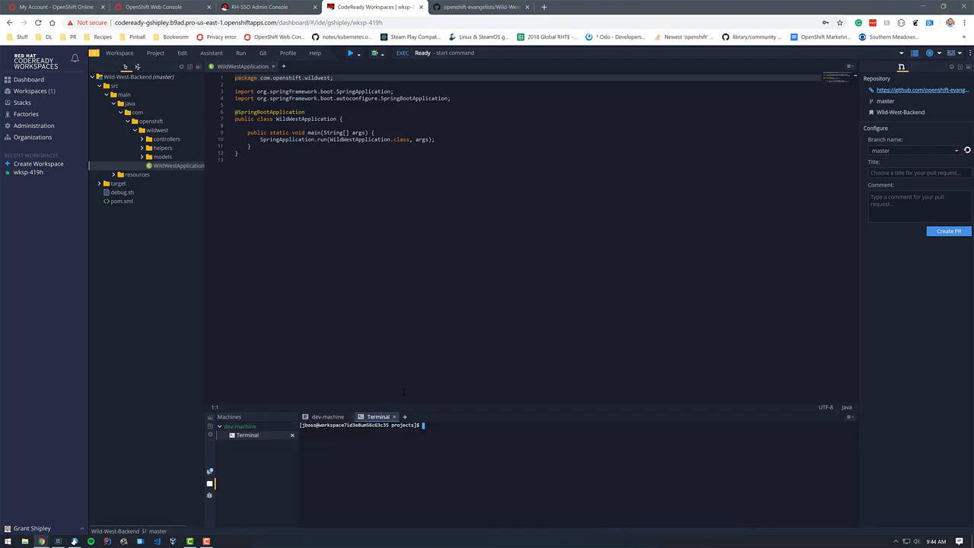
text(cd Wild-West-Backend/)
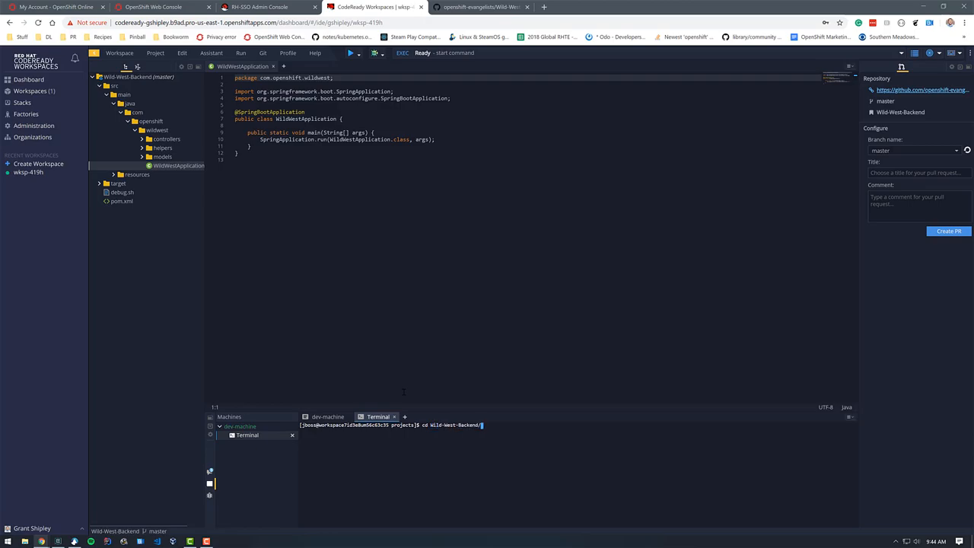
text(mvn clean p)
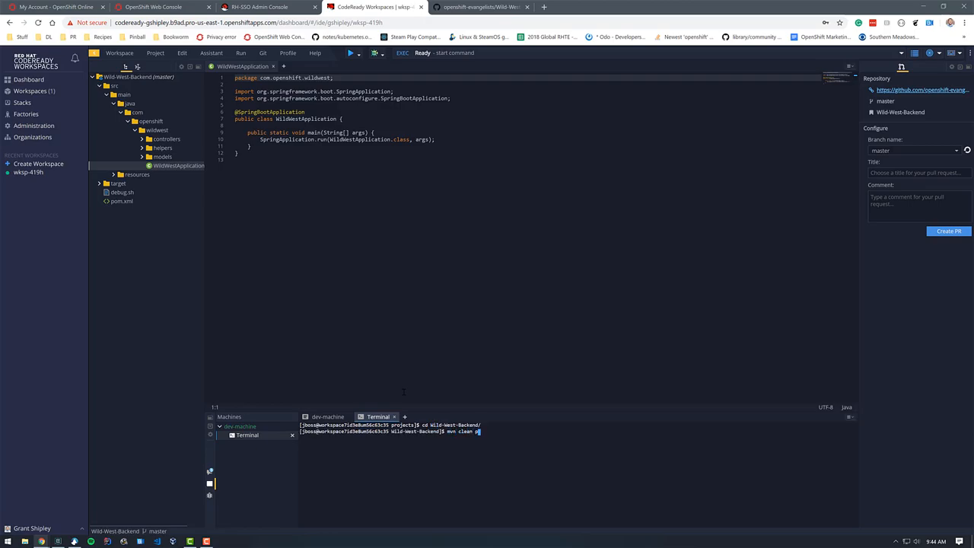
text(ackage)
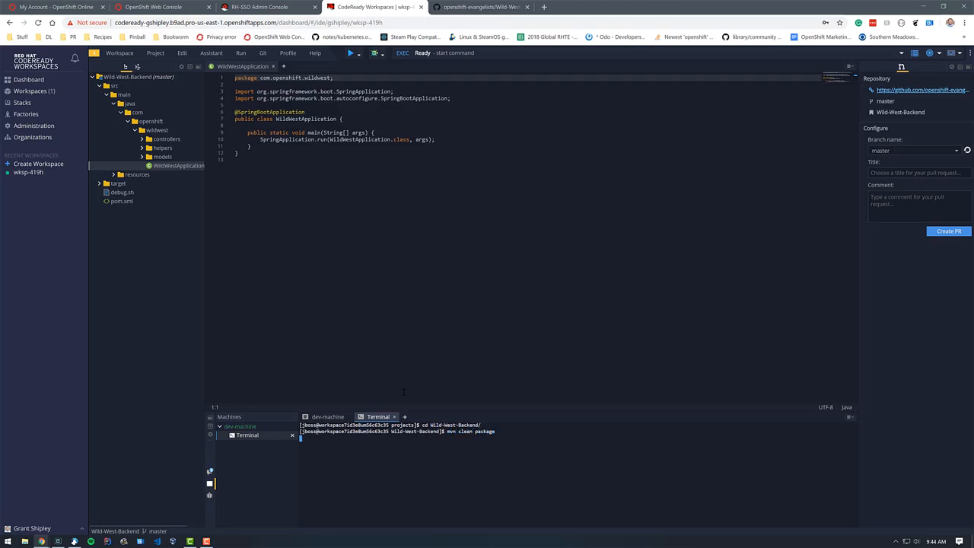
key(Return)
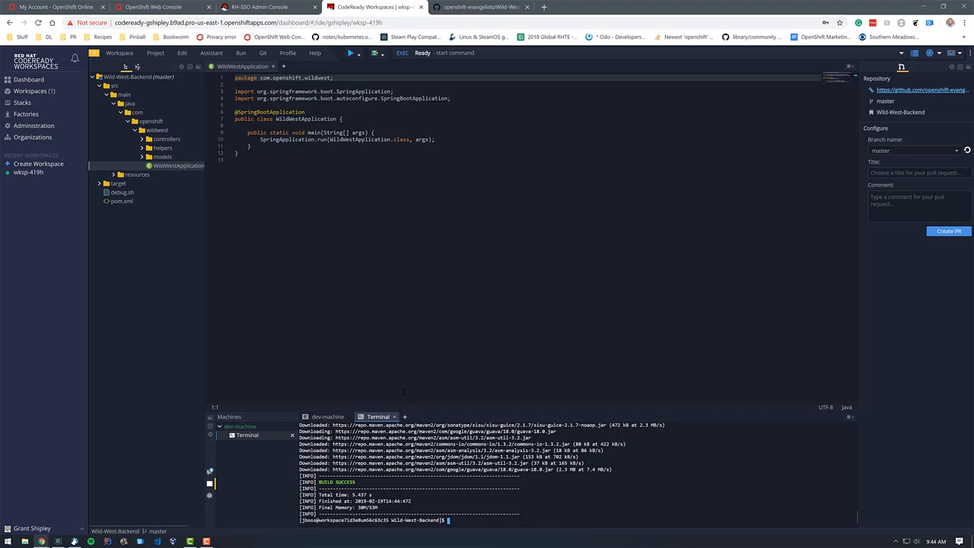
Start the built app with java -jar ./target/wildwest-1.0.jar.
text(java -jar ./target/)
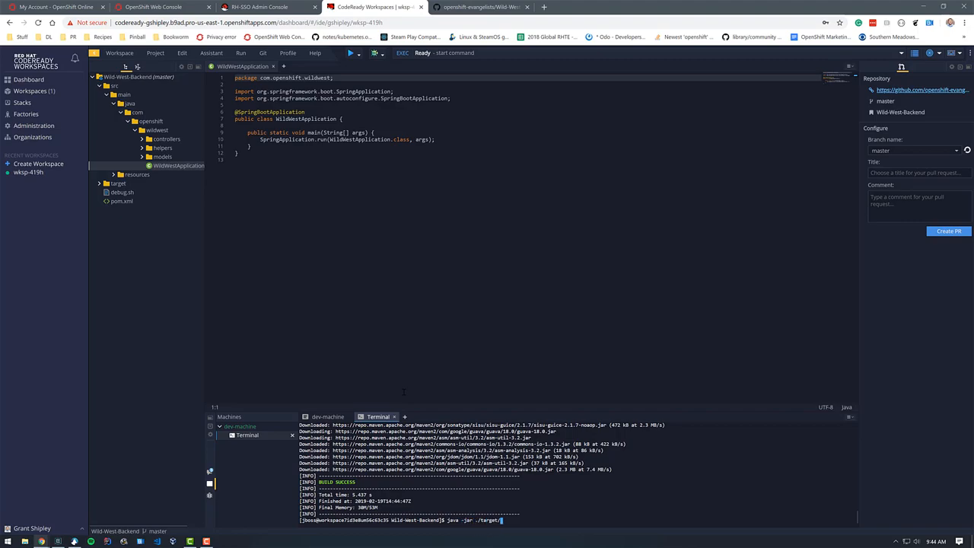
text(wildwest-1.0.jar)
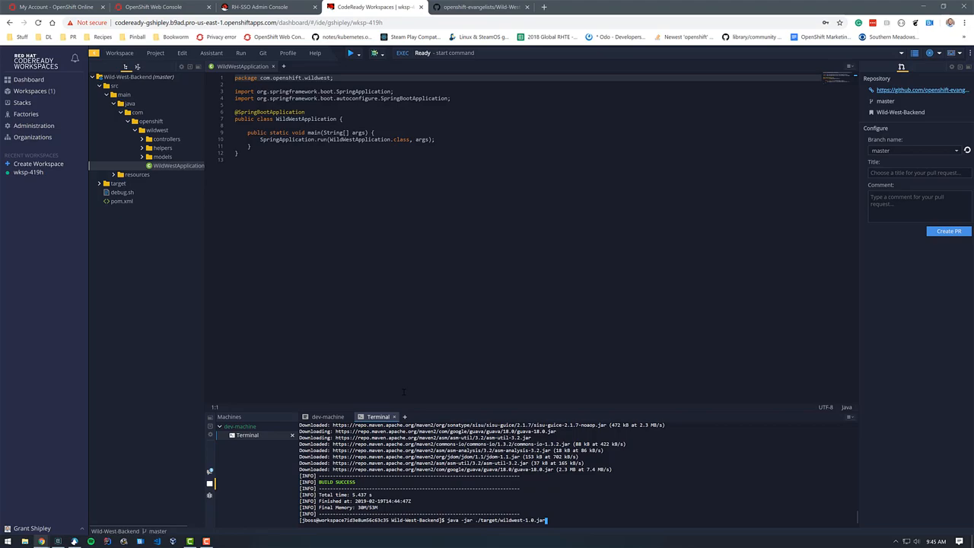
key(Return)
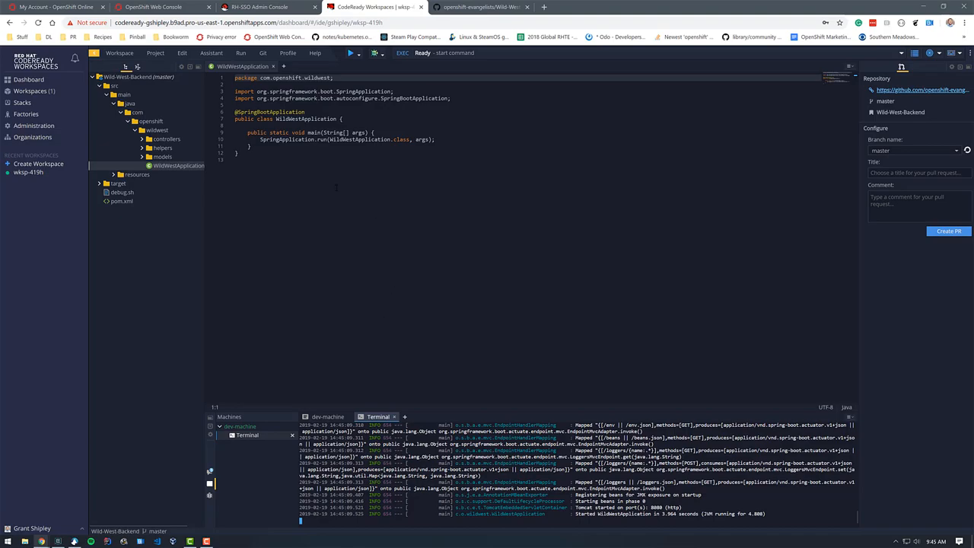
mouse_move(407, 422)
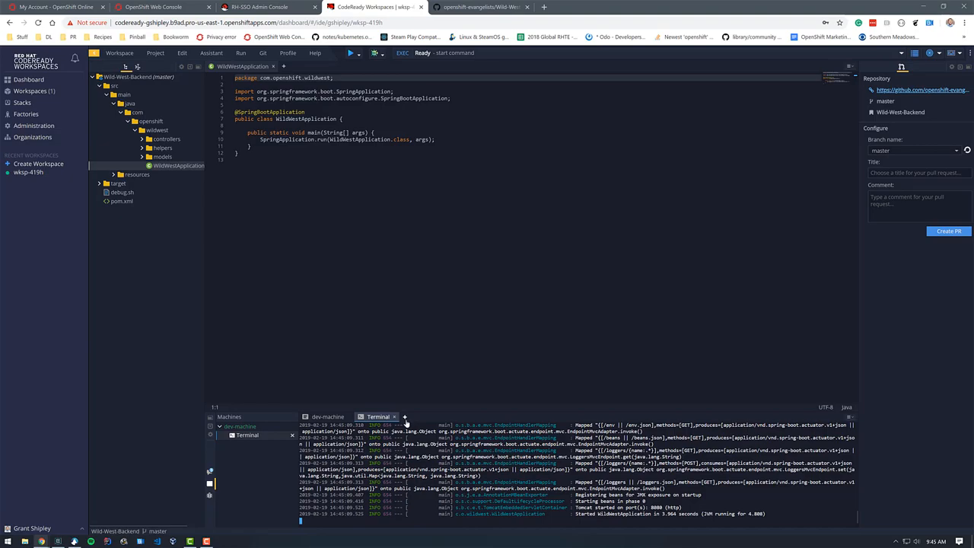
Open the springboot server's public port 8080 route from the Servers list.
click(421, 416)
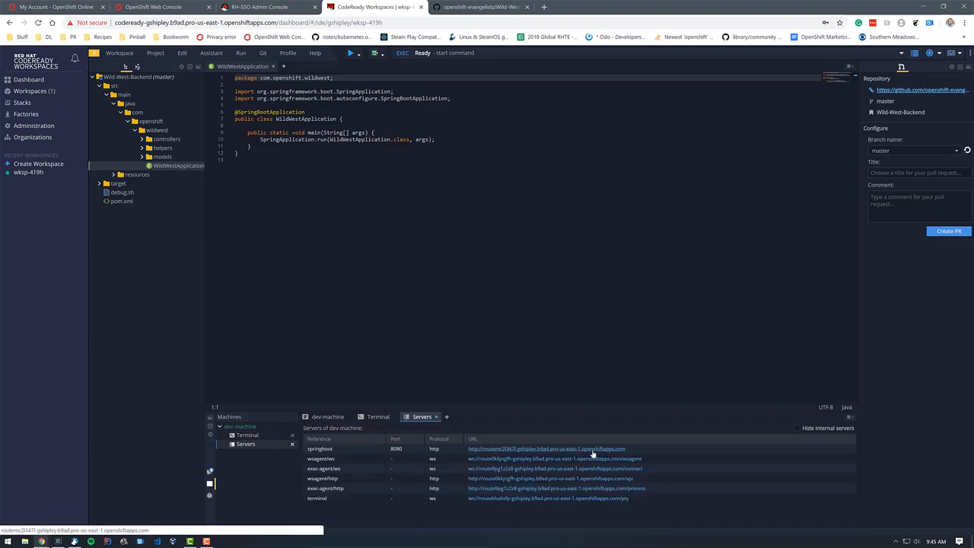
mouse_move(523, 450)
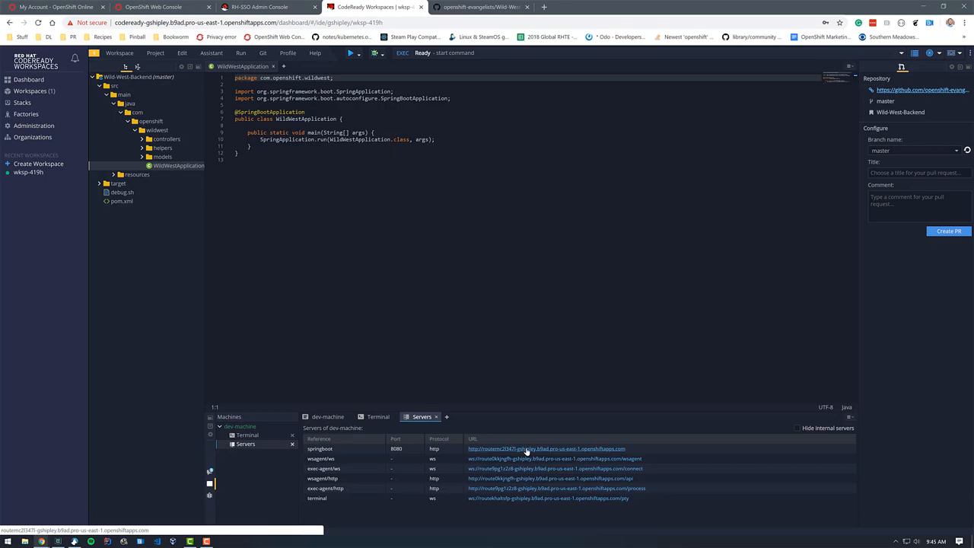
click(546, 448)
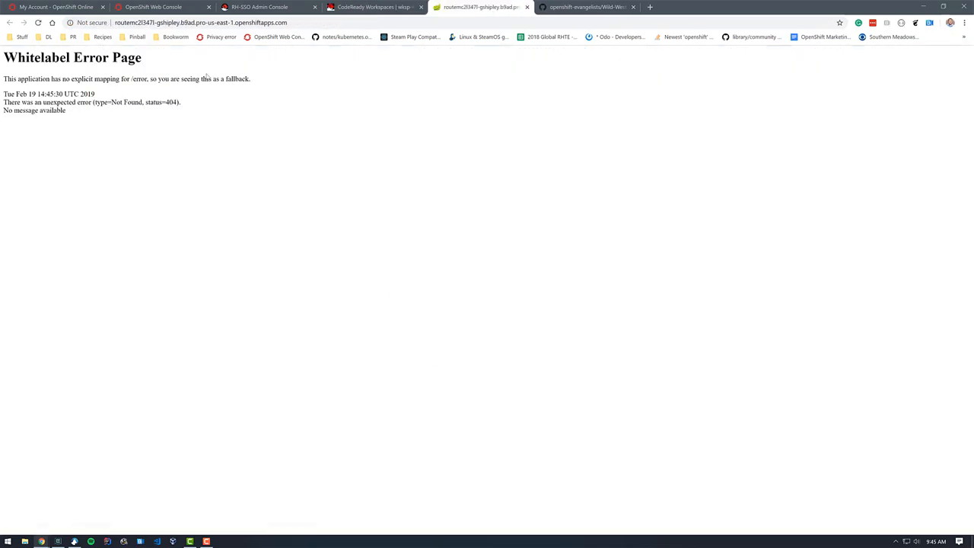
Load the route's /egg page, then return to the CodeReady Workspaces tab.
click(200, 22)
text(\)
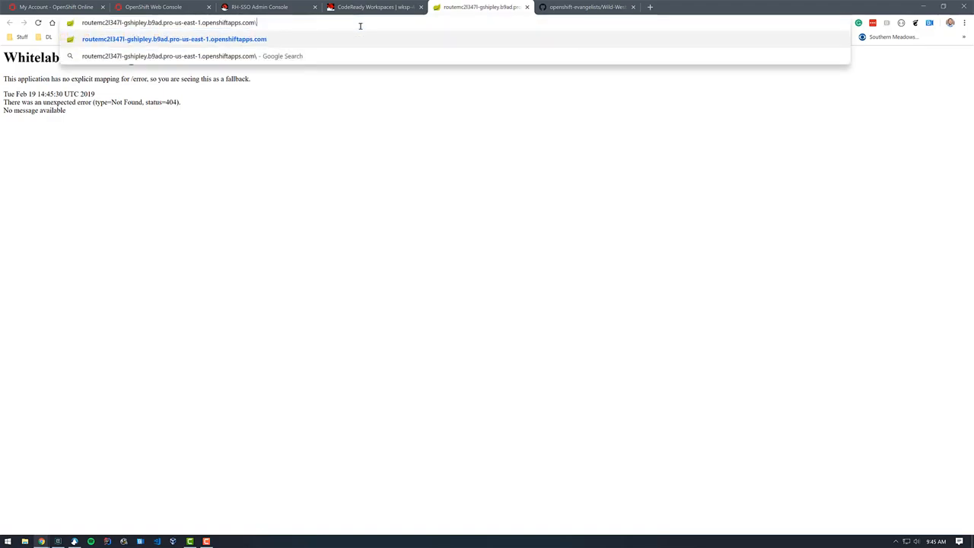
key(Backspace)
text(/egg)
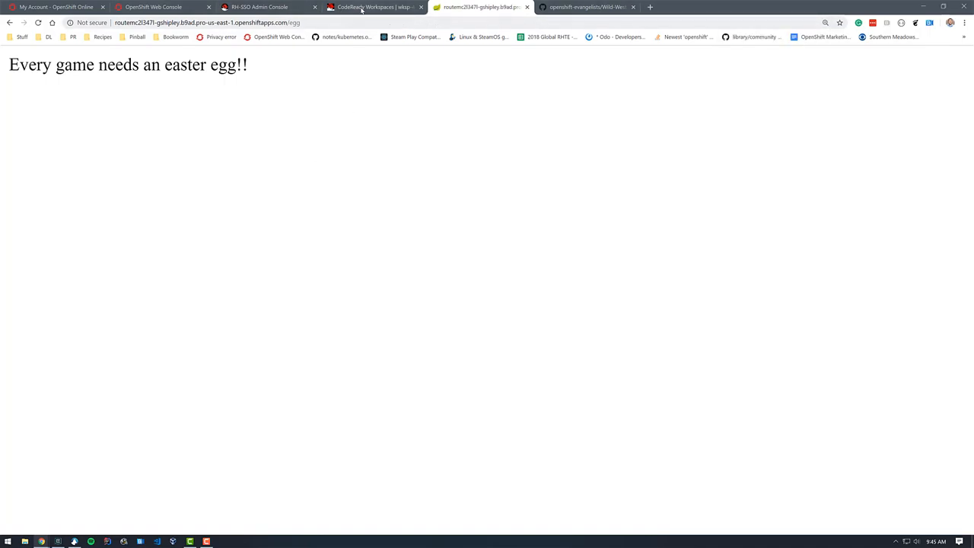
click(373, 7)
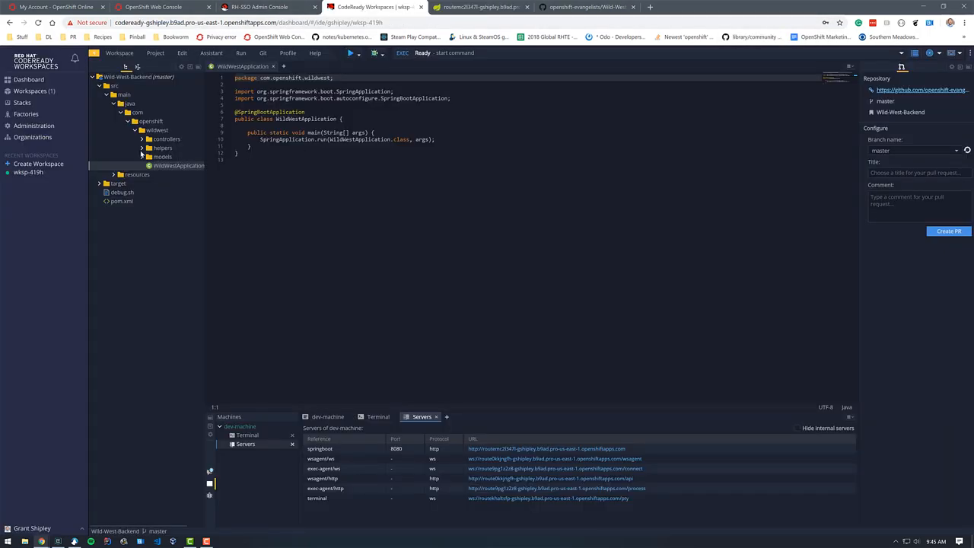
Open APIController.java from the controllers folder and edit the easterEgg return string.
click(141, 139)
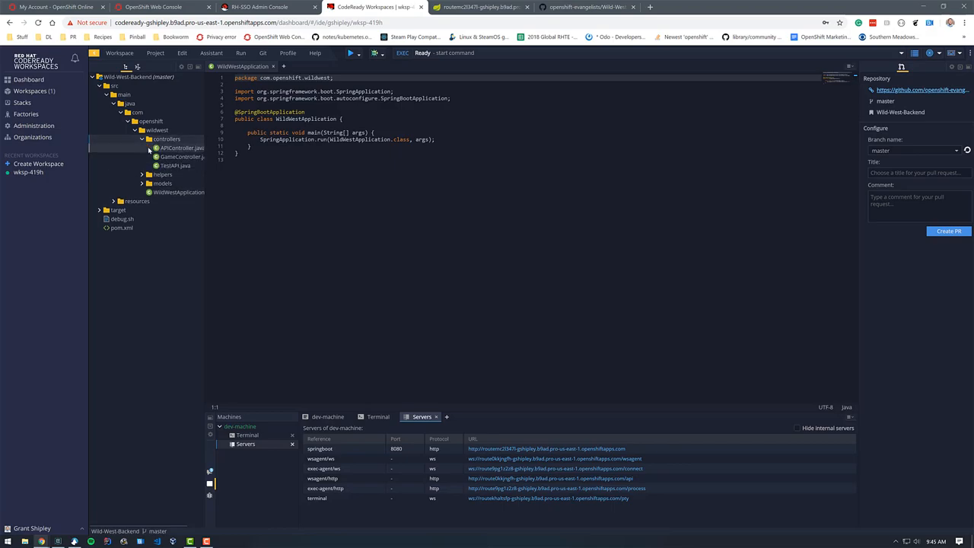
click(176, 166)
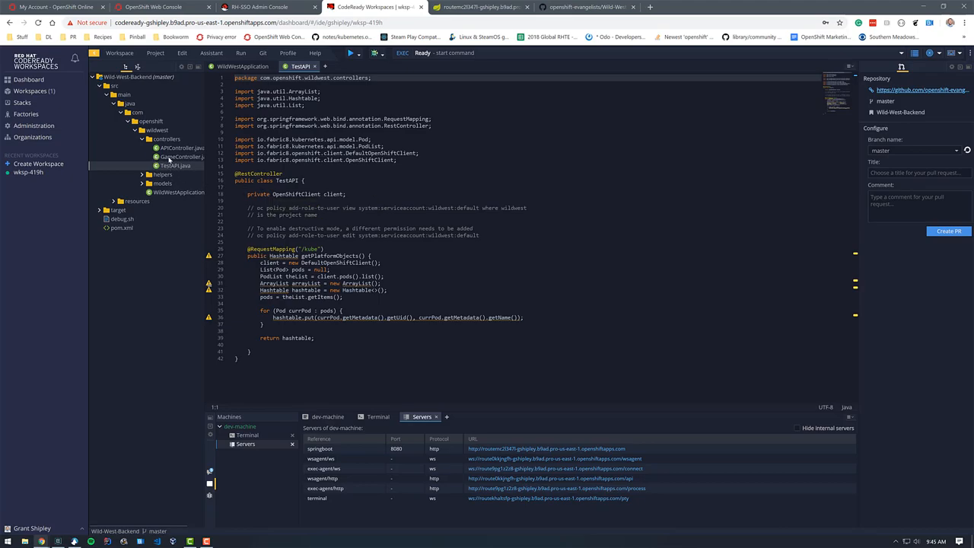
click(181, 156)
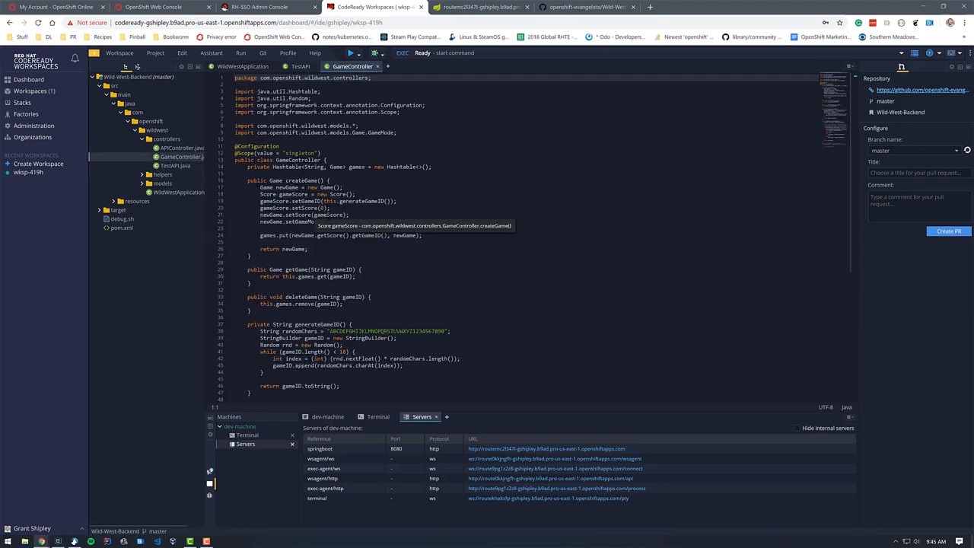
scroll(down, 3)
text(return "Code Ready Worksp";)
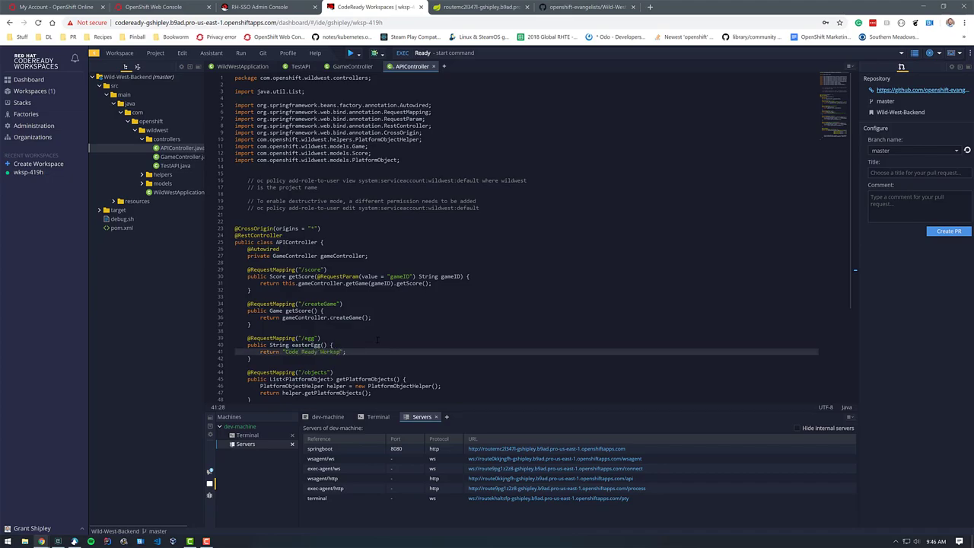
text(aces)
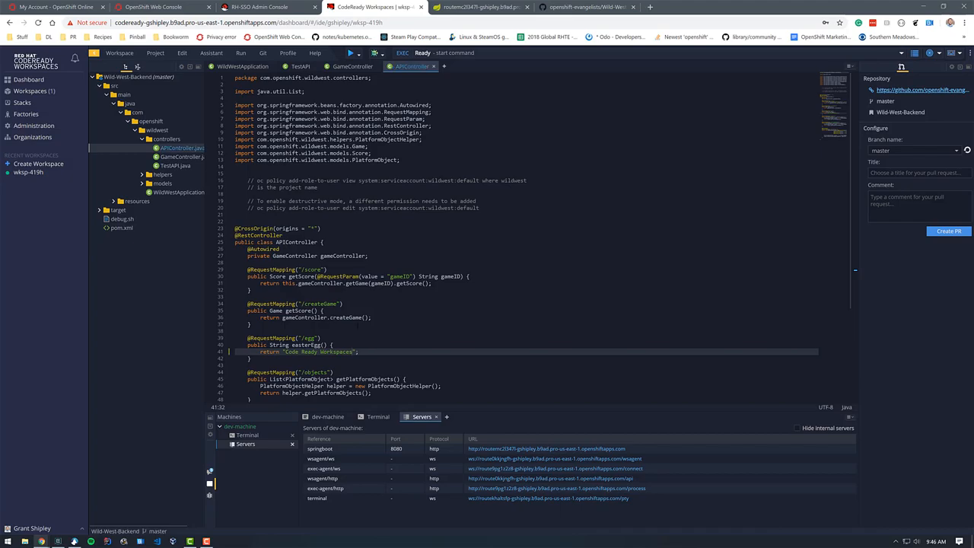
click(378, 416)
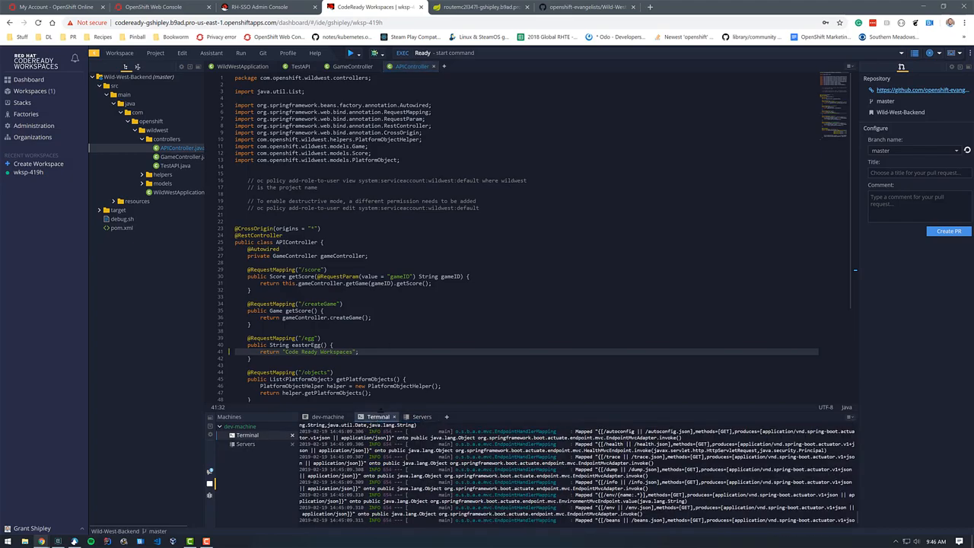
Set the egg message to 'Code Ready Workspaces' and replace the old terminal with a fresh one.
click(305, 350)
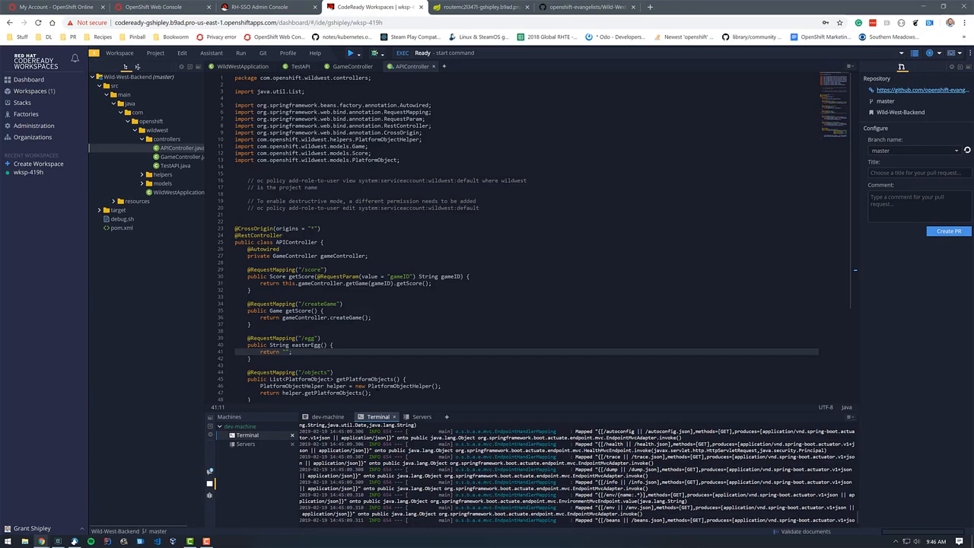
text(Code Ready Workspaces)
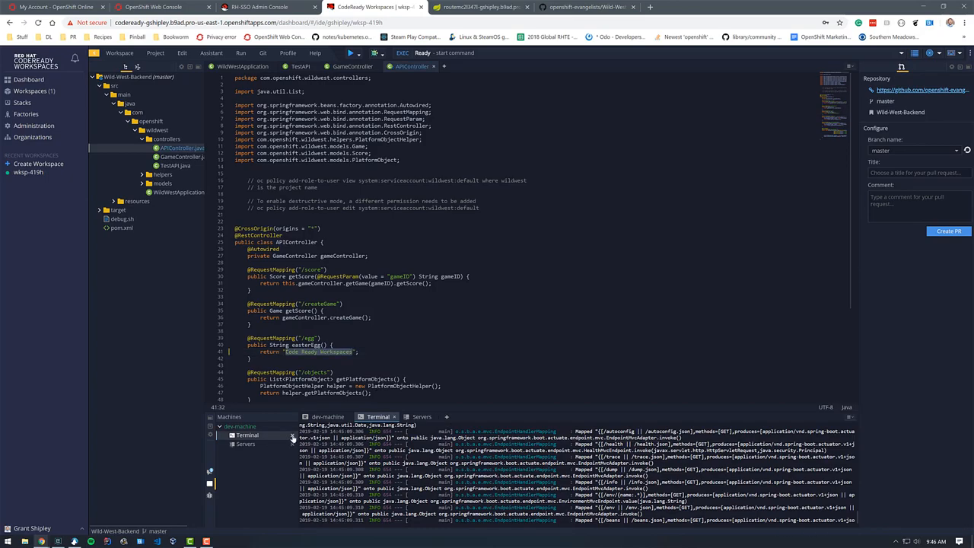
click(376, 416)
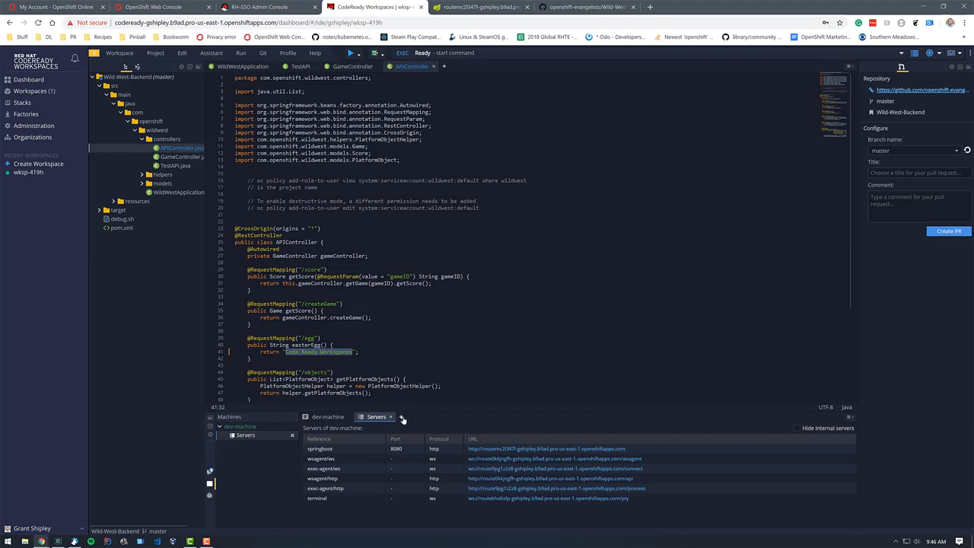
click(401, 417)
text(cd Wild-West-Backend/)
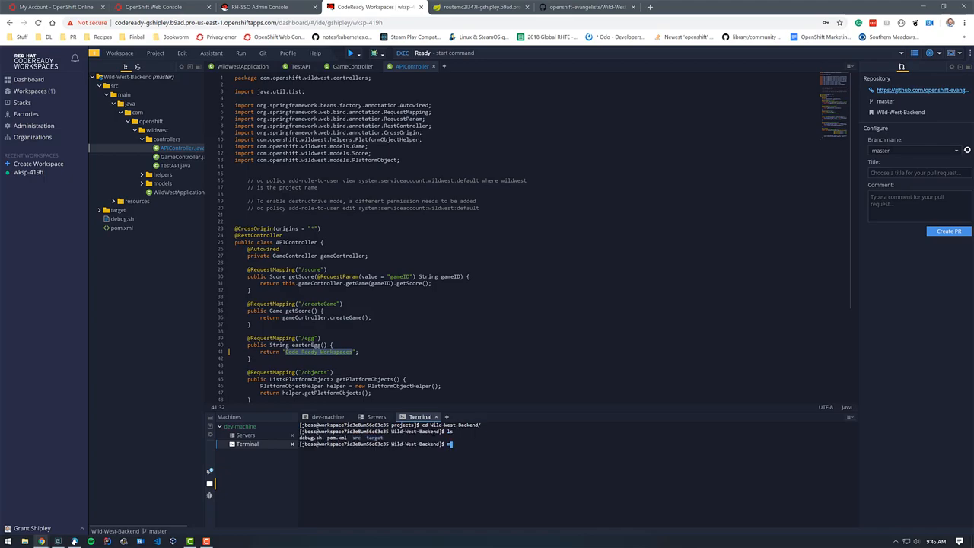
Rebuild with mvn clean package and relaunch the wildwest jar with java -jar.
text(mvn clean package)
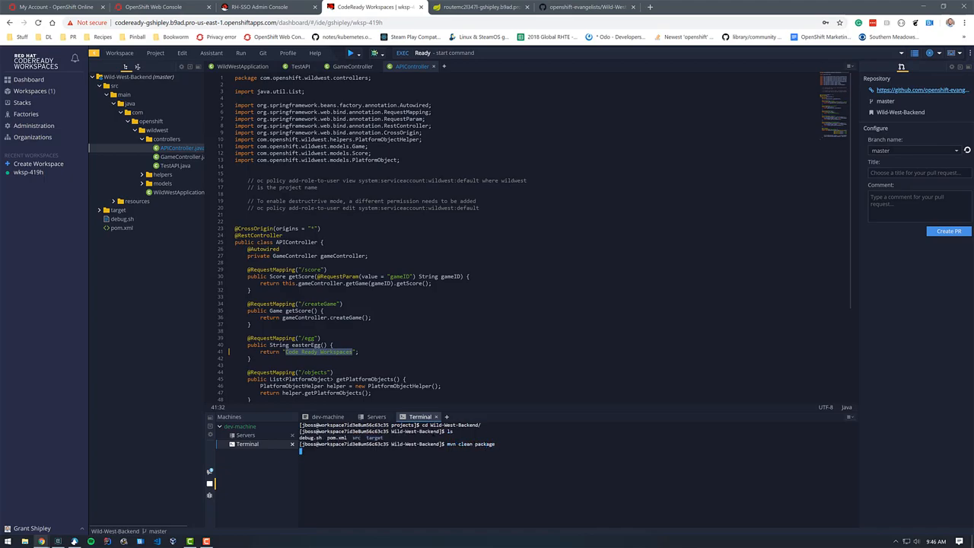
key(Return)
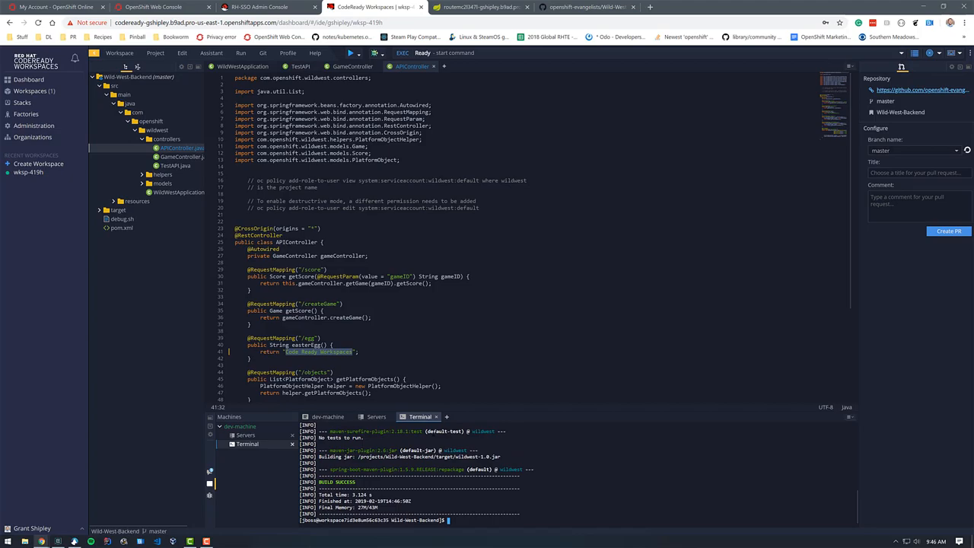
text(java -jar)
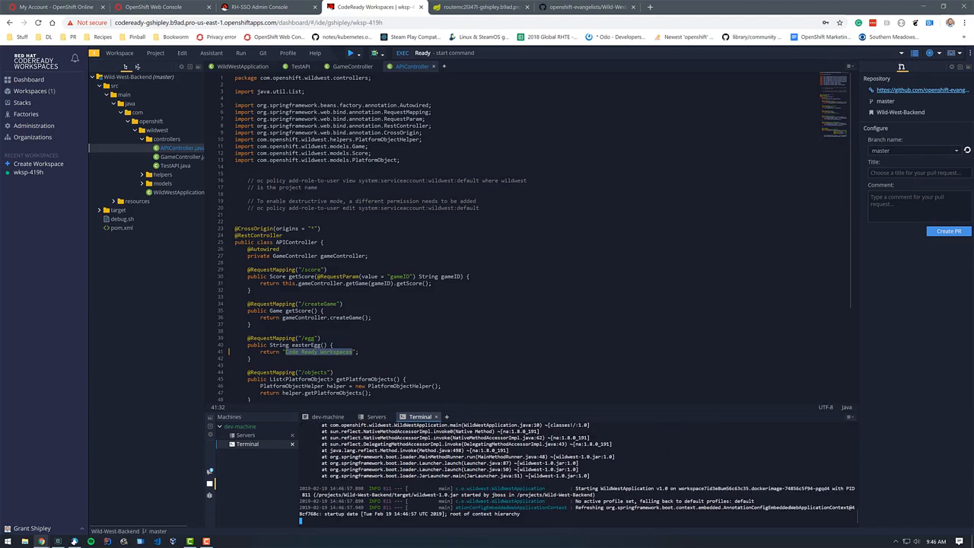
scroll(down, 3)
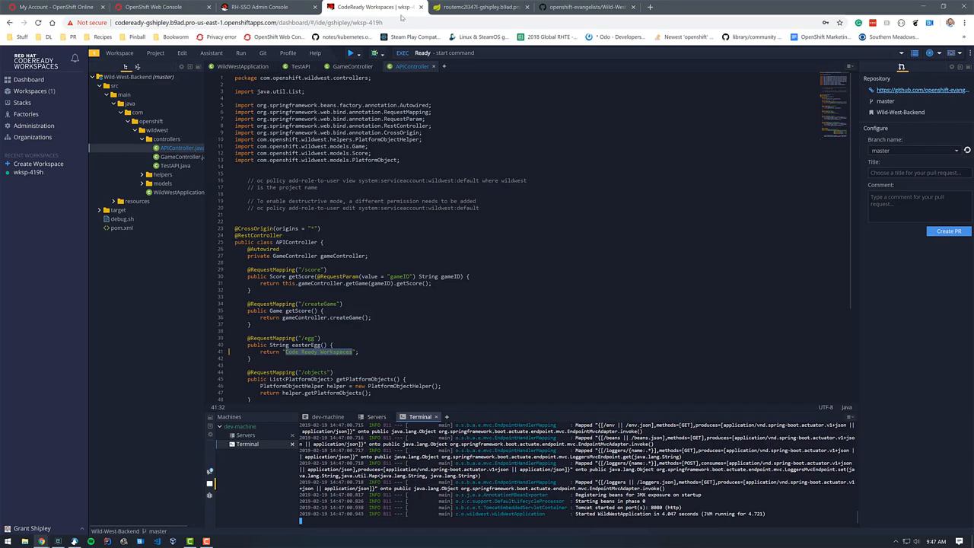
click(479, 7)
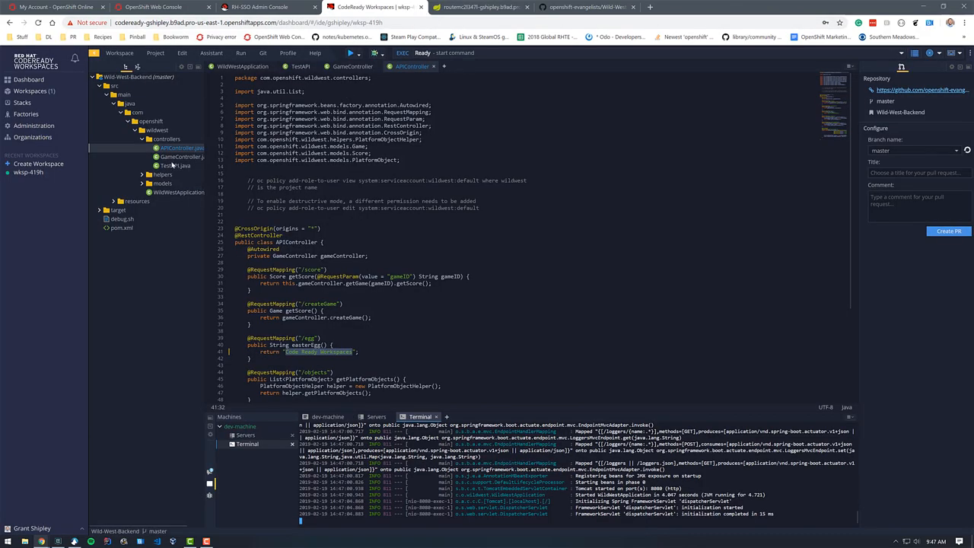
Open GameController.java, type and delete a character, then return to the OpenShift Web Console.
click(350, 66)
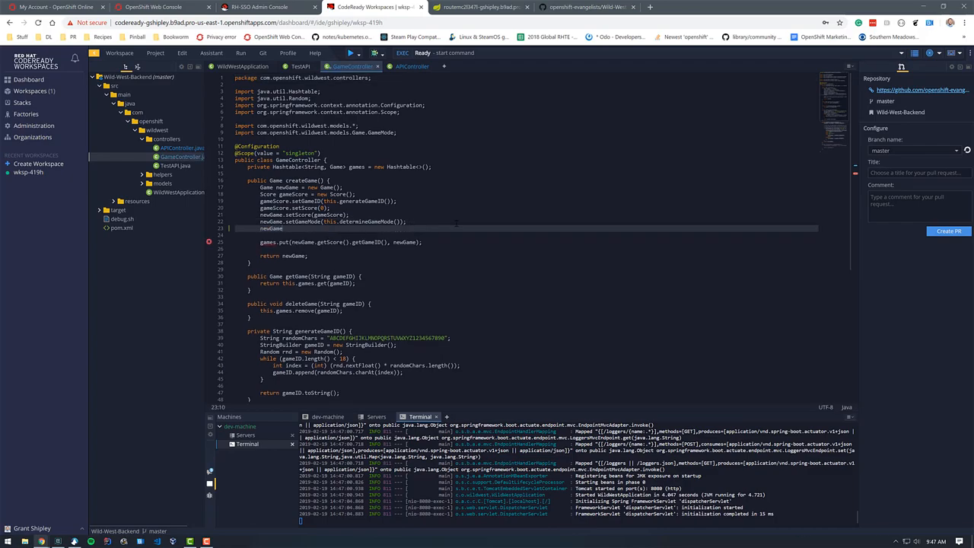
text(.)
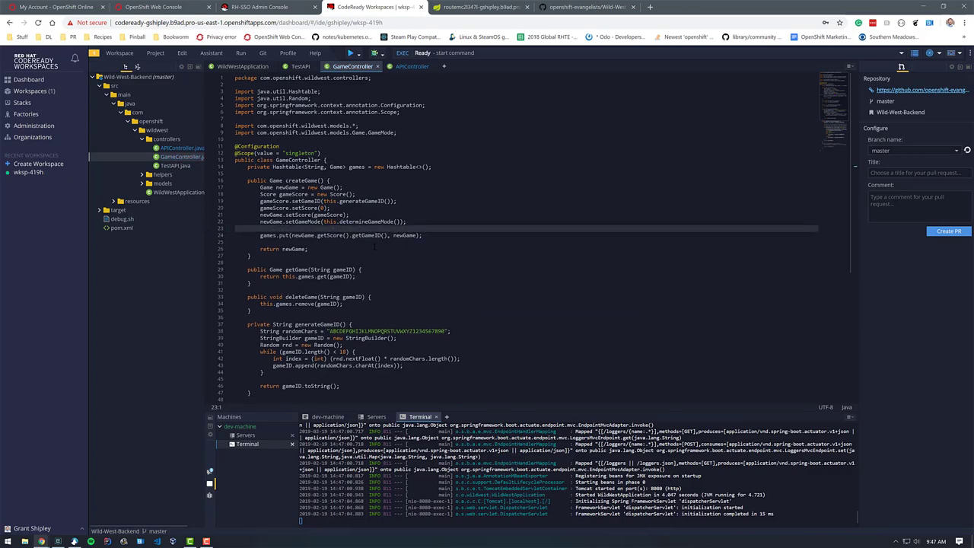
click(152, 7)
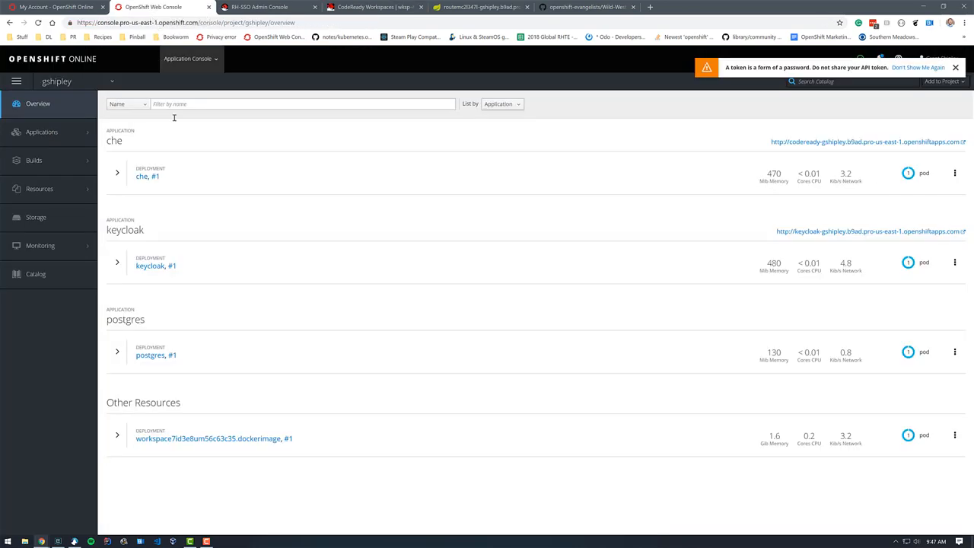
mouse_move(321, 413)
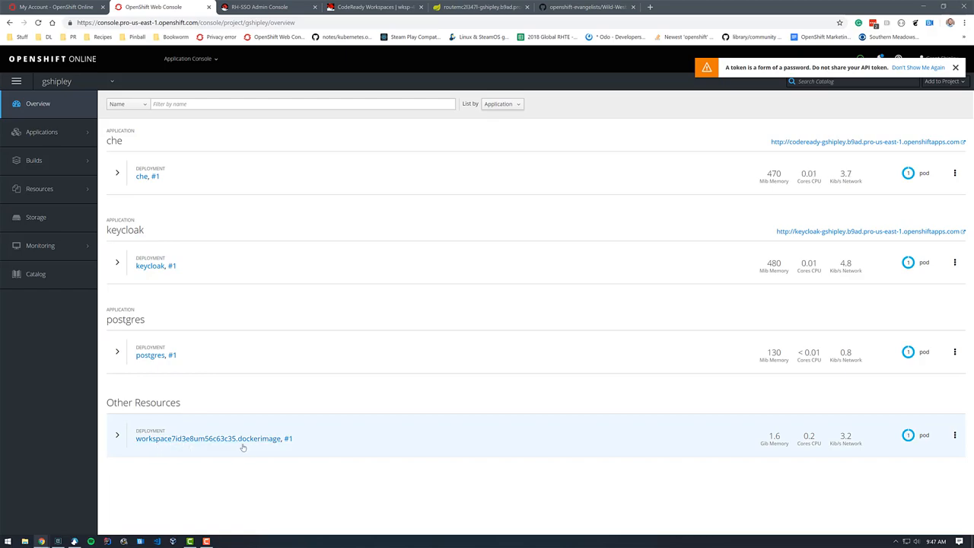
Expand the workspace dockerimage deployment to view its routes, then return to CodeReady Workspaces.
click(117, 434)
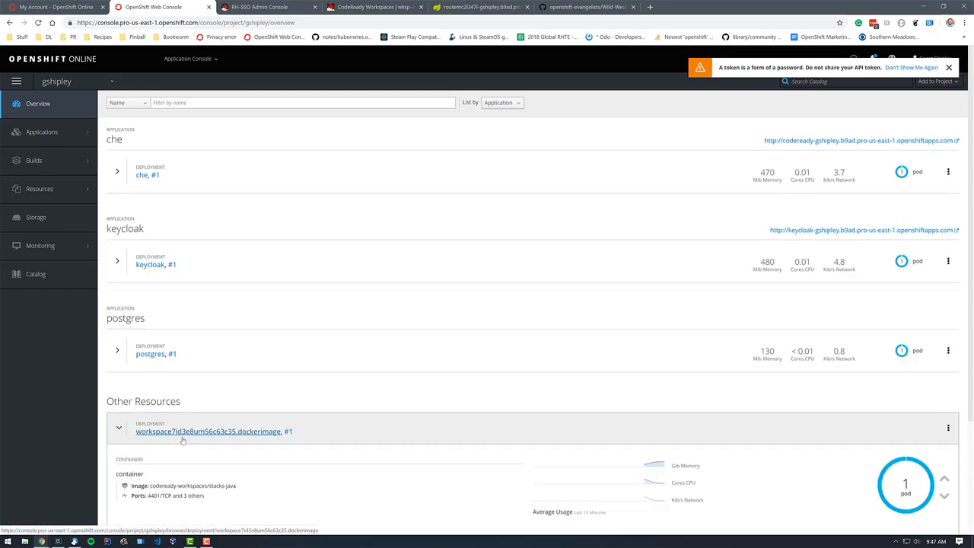
scroll(down, 3)
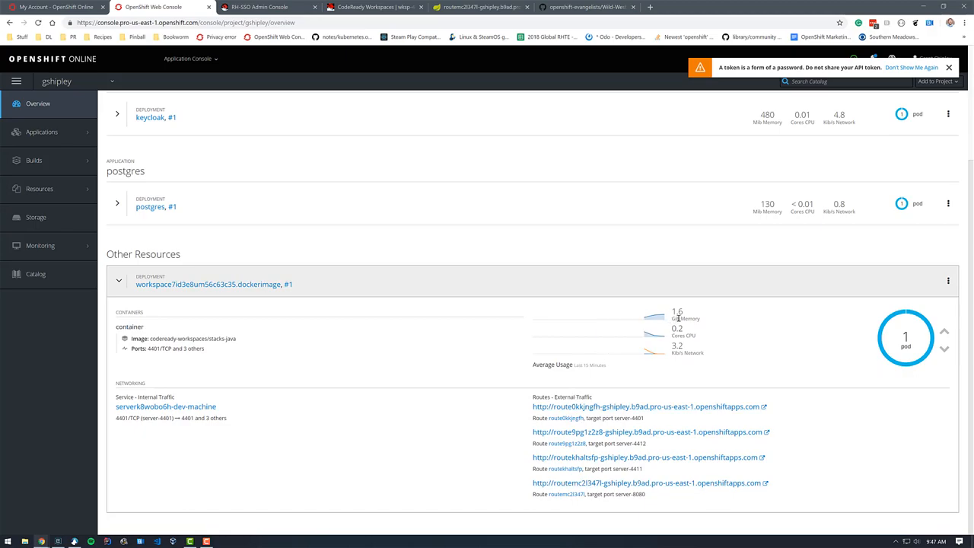
mouse_move(315, 327)
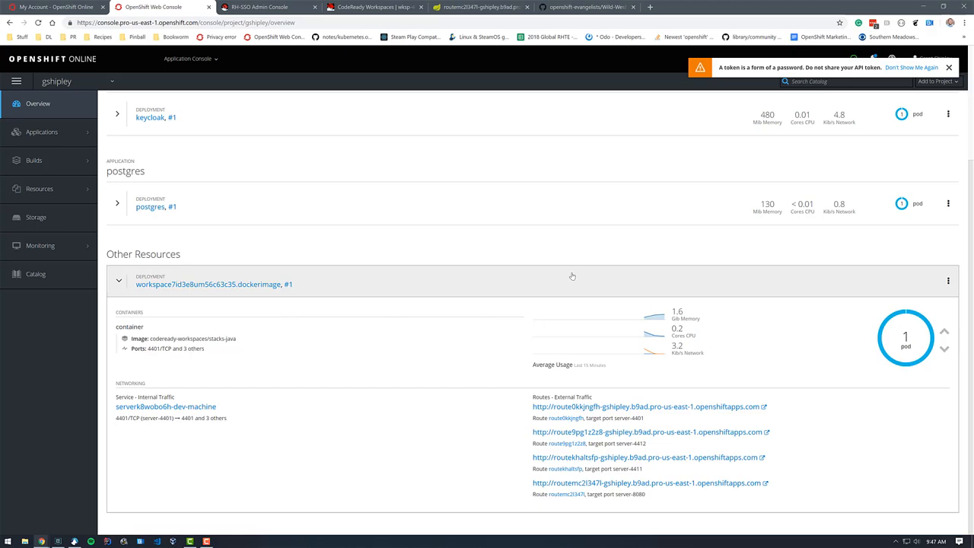
click(373, 6)
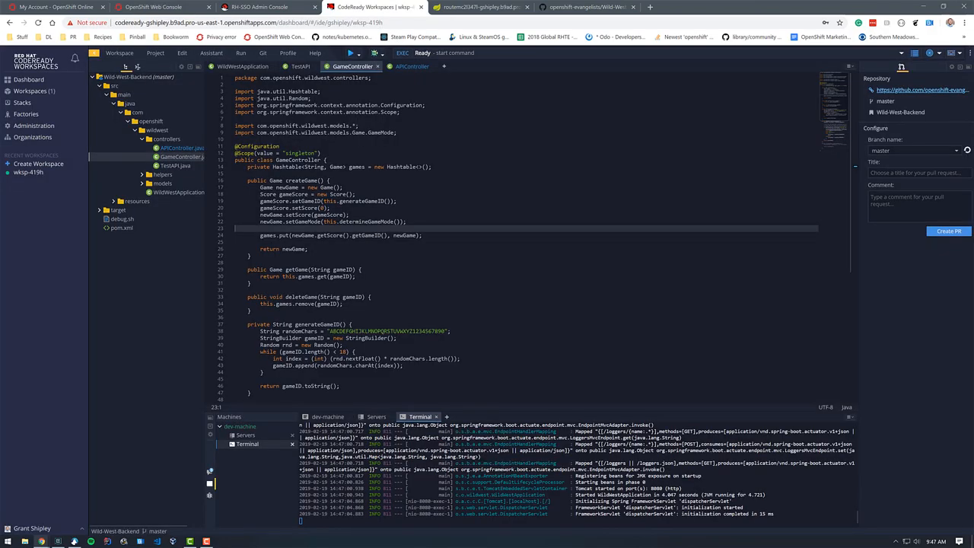